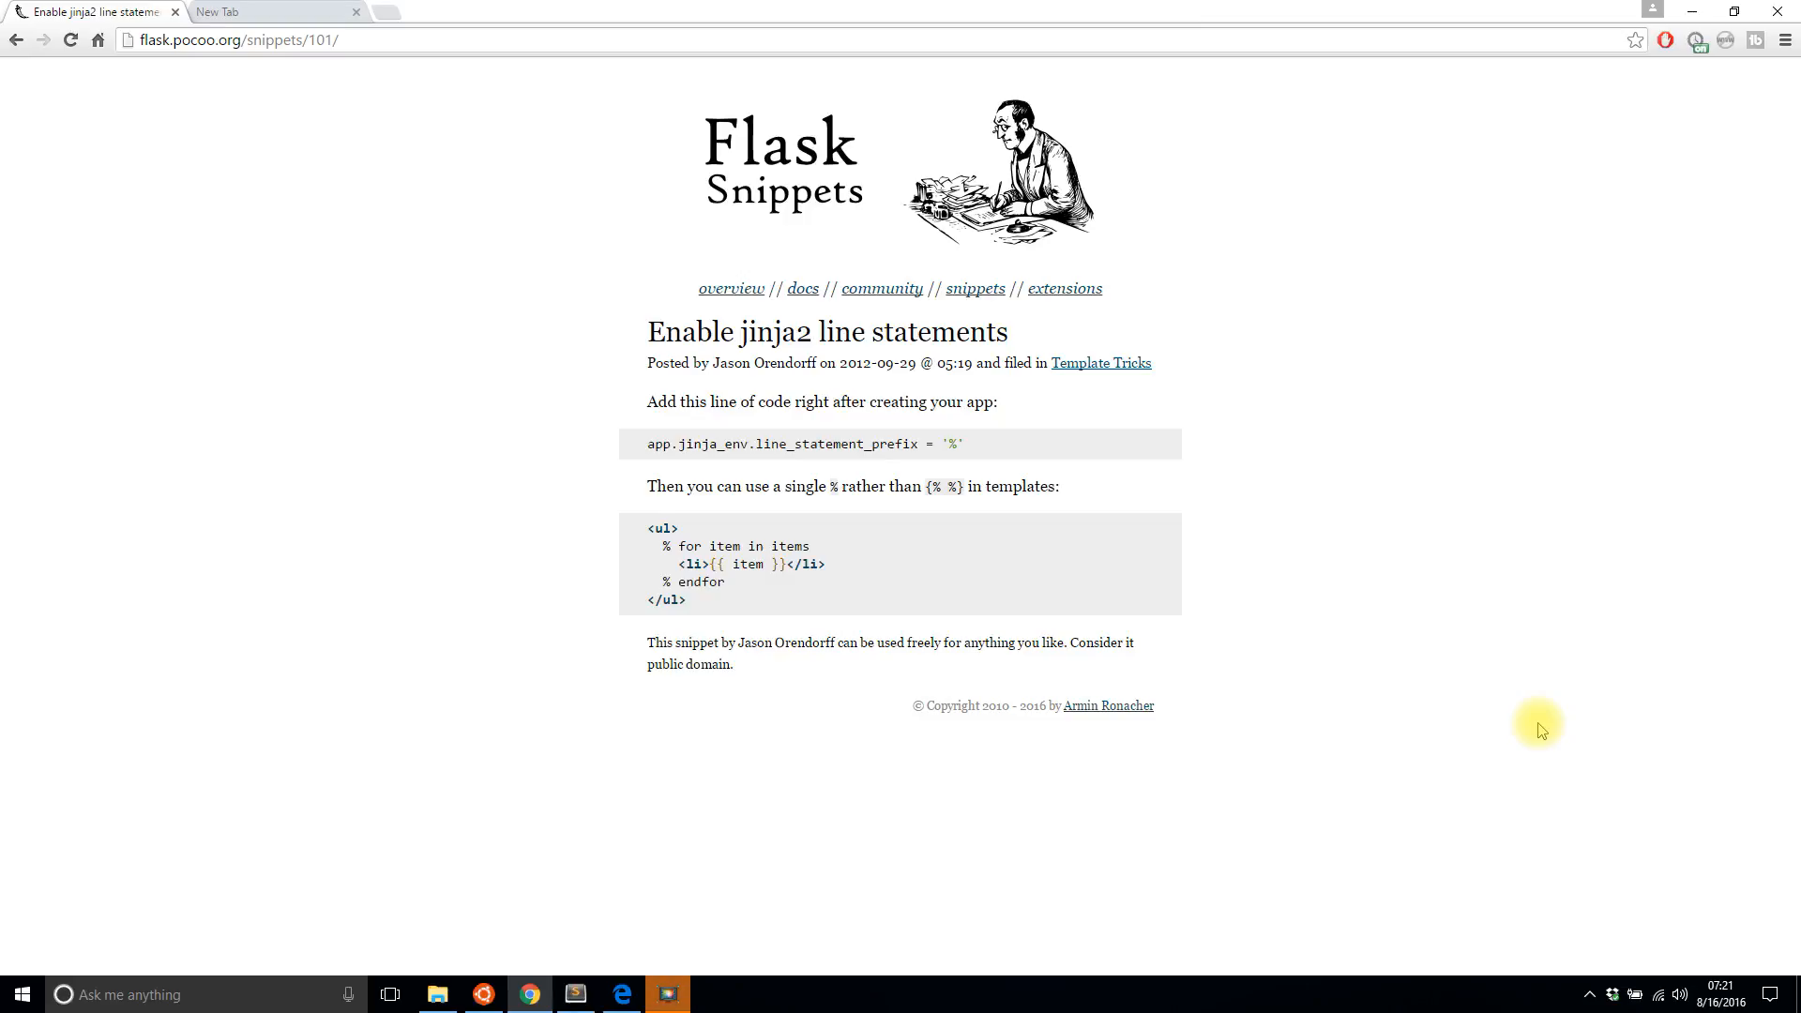
{"action": "mouse_move", "coordinate": [772, 879]}
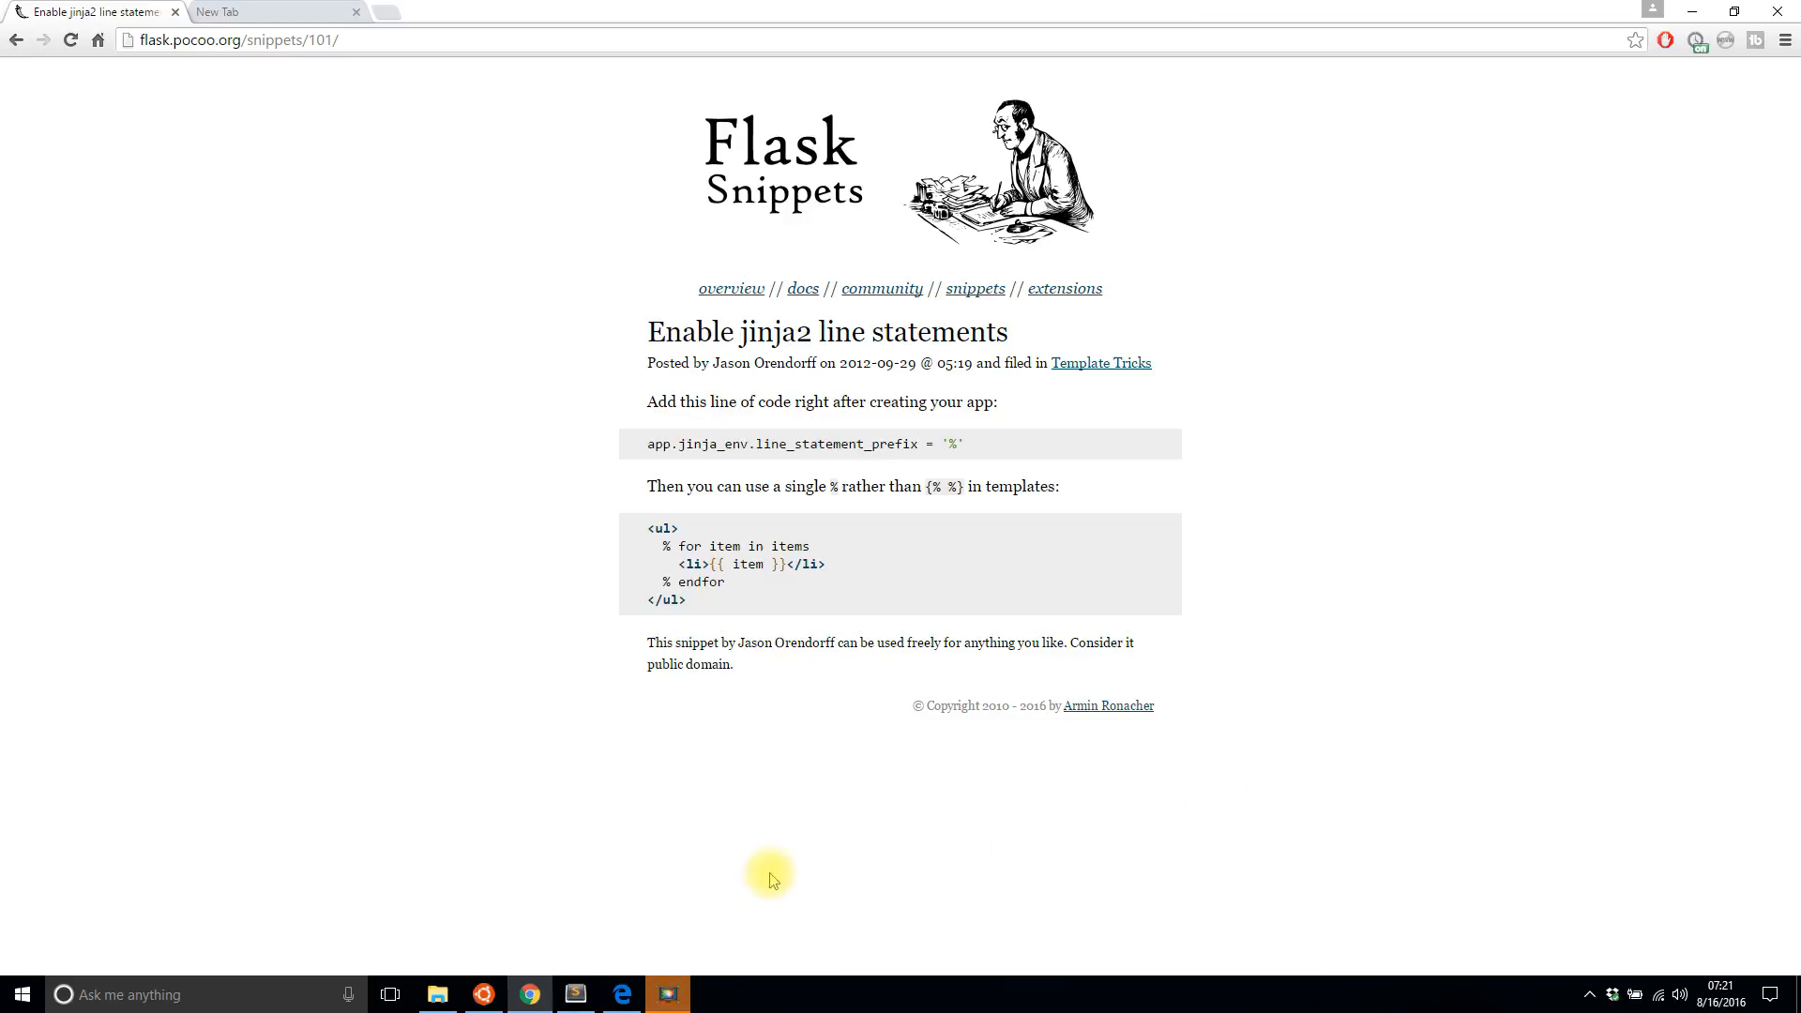
Step: Review the Flask cheat sheet in Edge, then return to the jinja2 line-statements snippet
{"action": "left_click", "coordinate": [620, 994]}
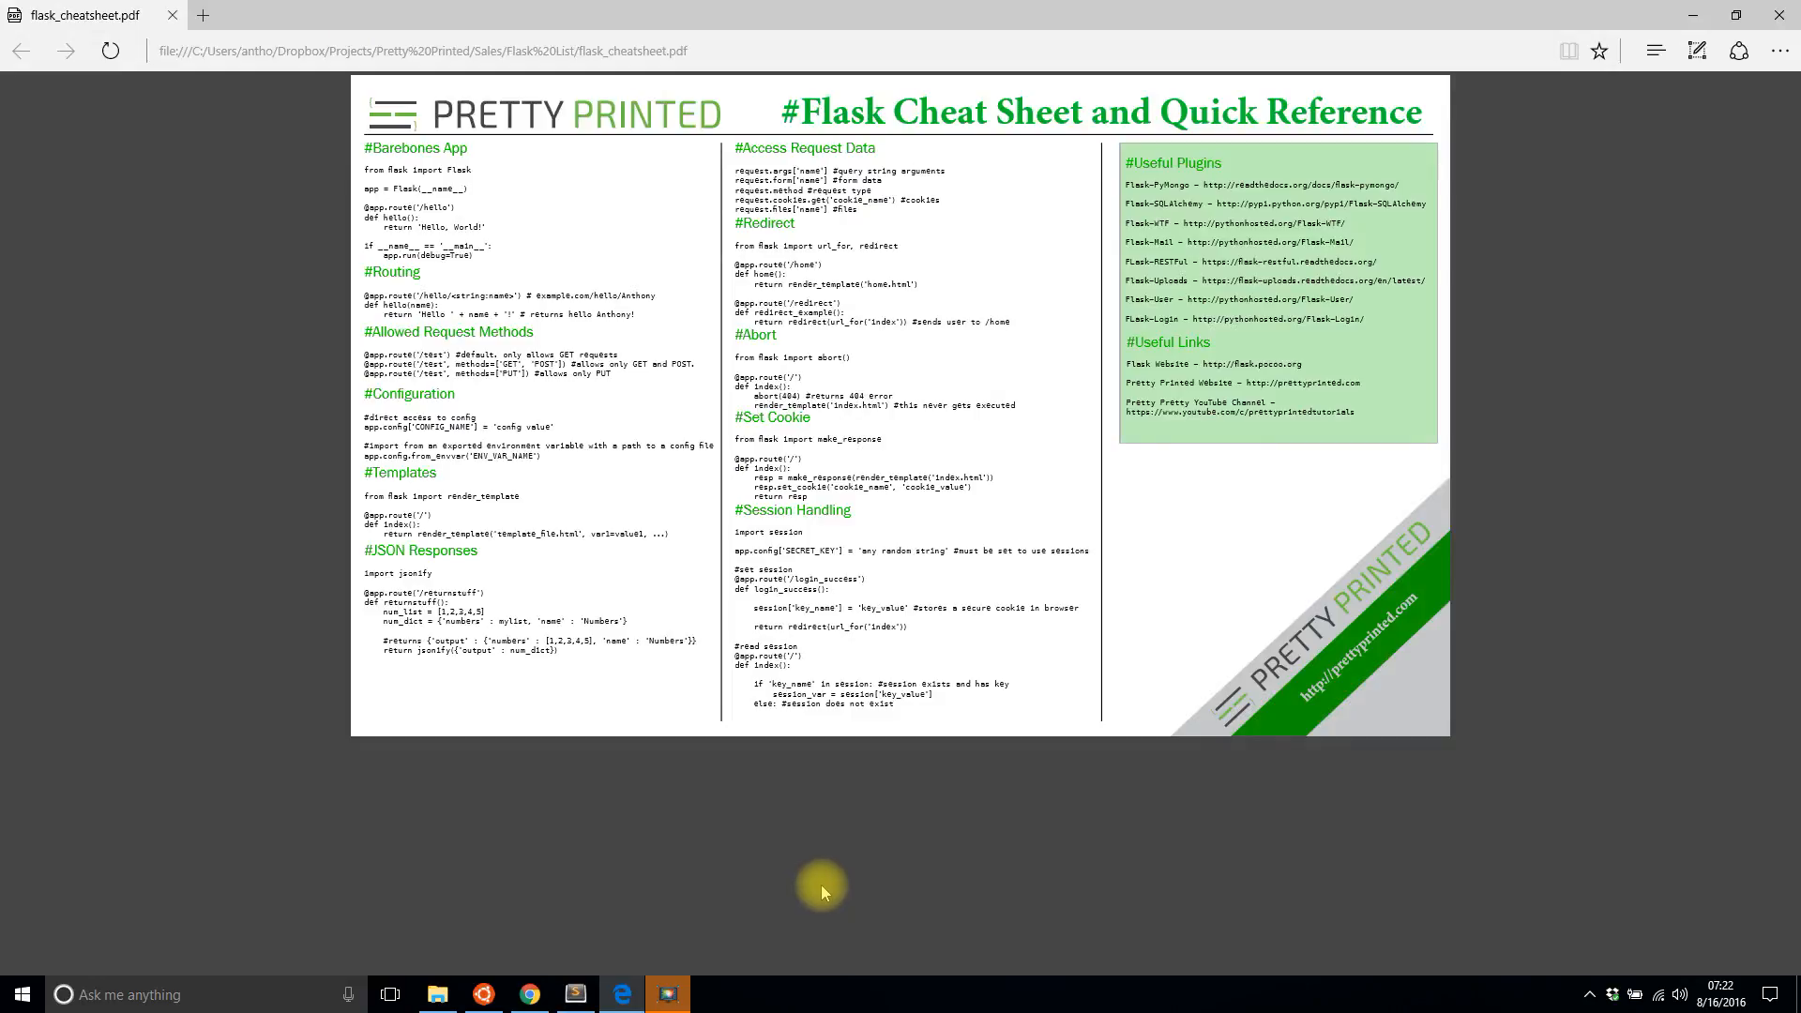
{"action": "mouse_move", "coordinate": [469, 480]}
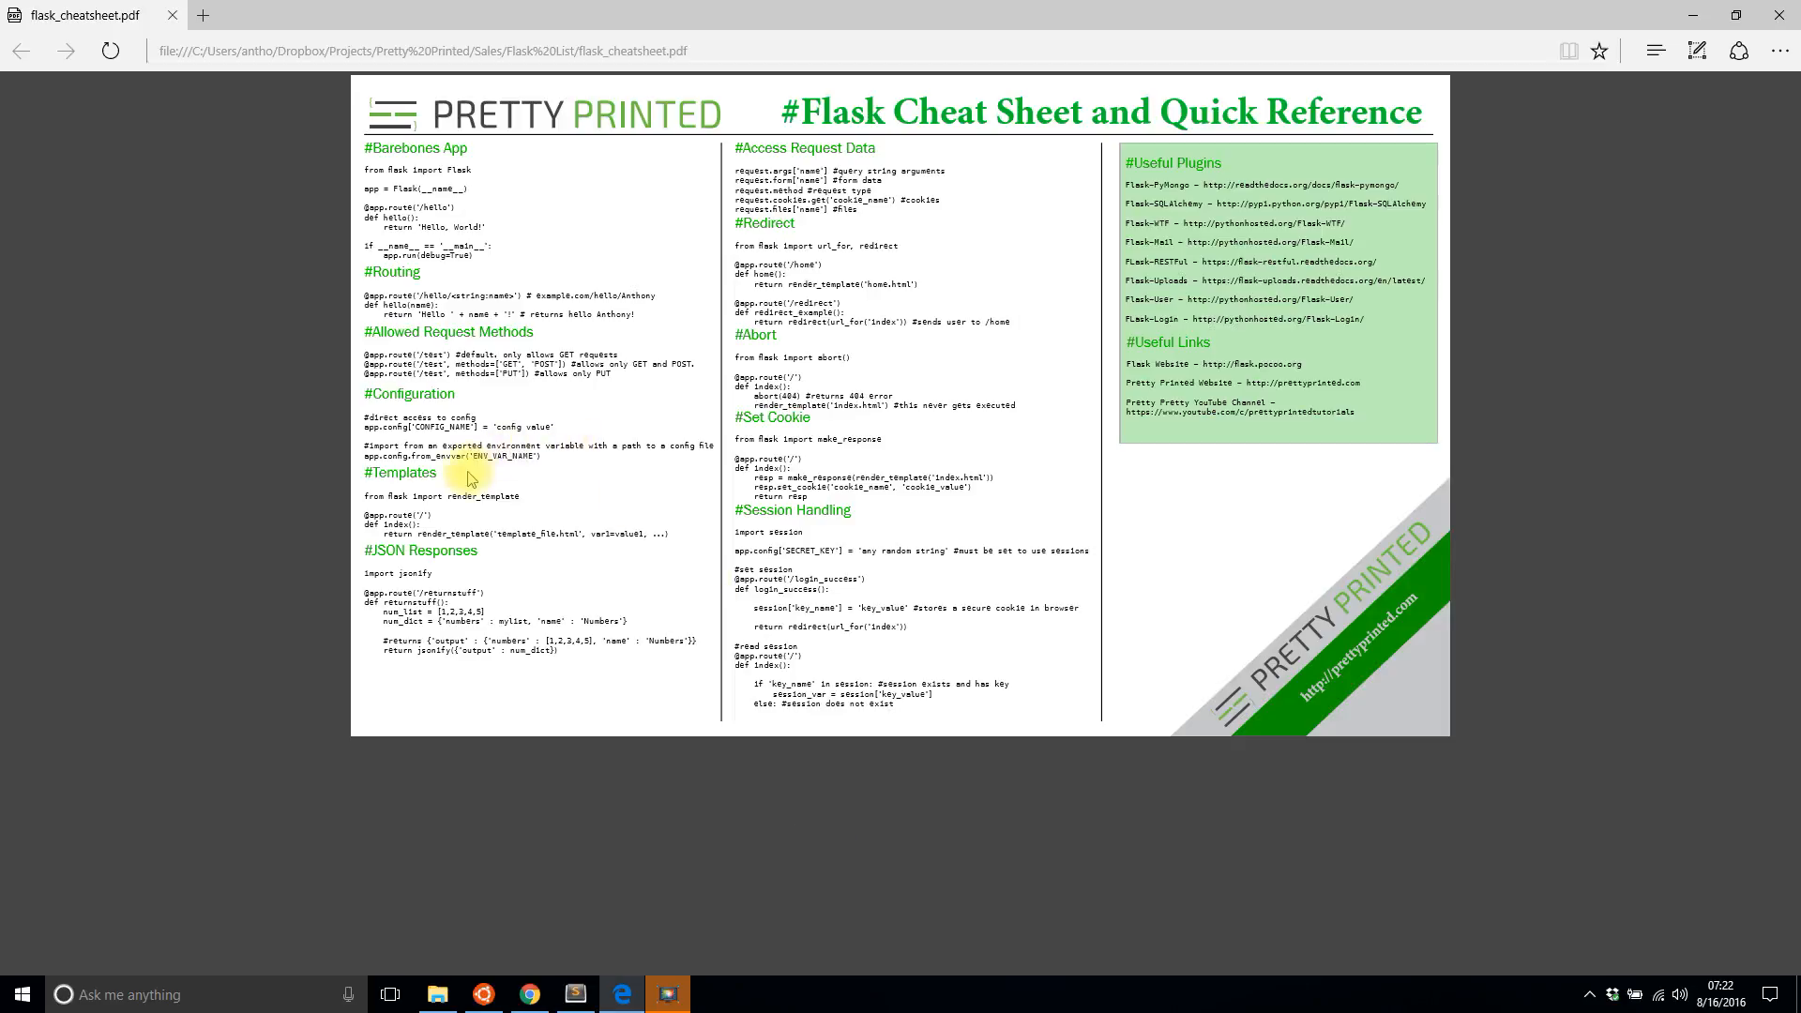
{"action": "mouse_move", "coordinate": [702, 793]}
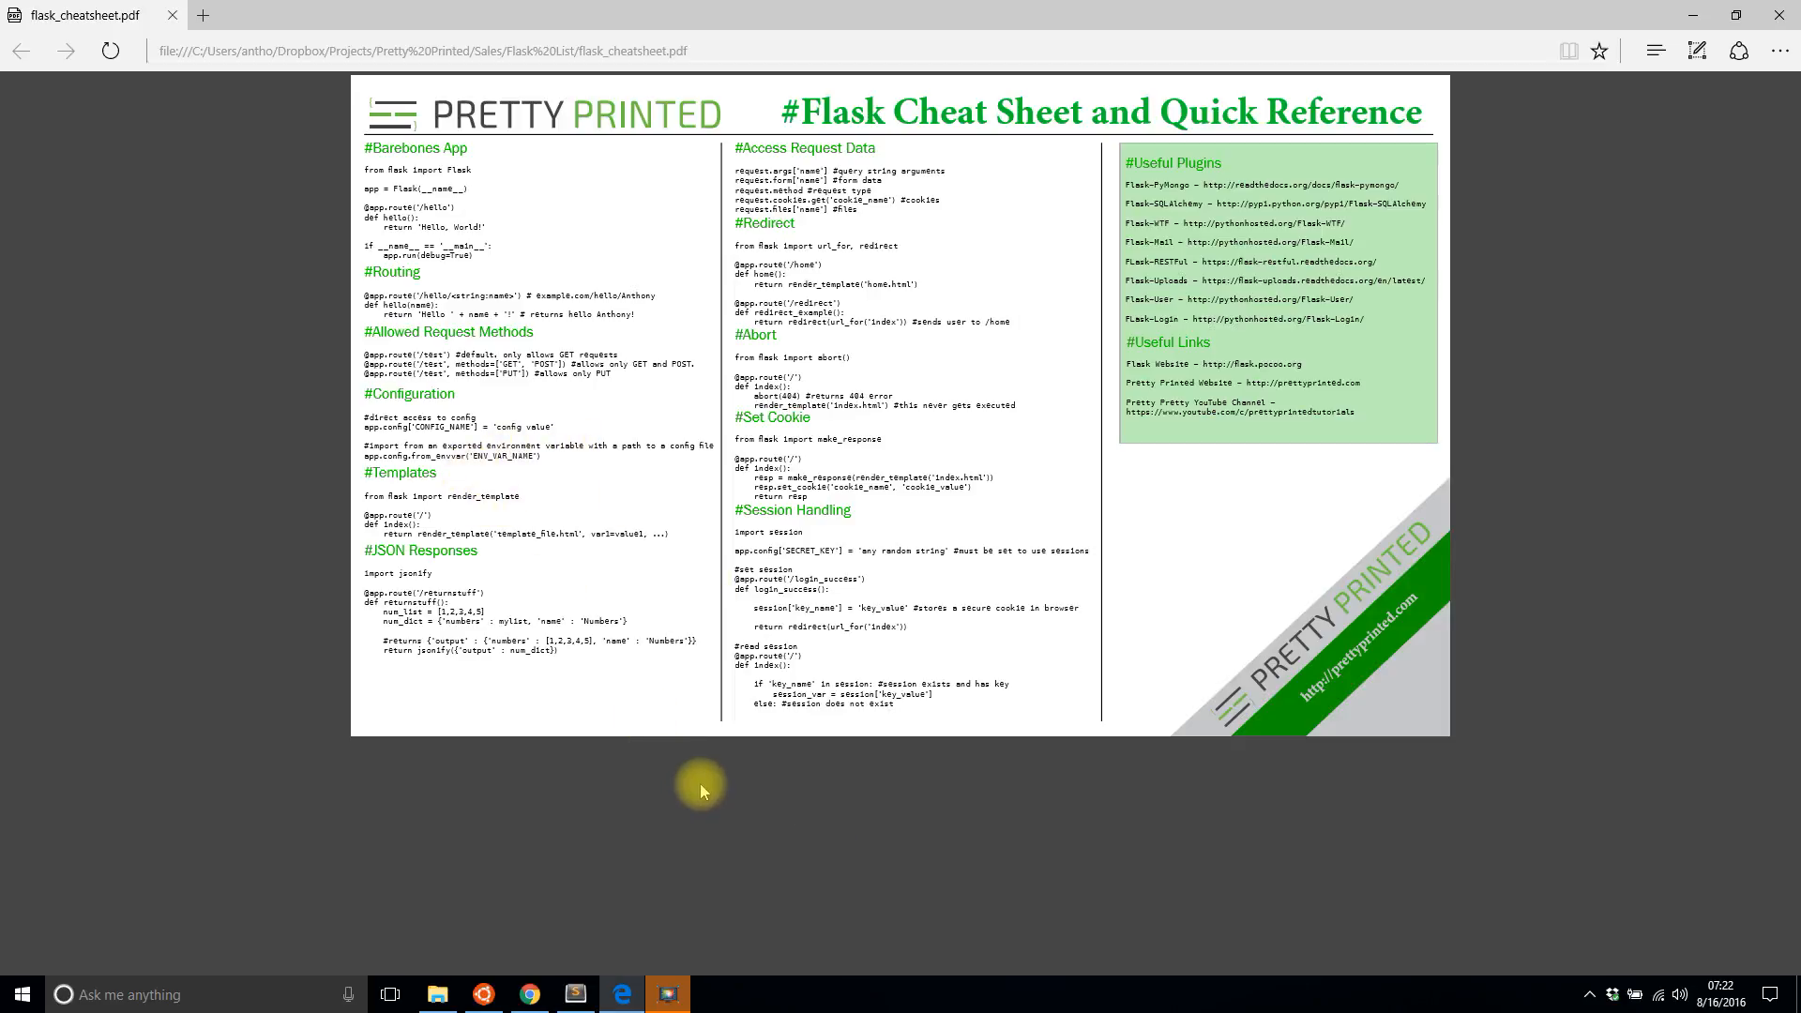
{"action": "mouse_move", "coordinate": [758, 804]}
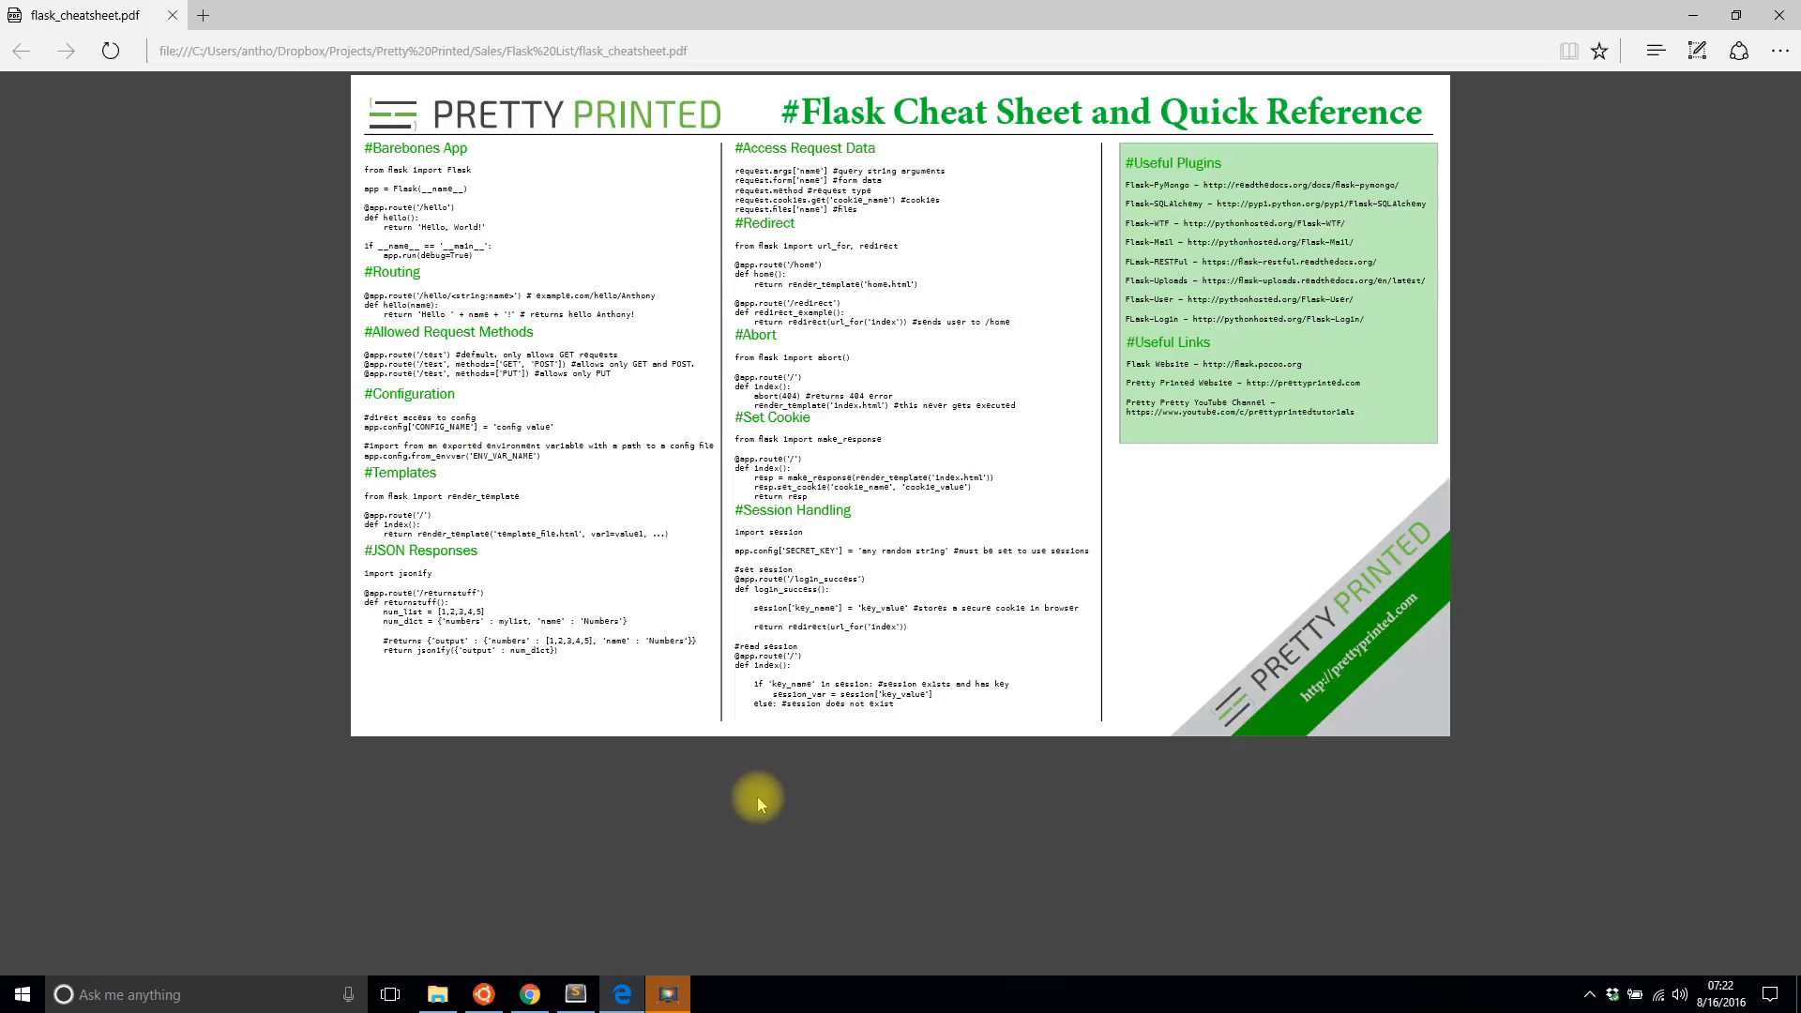
{"action": "mouse_move", "coordinate": [819, 759]}
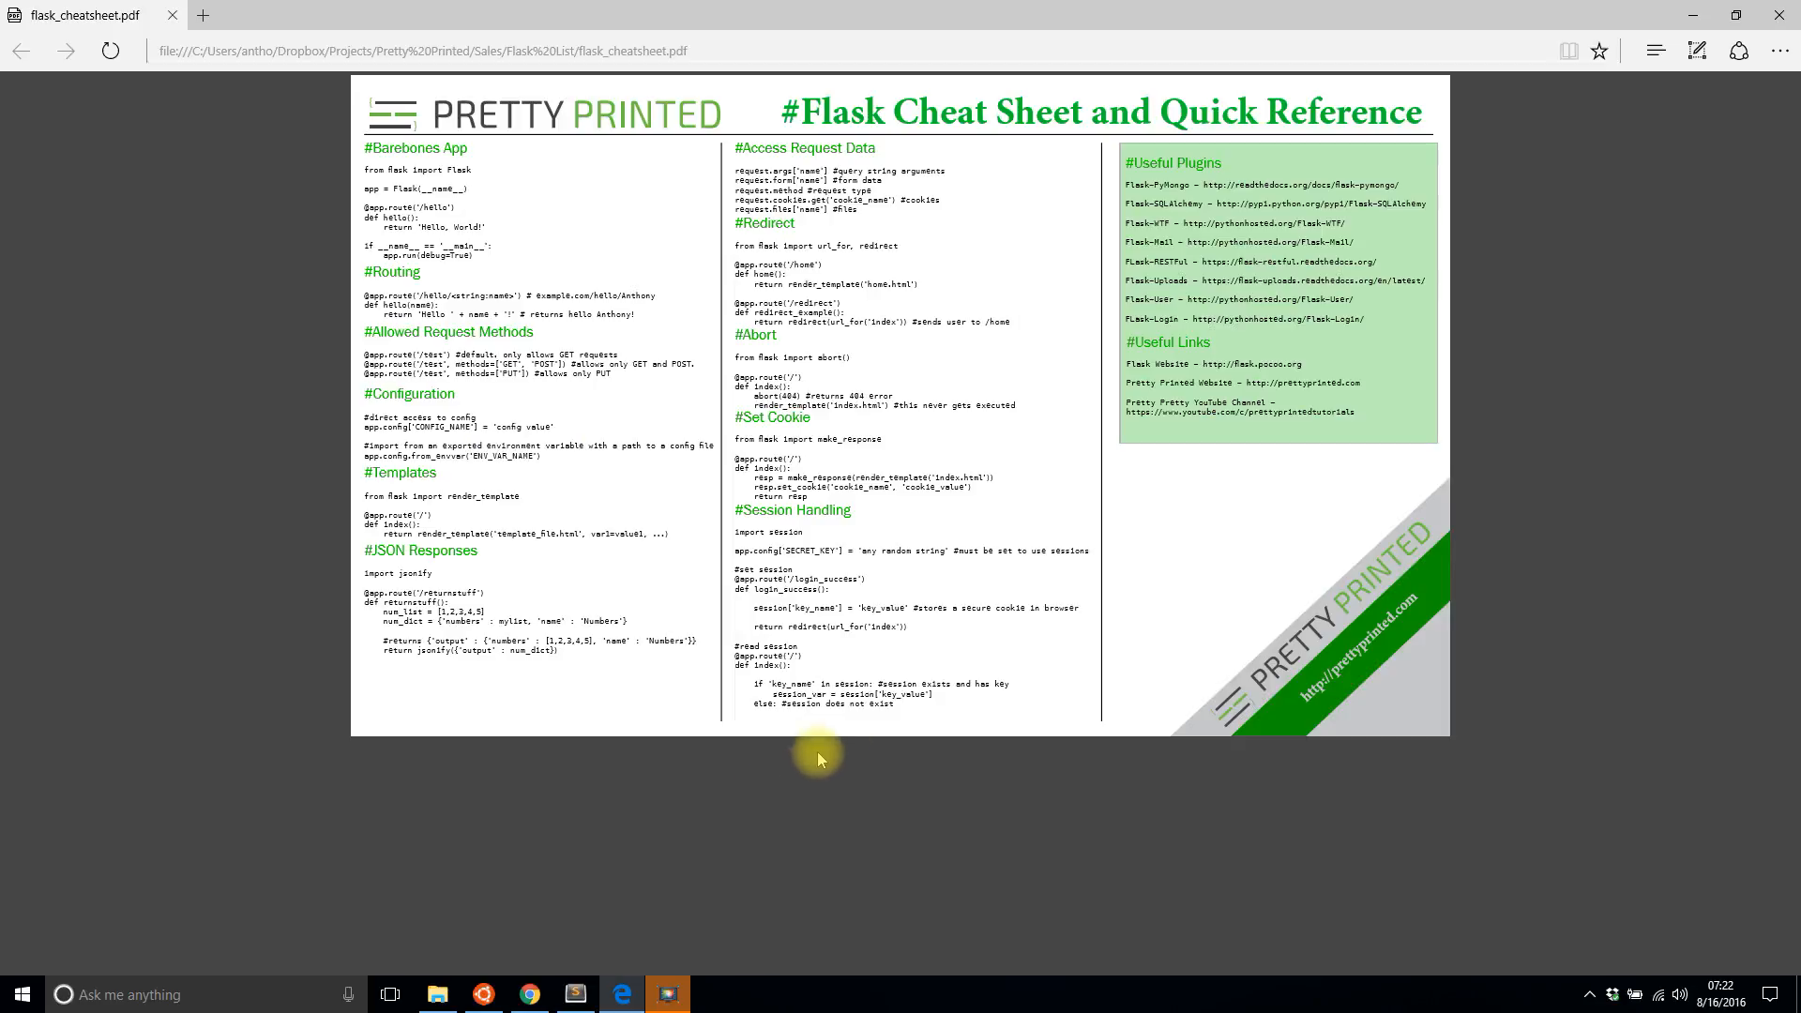
{"action": "left_click", "coordinate": [527, 994]}
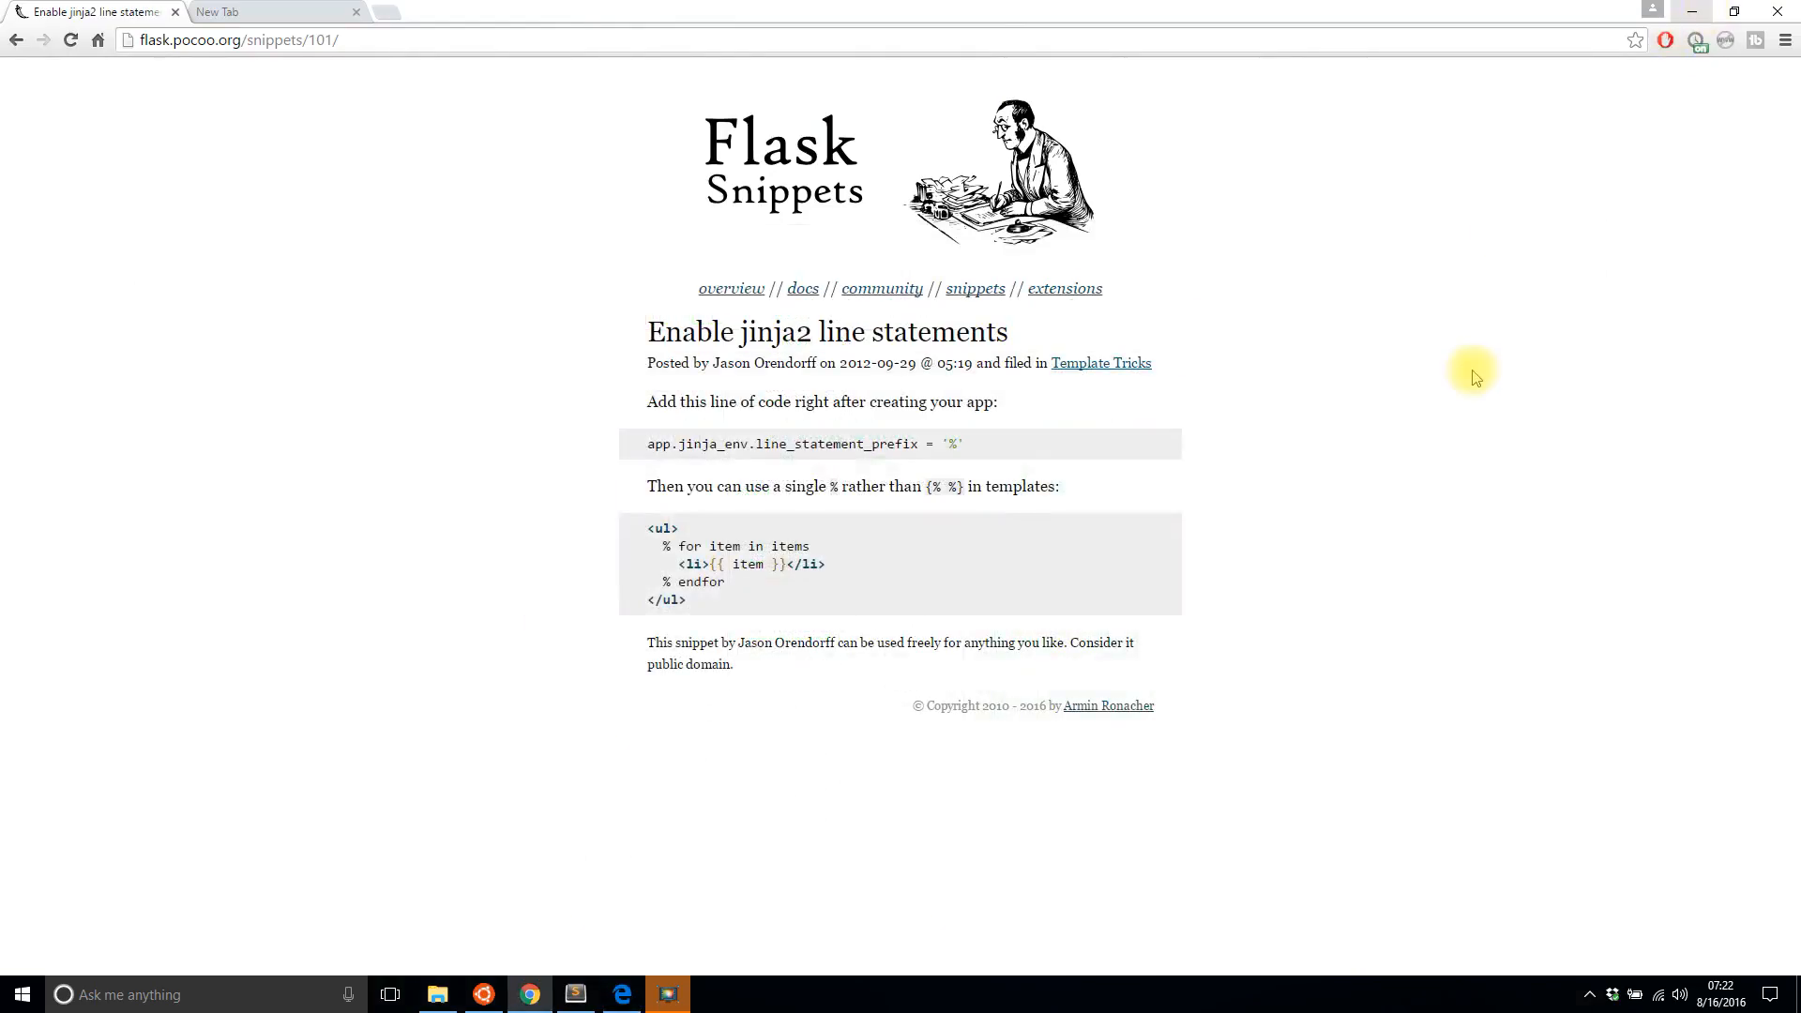
{"action": "mouse_move", "coordinate": [835, 594]}
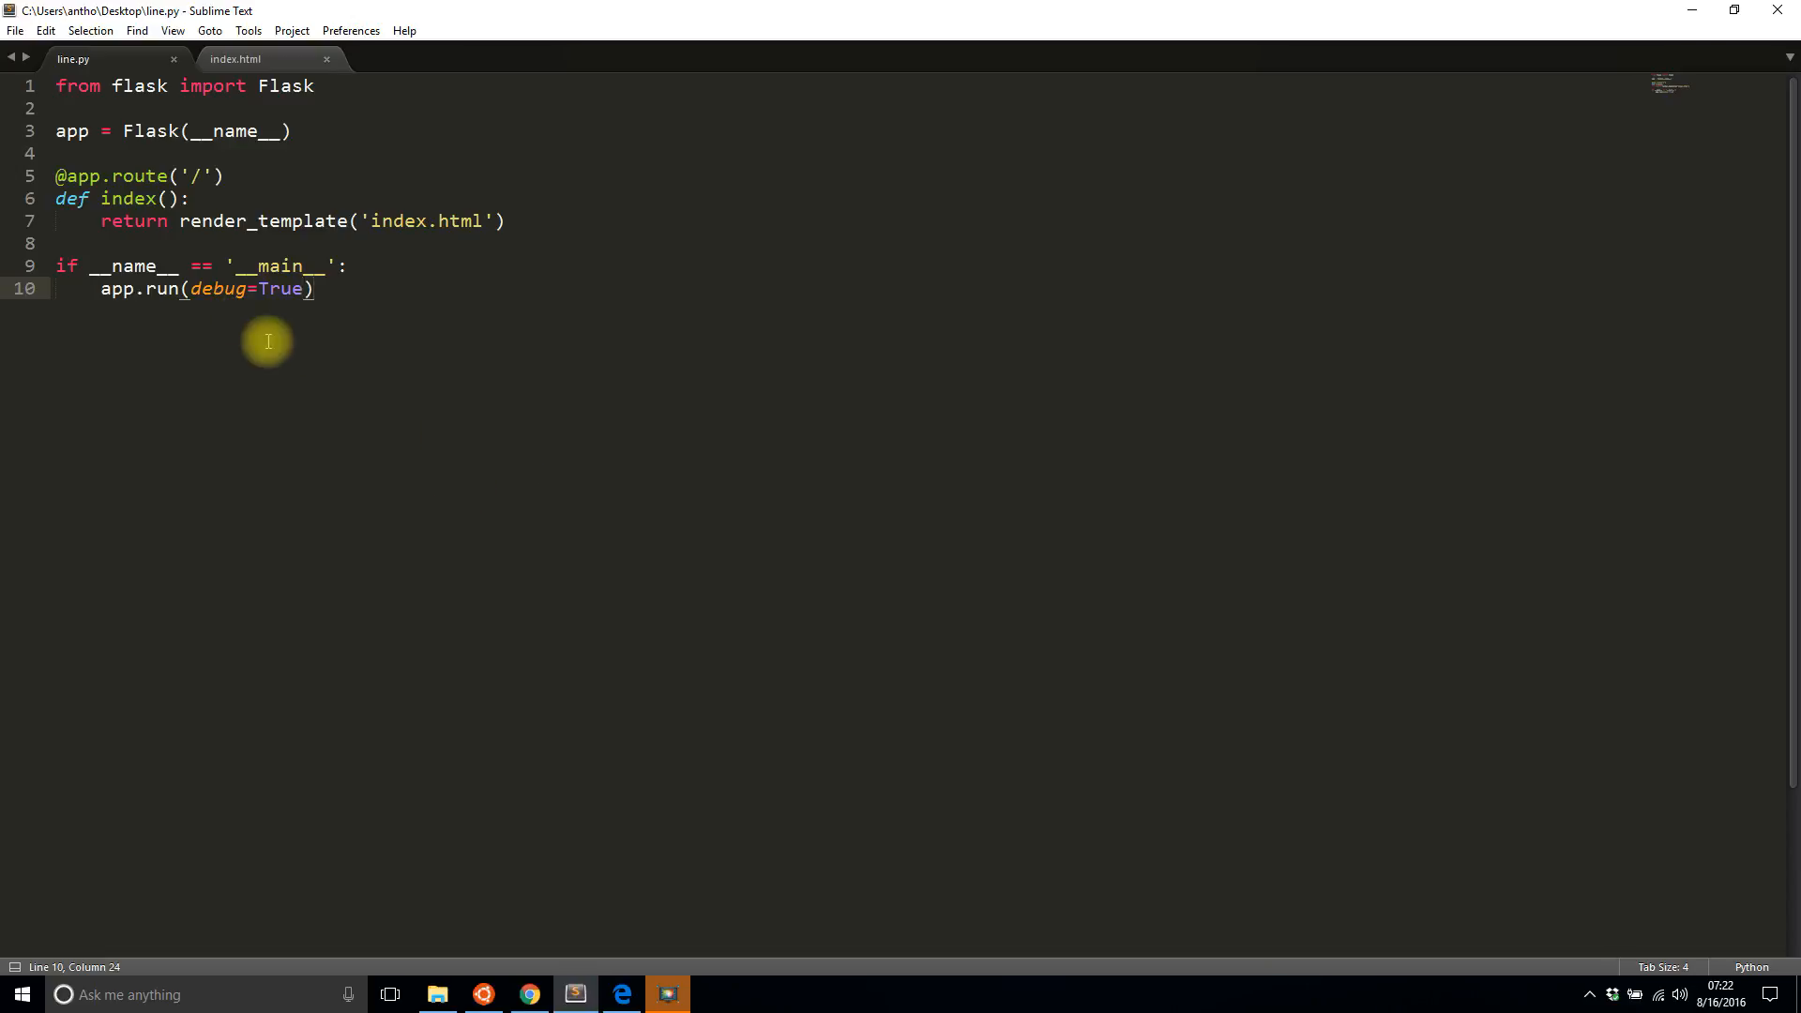
{"action": "mouse_move", "coordinate": [276, 259]}
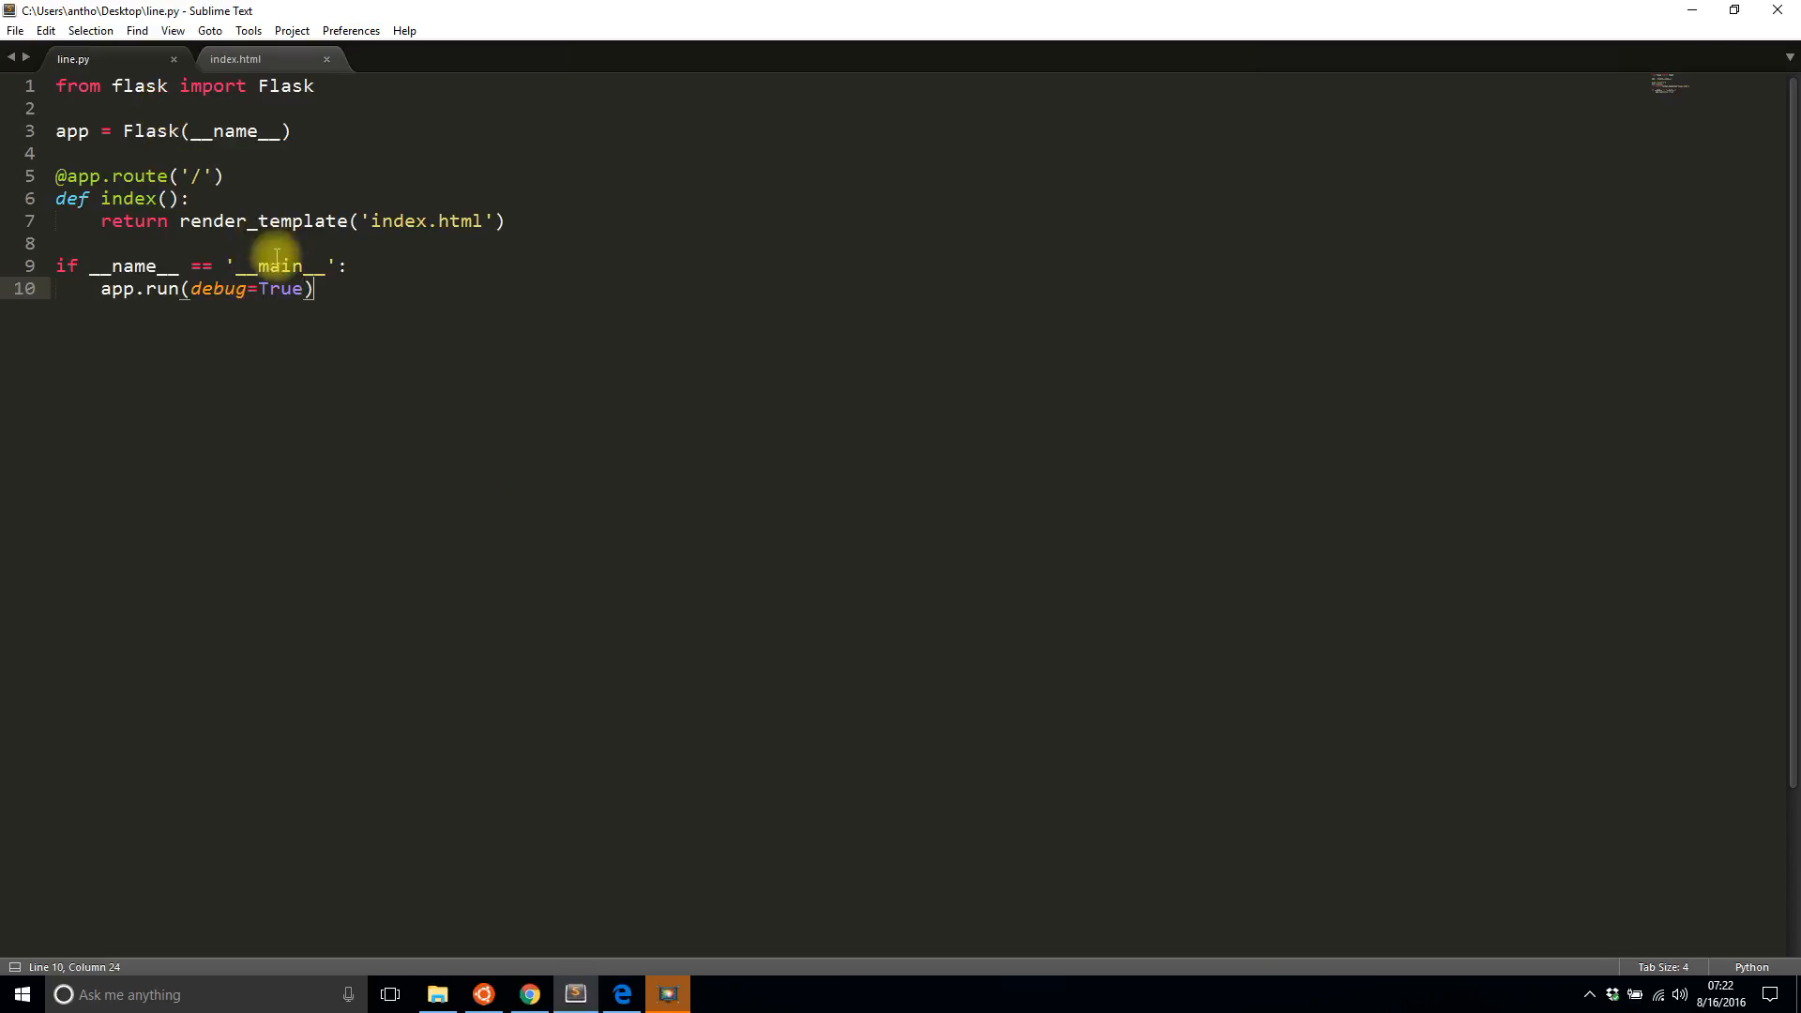
{"action": "left_click", "coordinate": [235, 58]}
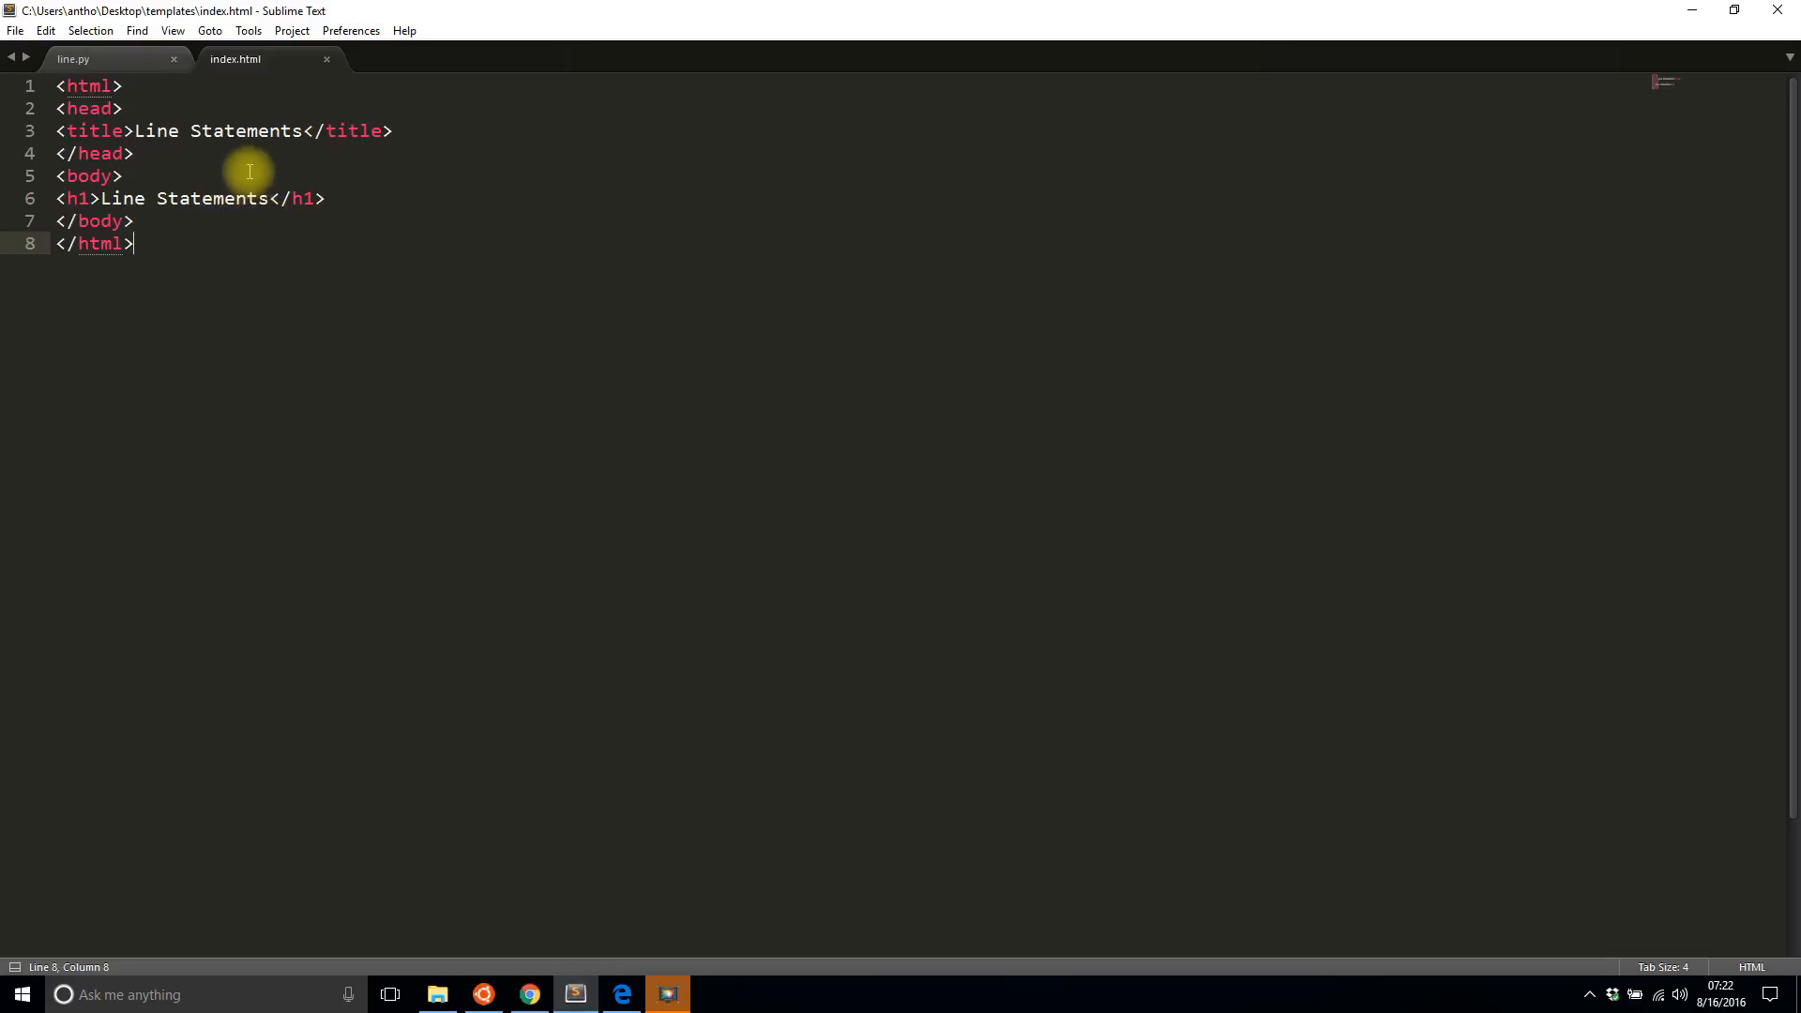
{"action": "left_click", "coordinate": [74, 58]}
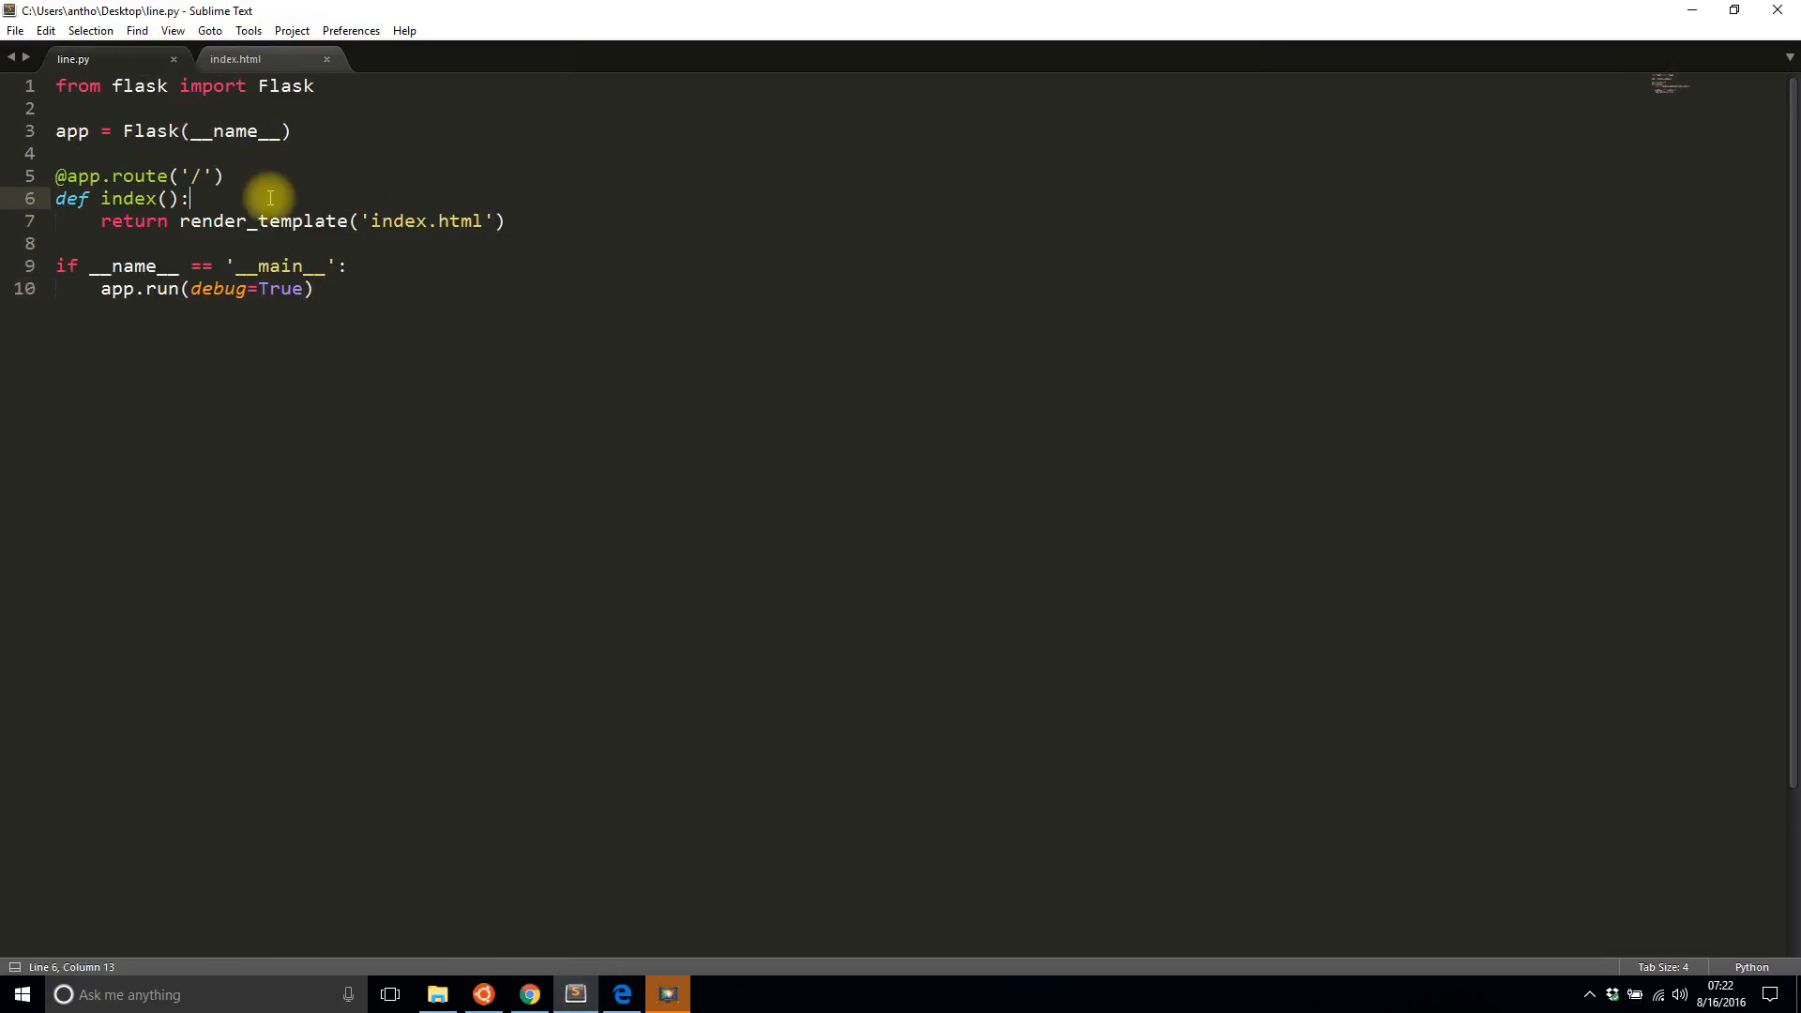
Step: Define nums = [1, 2, 3, 4, 5] in index() and pass nums=nums to render_template
{"action": "type", "text": "nums = [1, 2,"}
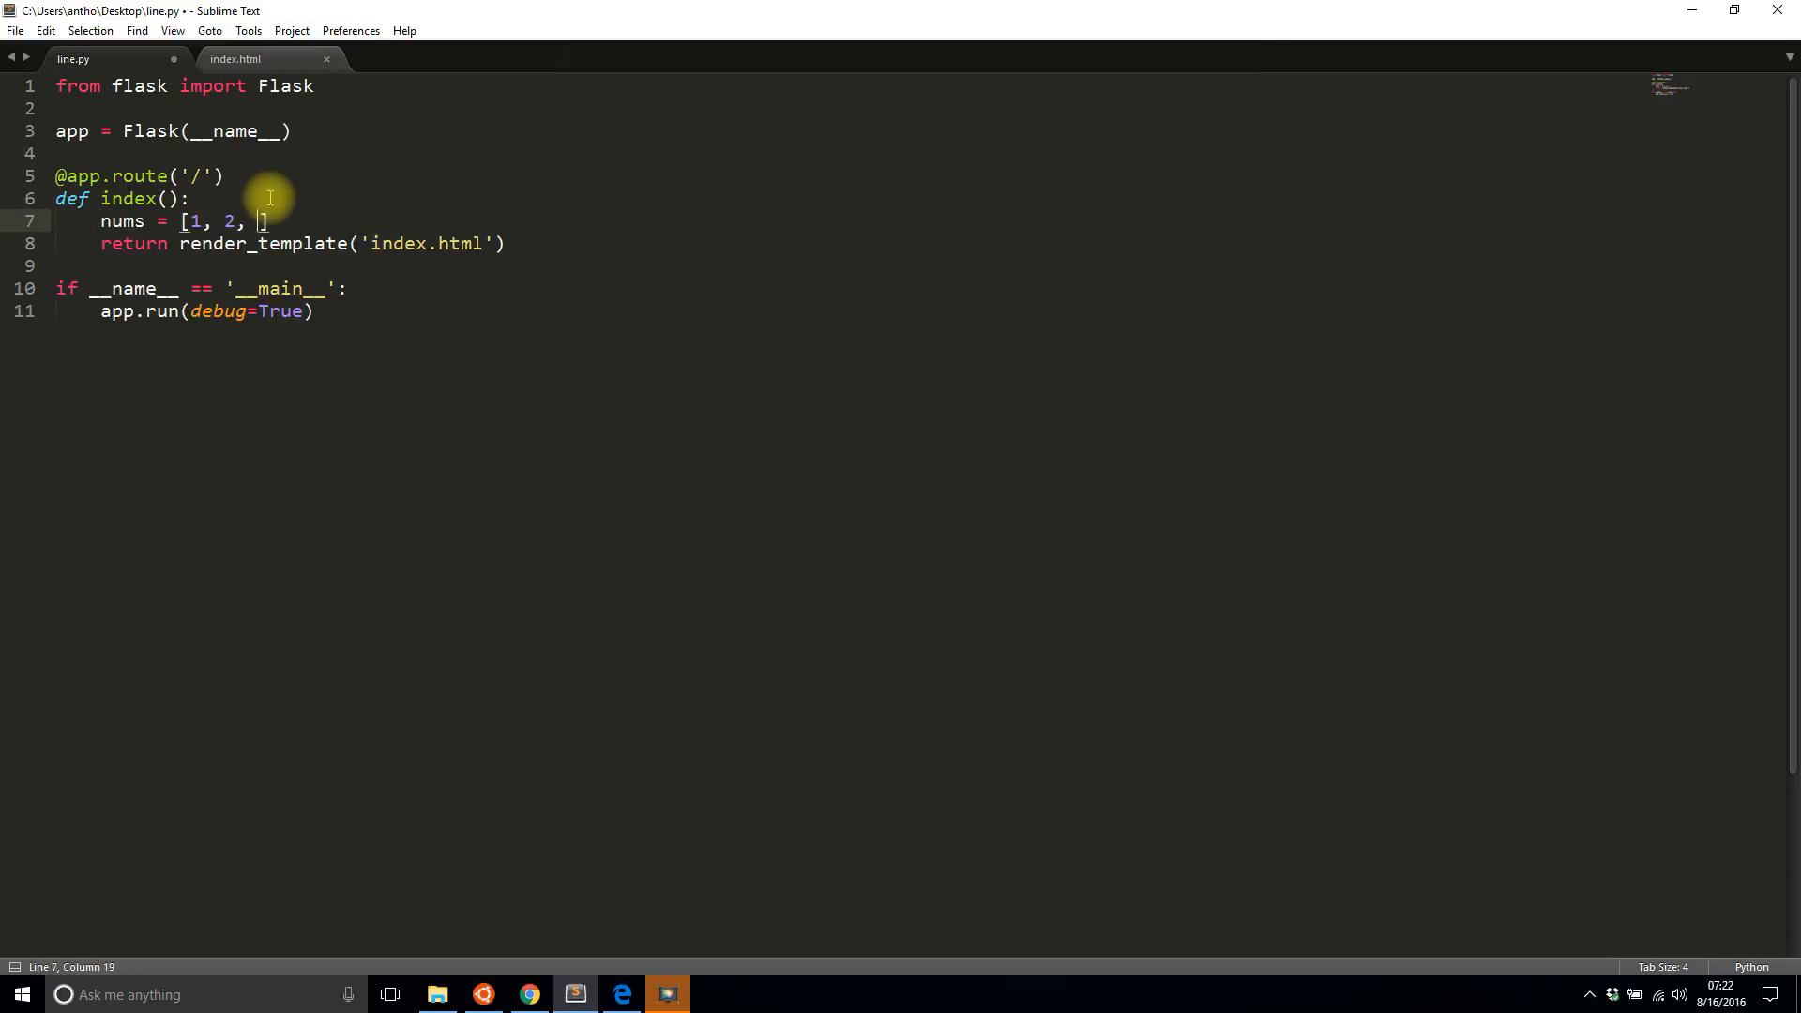
{"action": "type", "text": "3, 4, 5"}
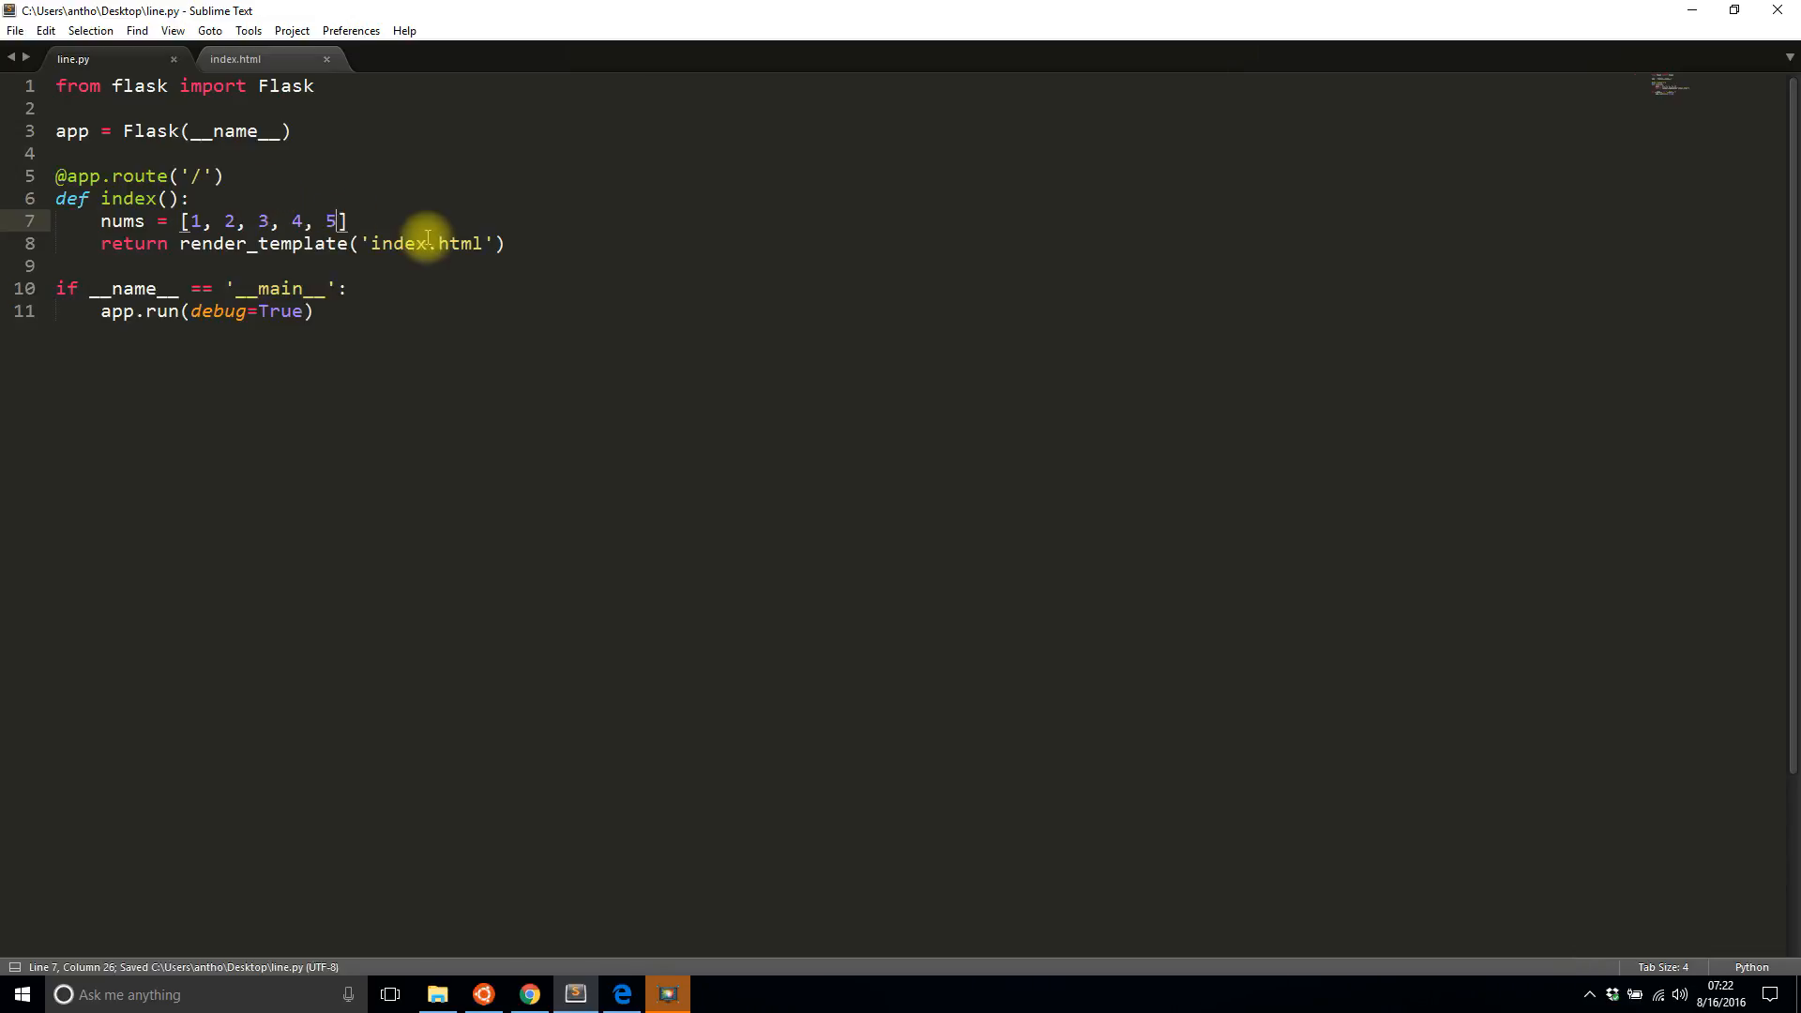
{"action": "type", "text": ", nums=num"}
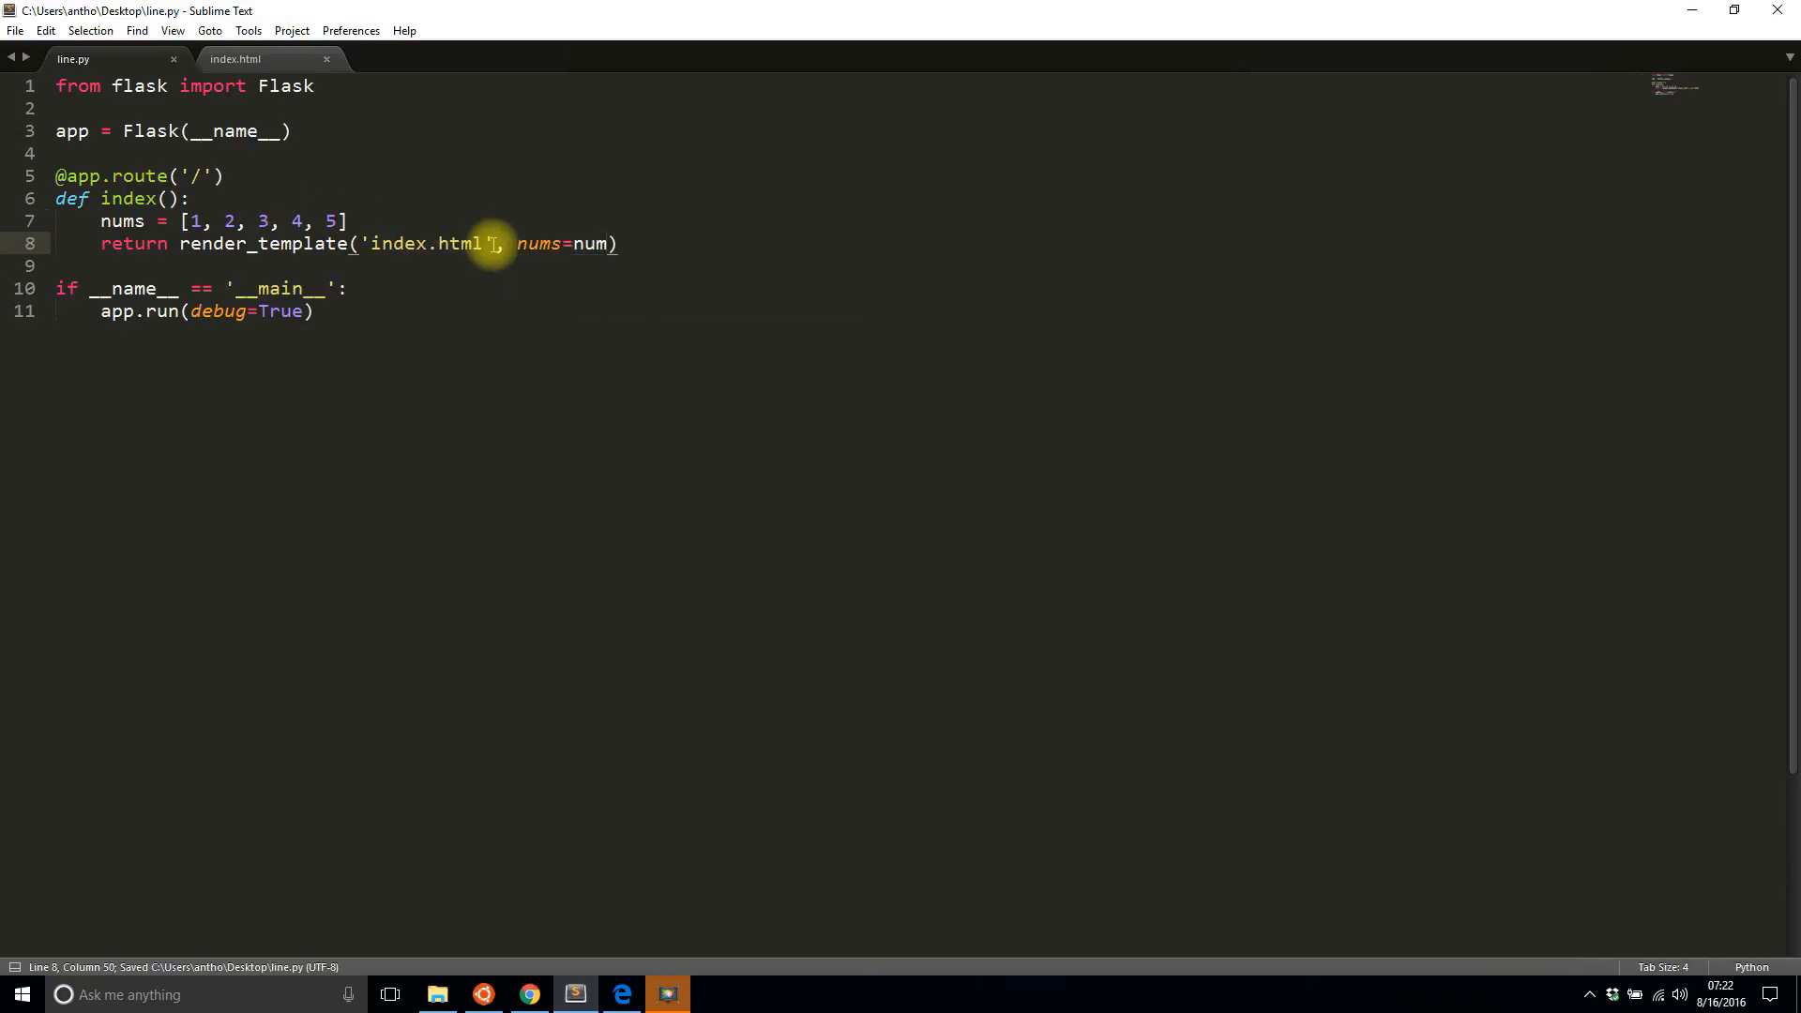
{"action": "left_click", "coordinate": [235, 58]}
{"action": "type", "text": "{{}}"}
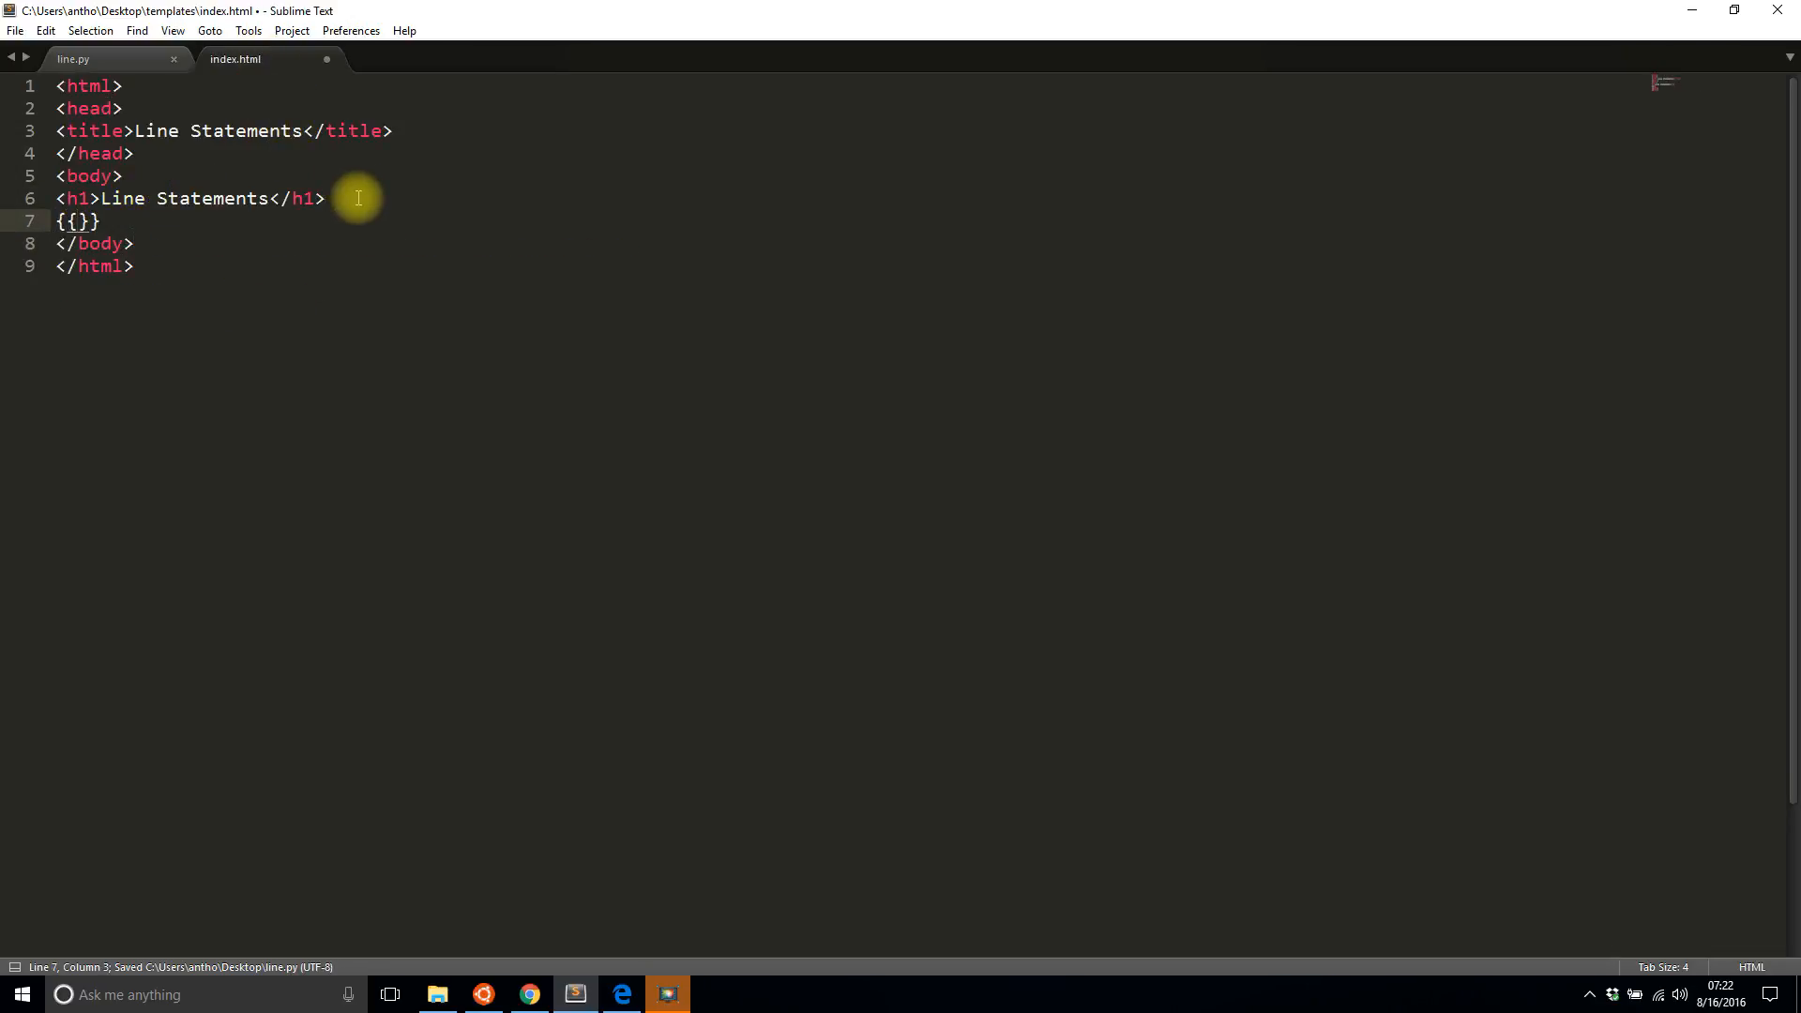
Step: Open a {% for num in nums %} loop under the h1 in index.html
{"action": "key", "text": "Backspace"}
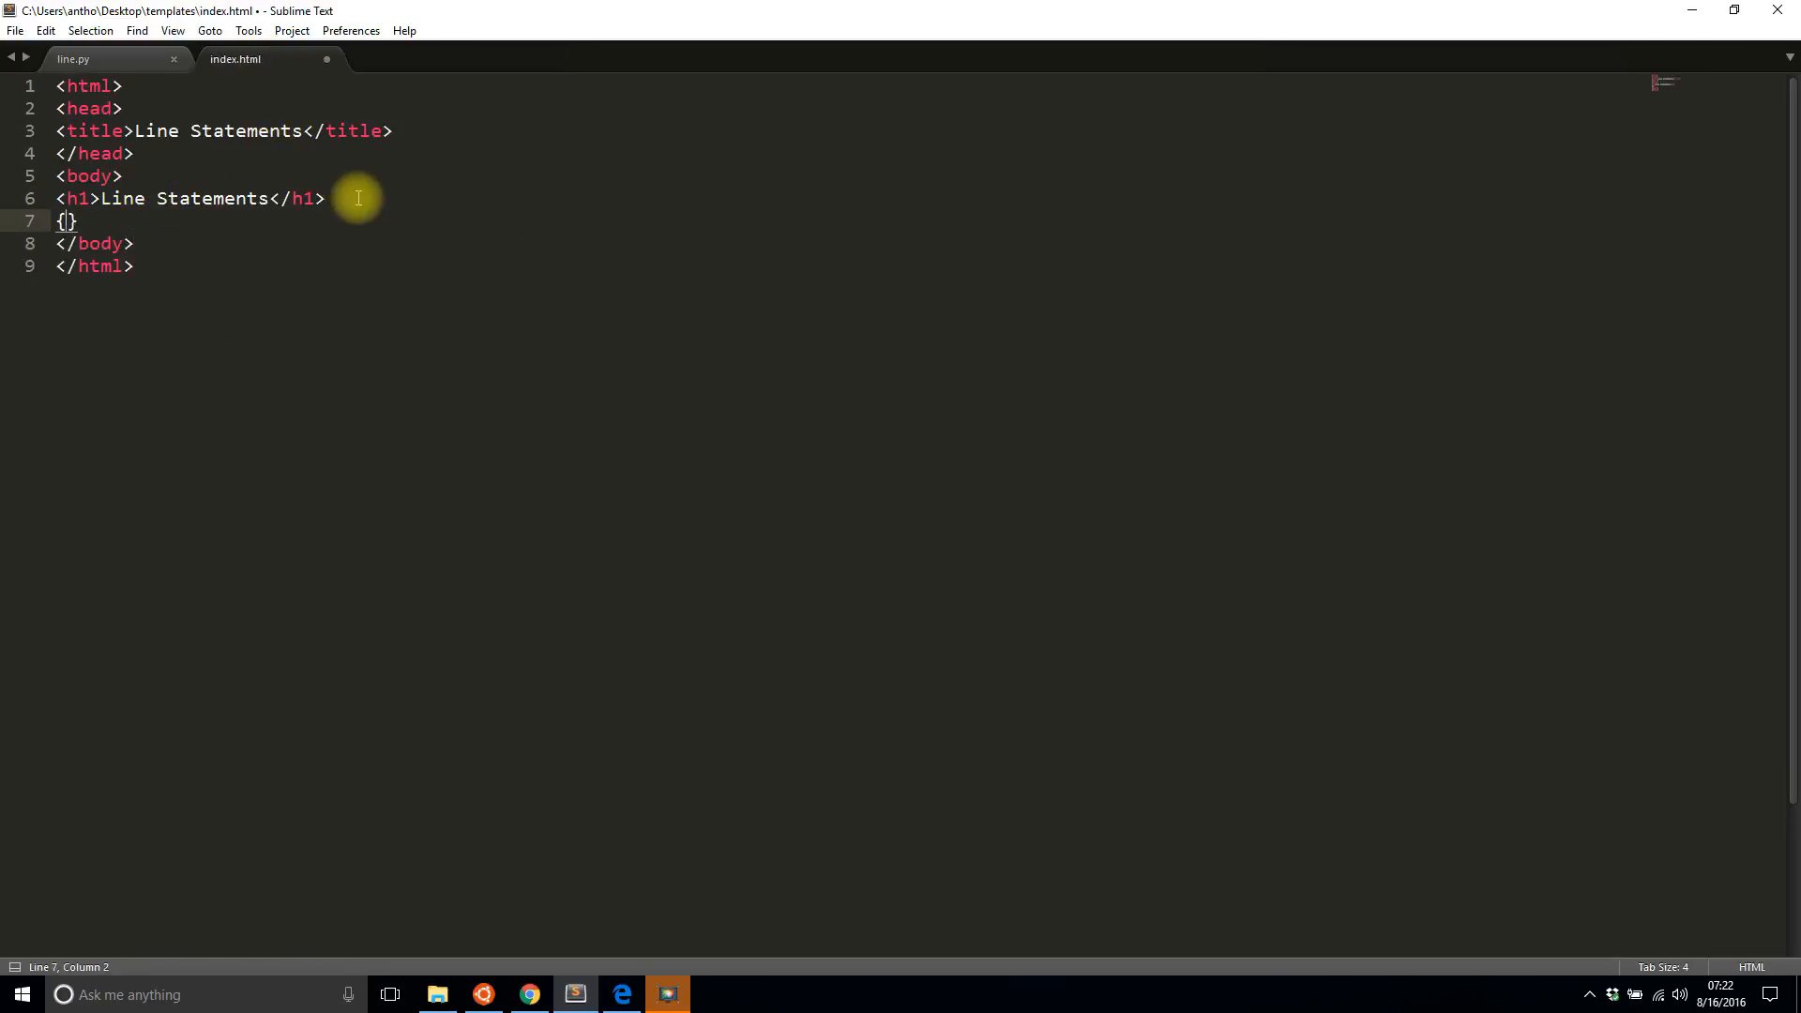
{"action": "type", "text": "%"}
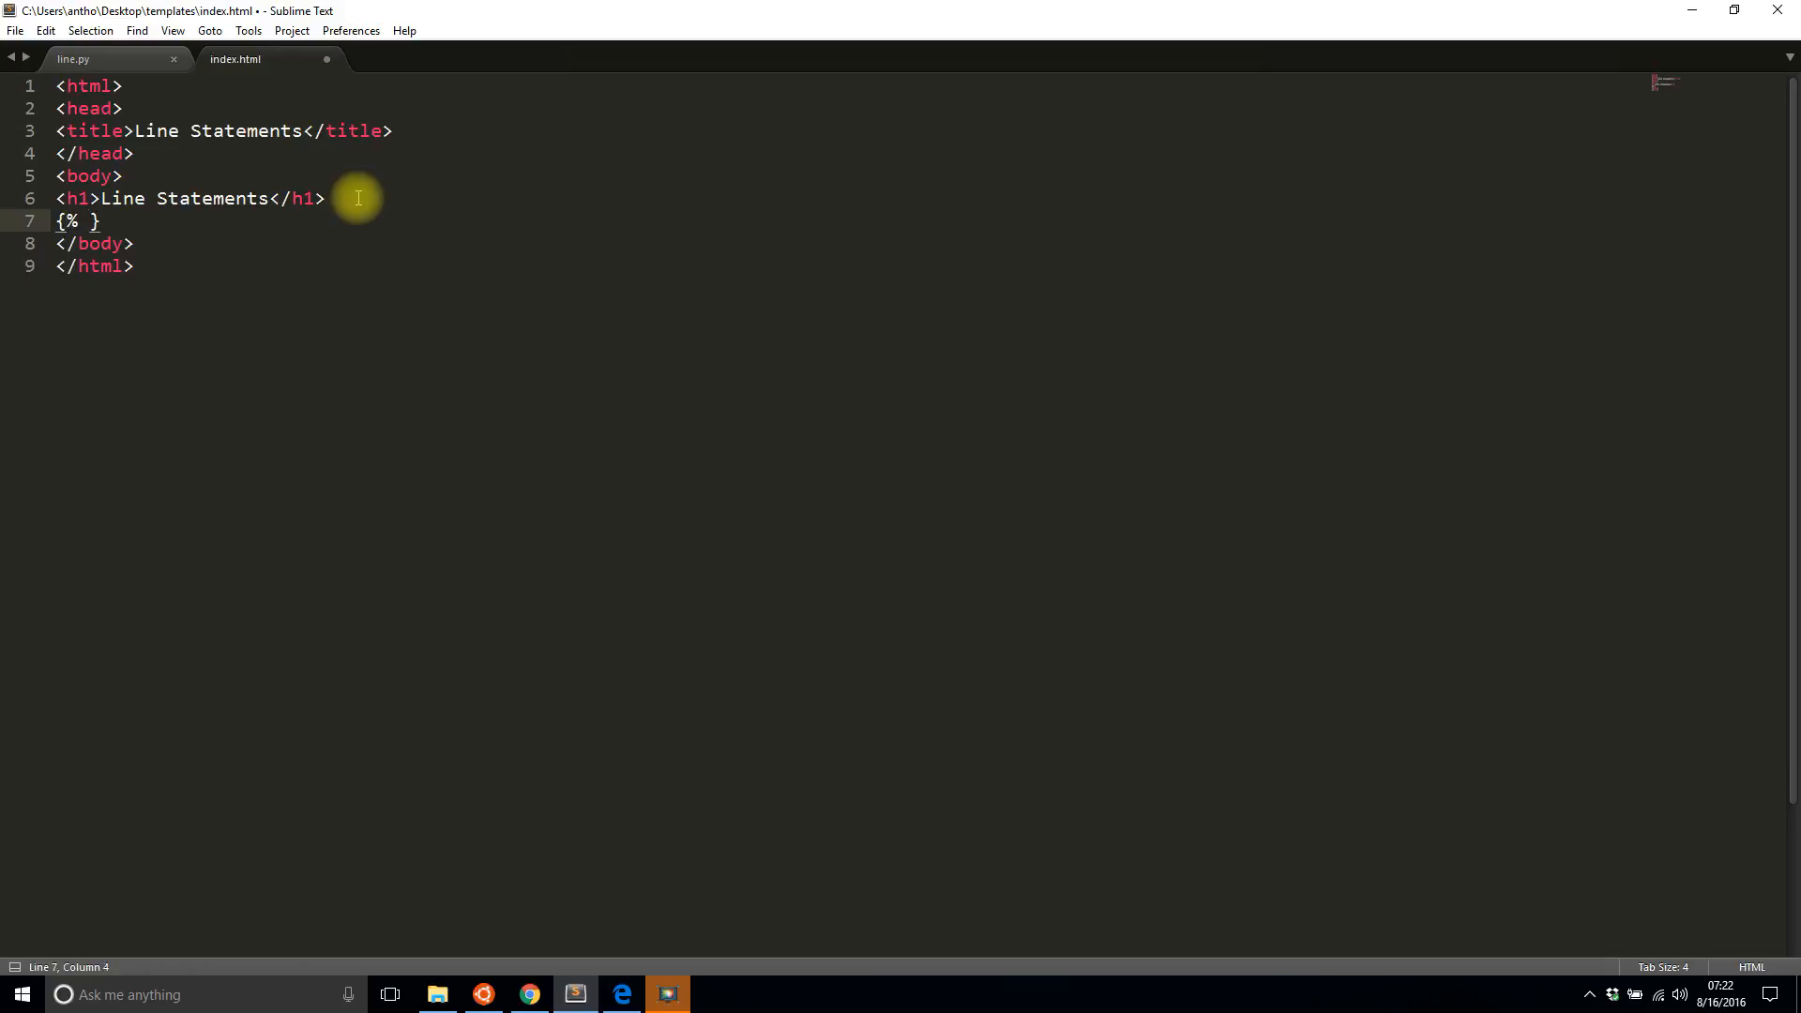
{"action": "type", "text": "for %"}
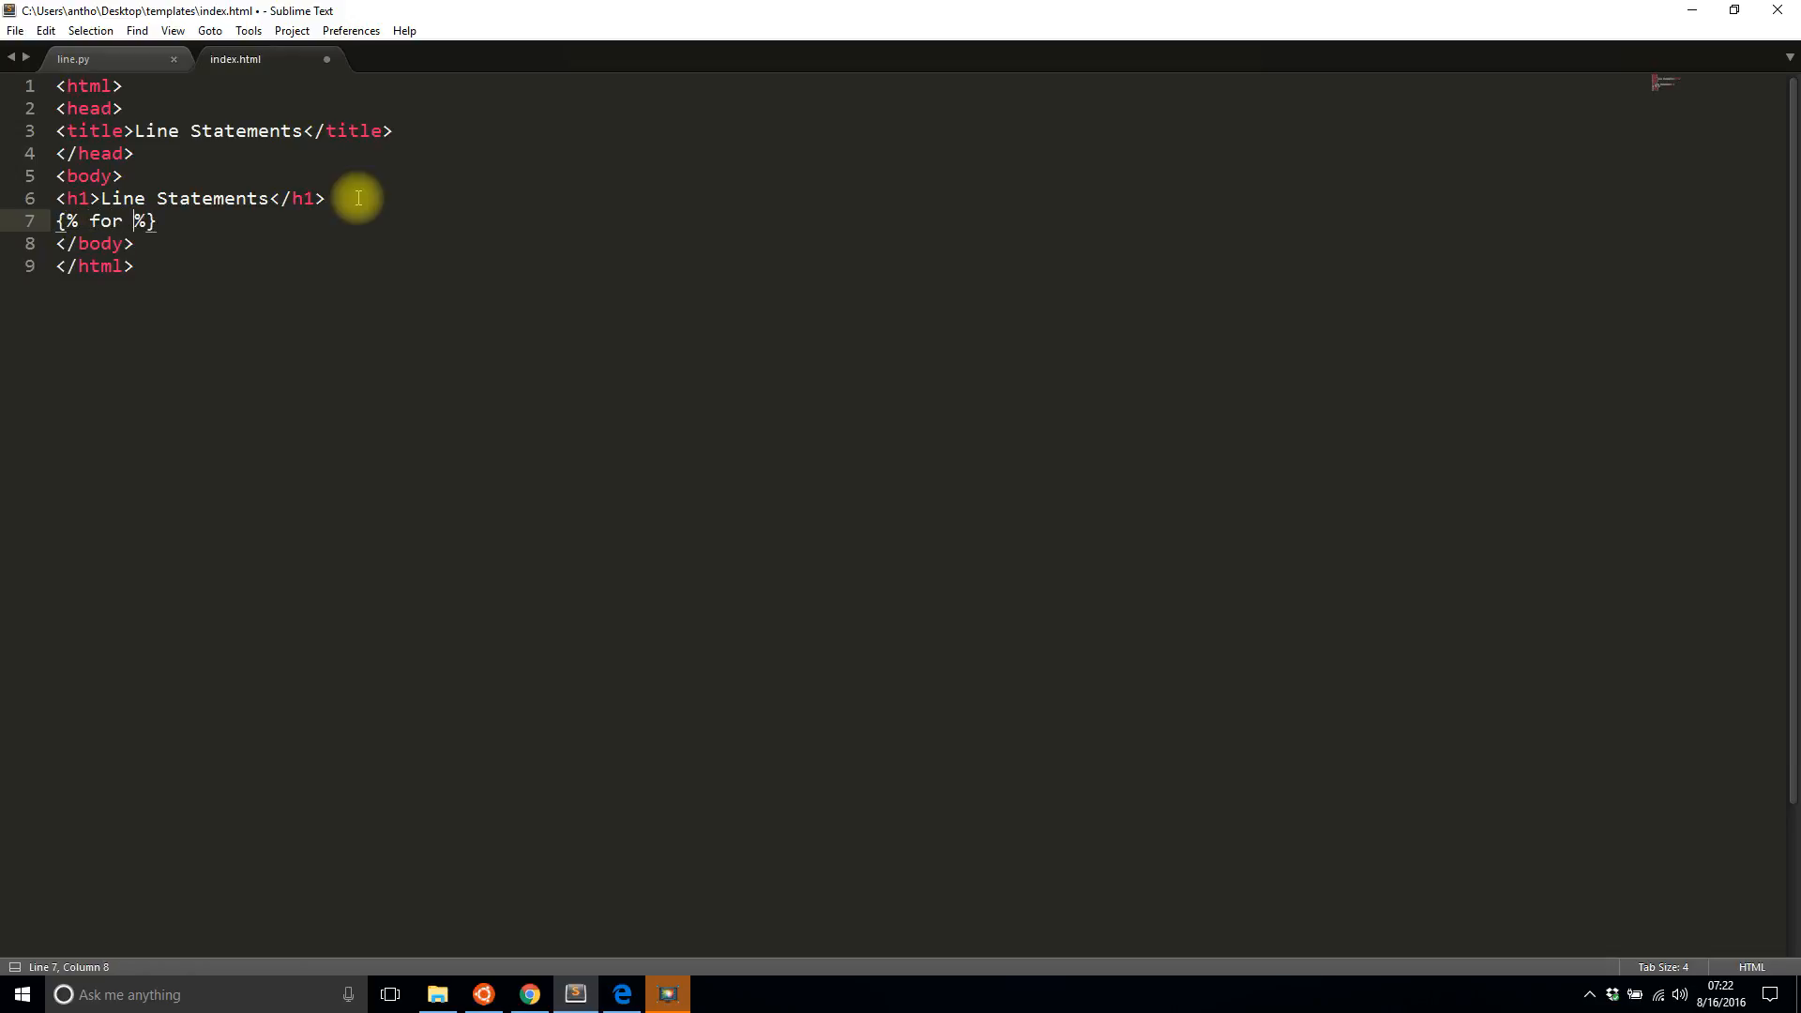
{"action": "type", "text": "n"}
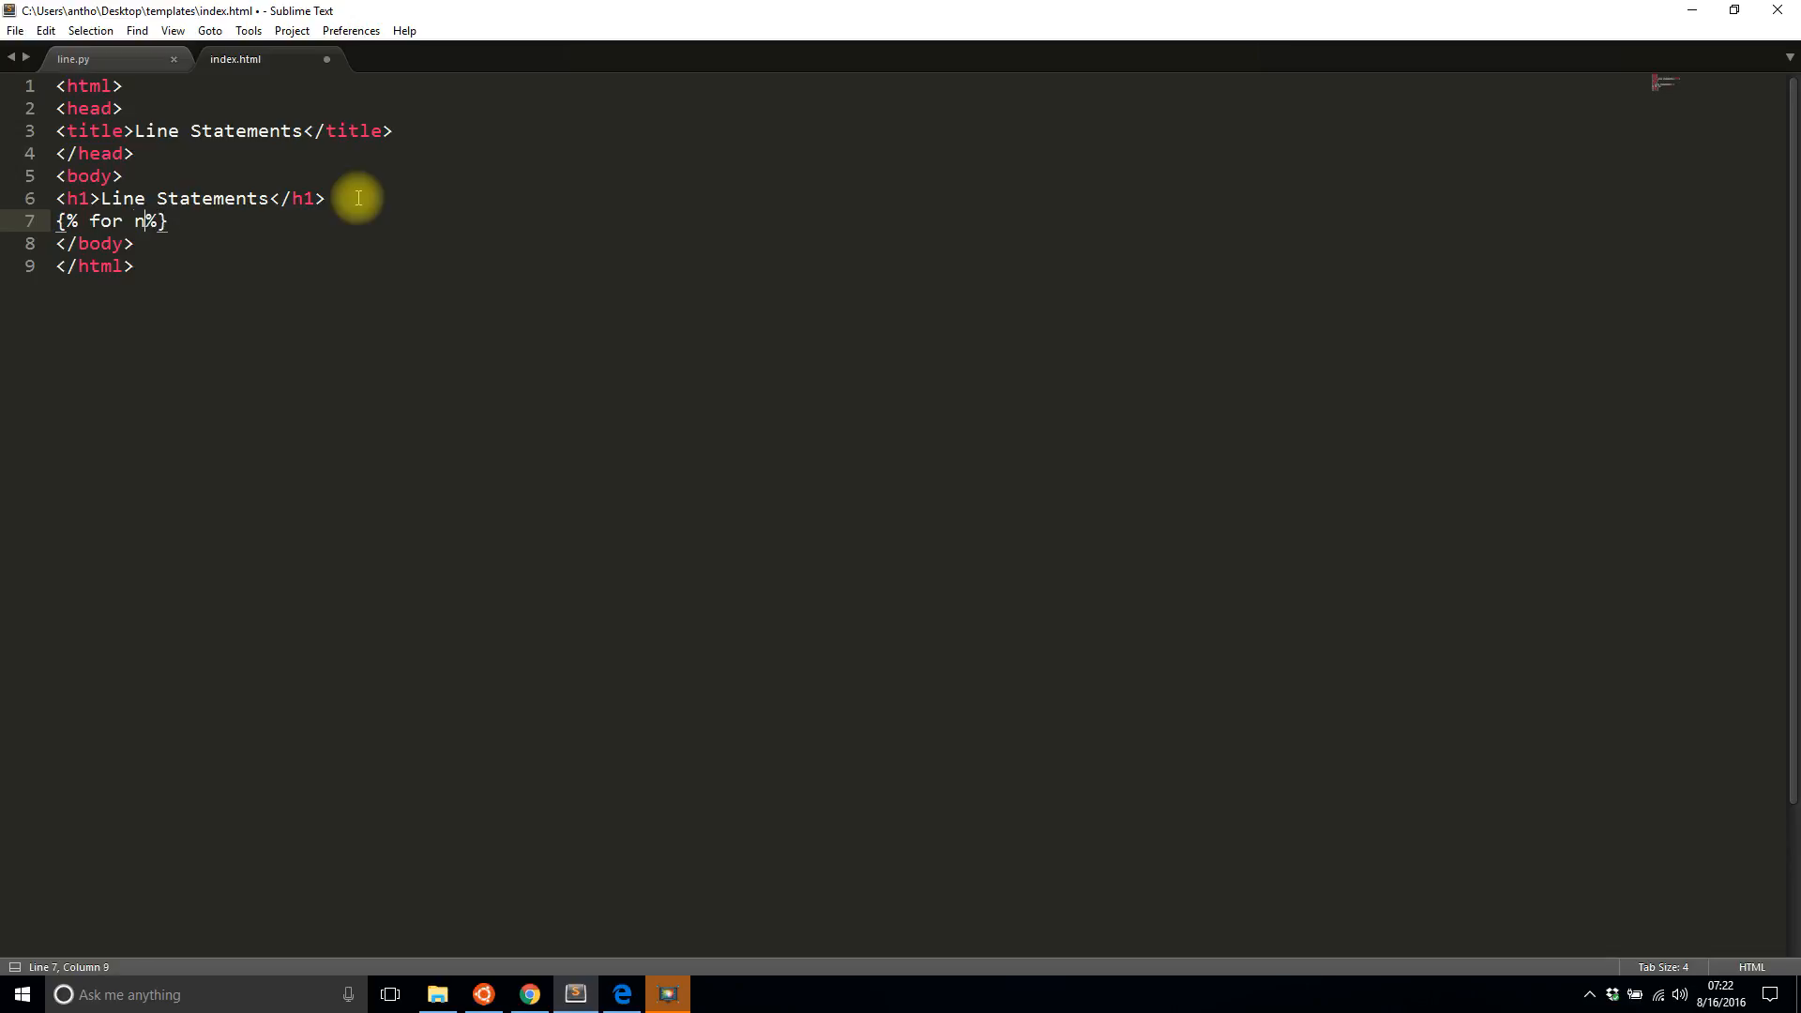
{"action": "type", "text": "um in nums"}
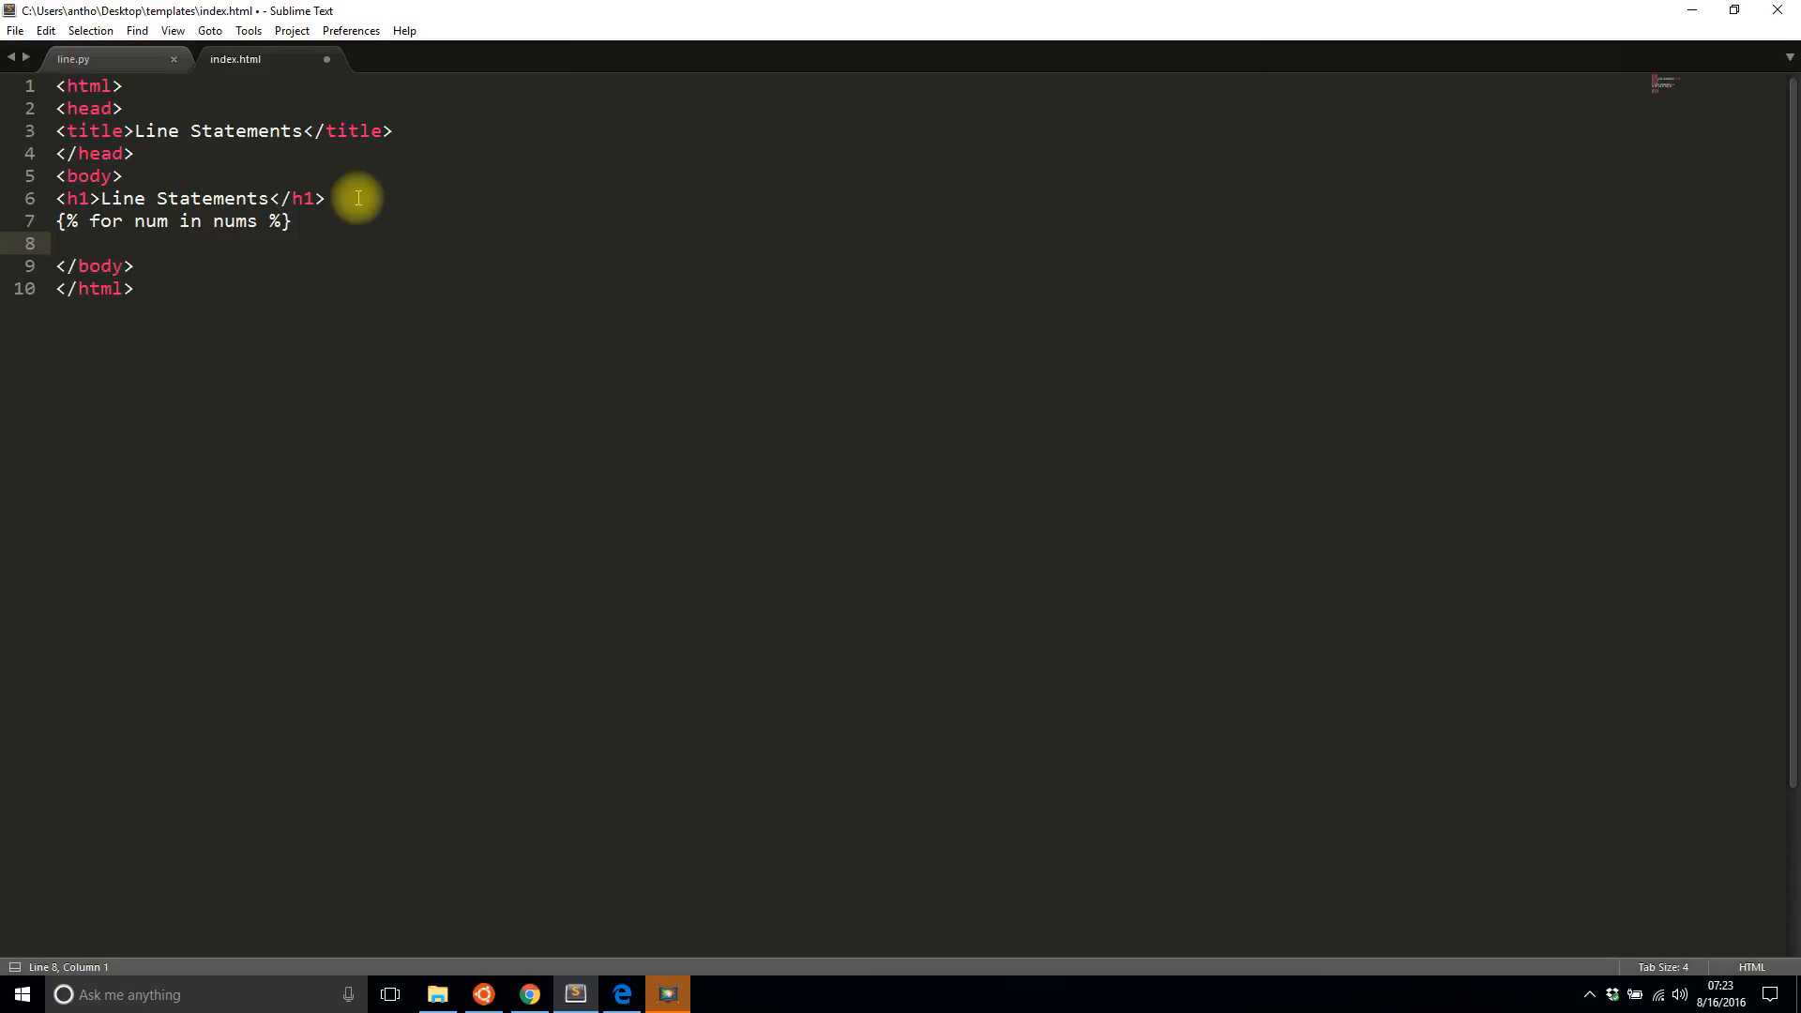
Step: Add the <h3>Here is a line!</h3> heading and close the loop with {% endfor %}
{"action": "type", "text": "<h3>"}
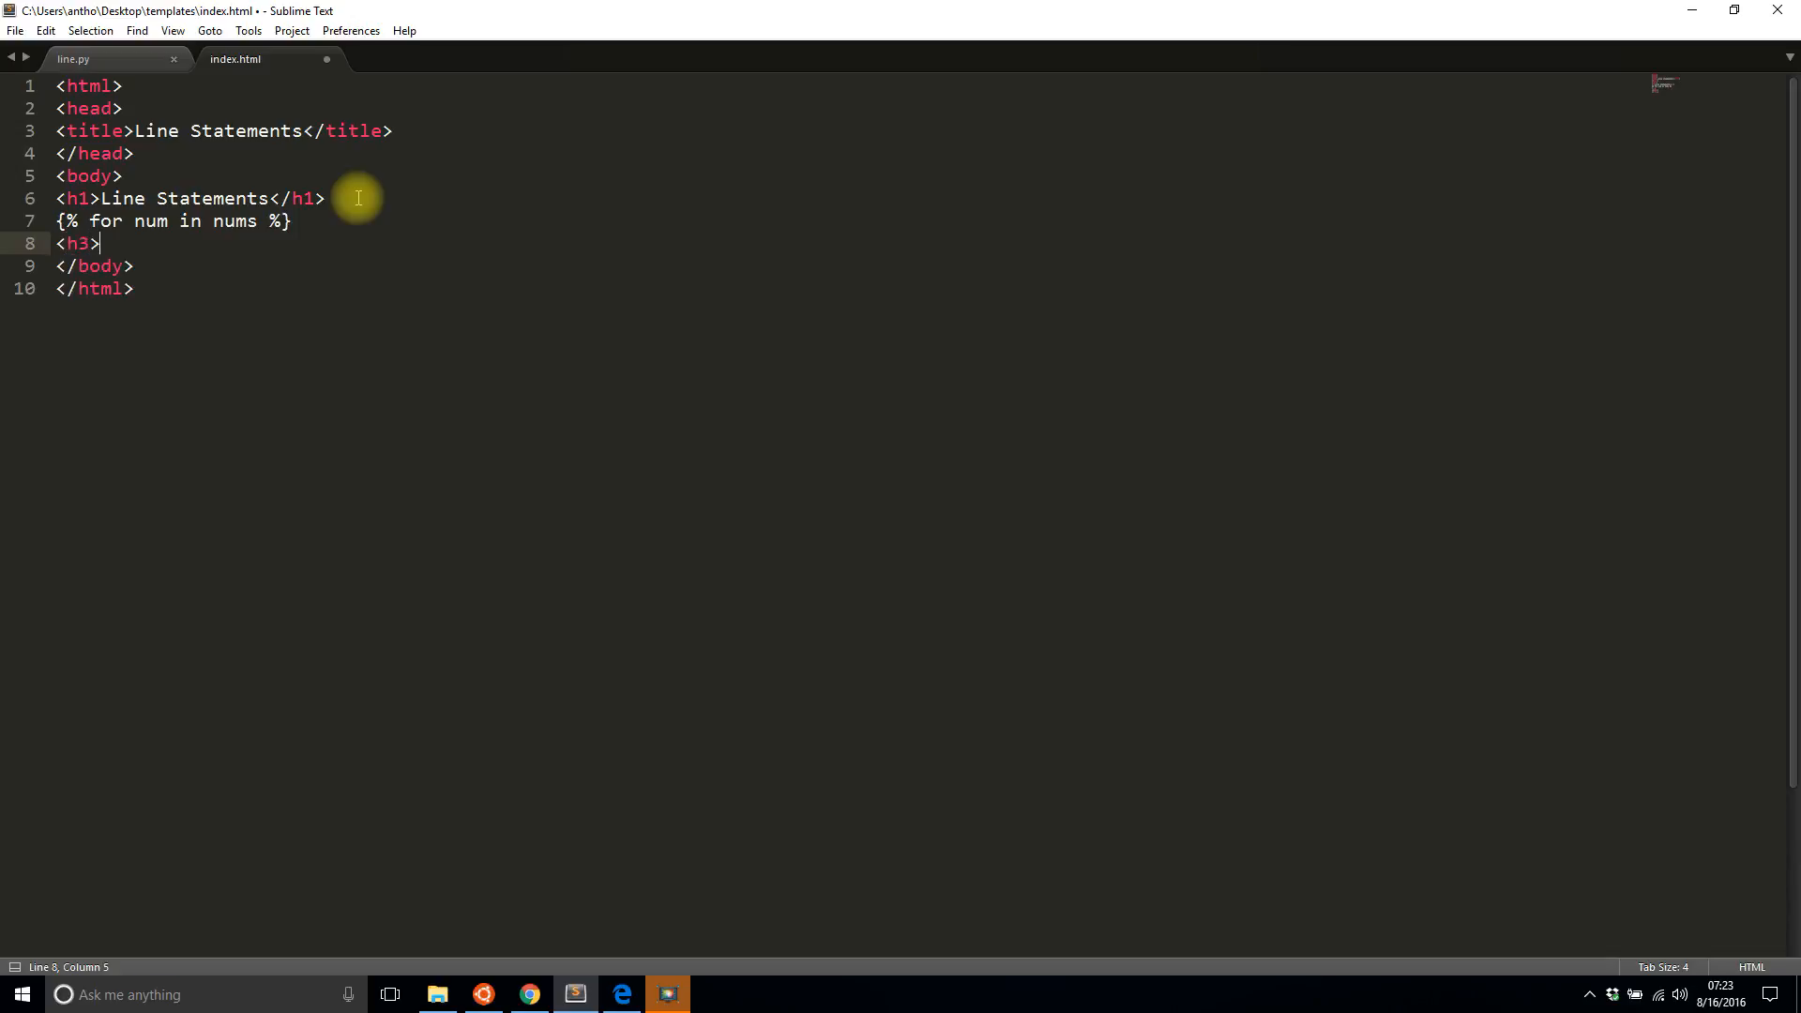
{"action": "type", "text": "Here"}
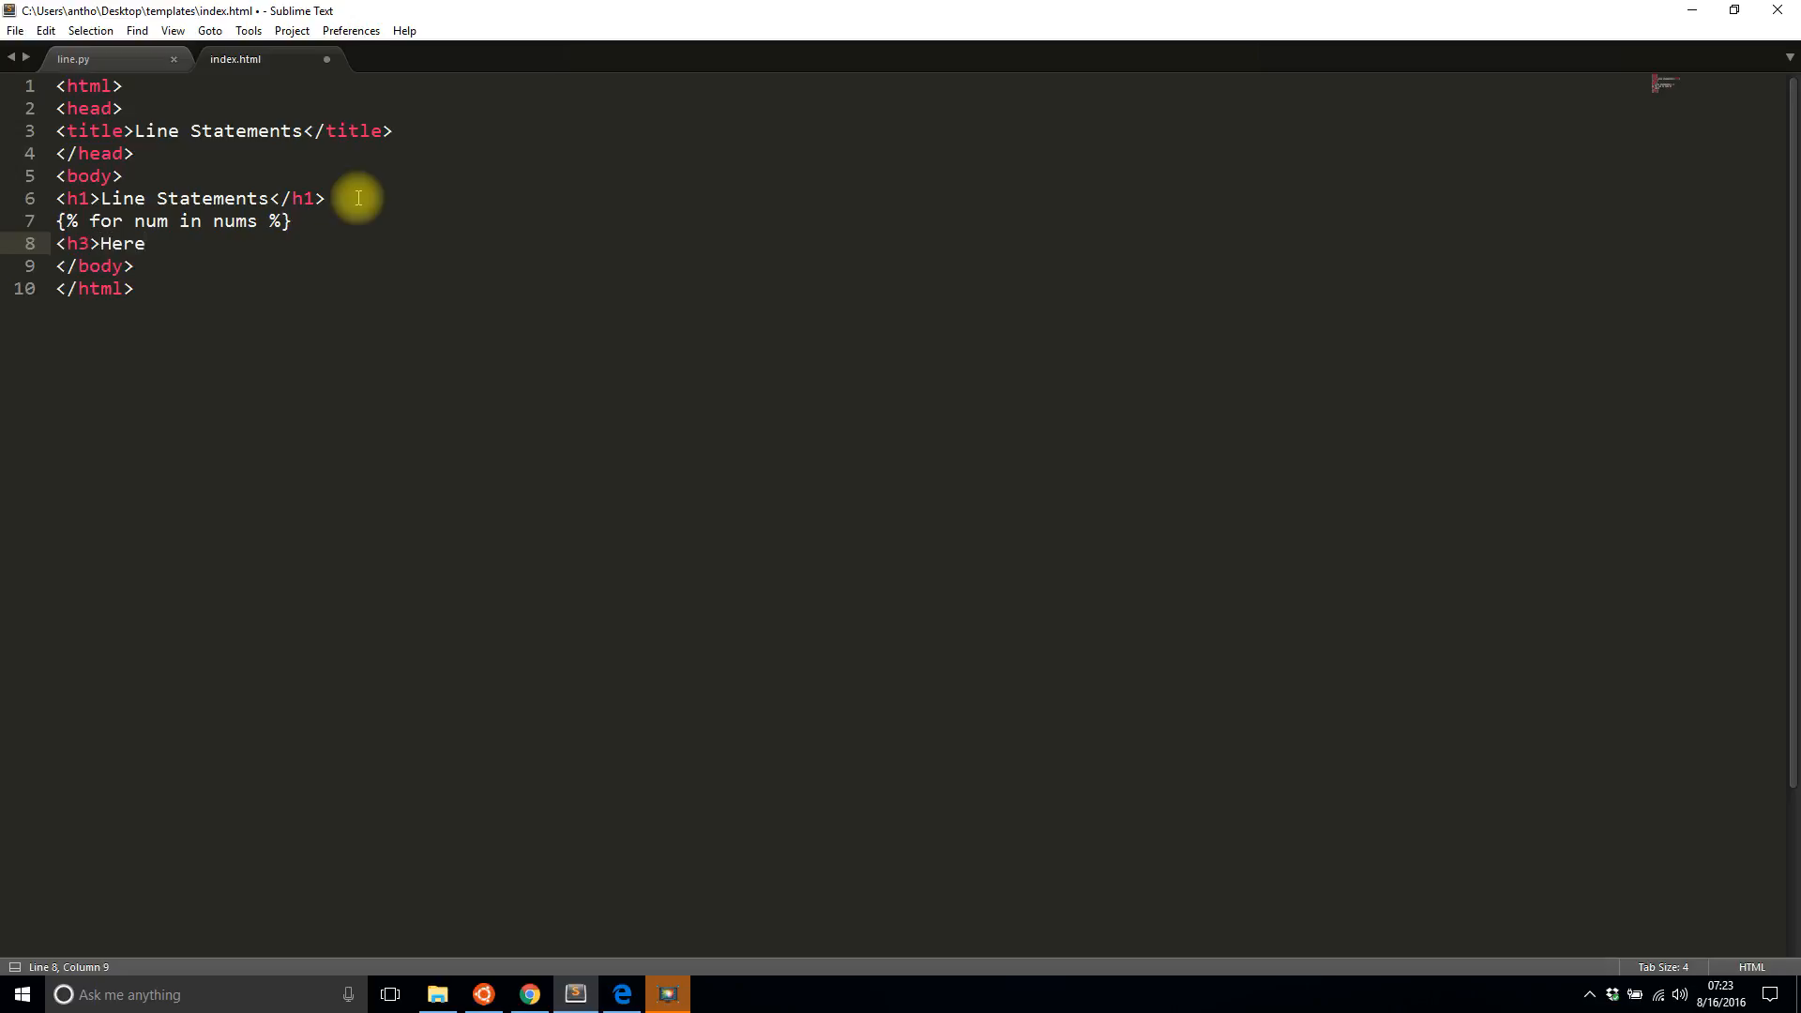
{"action": "type", "text": "is a line!</h3>"}
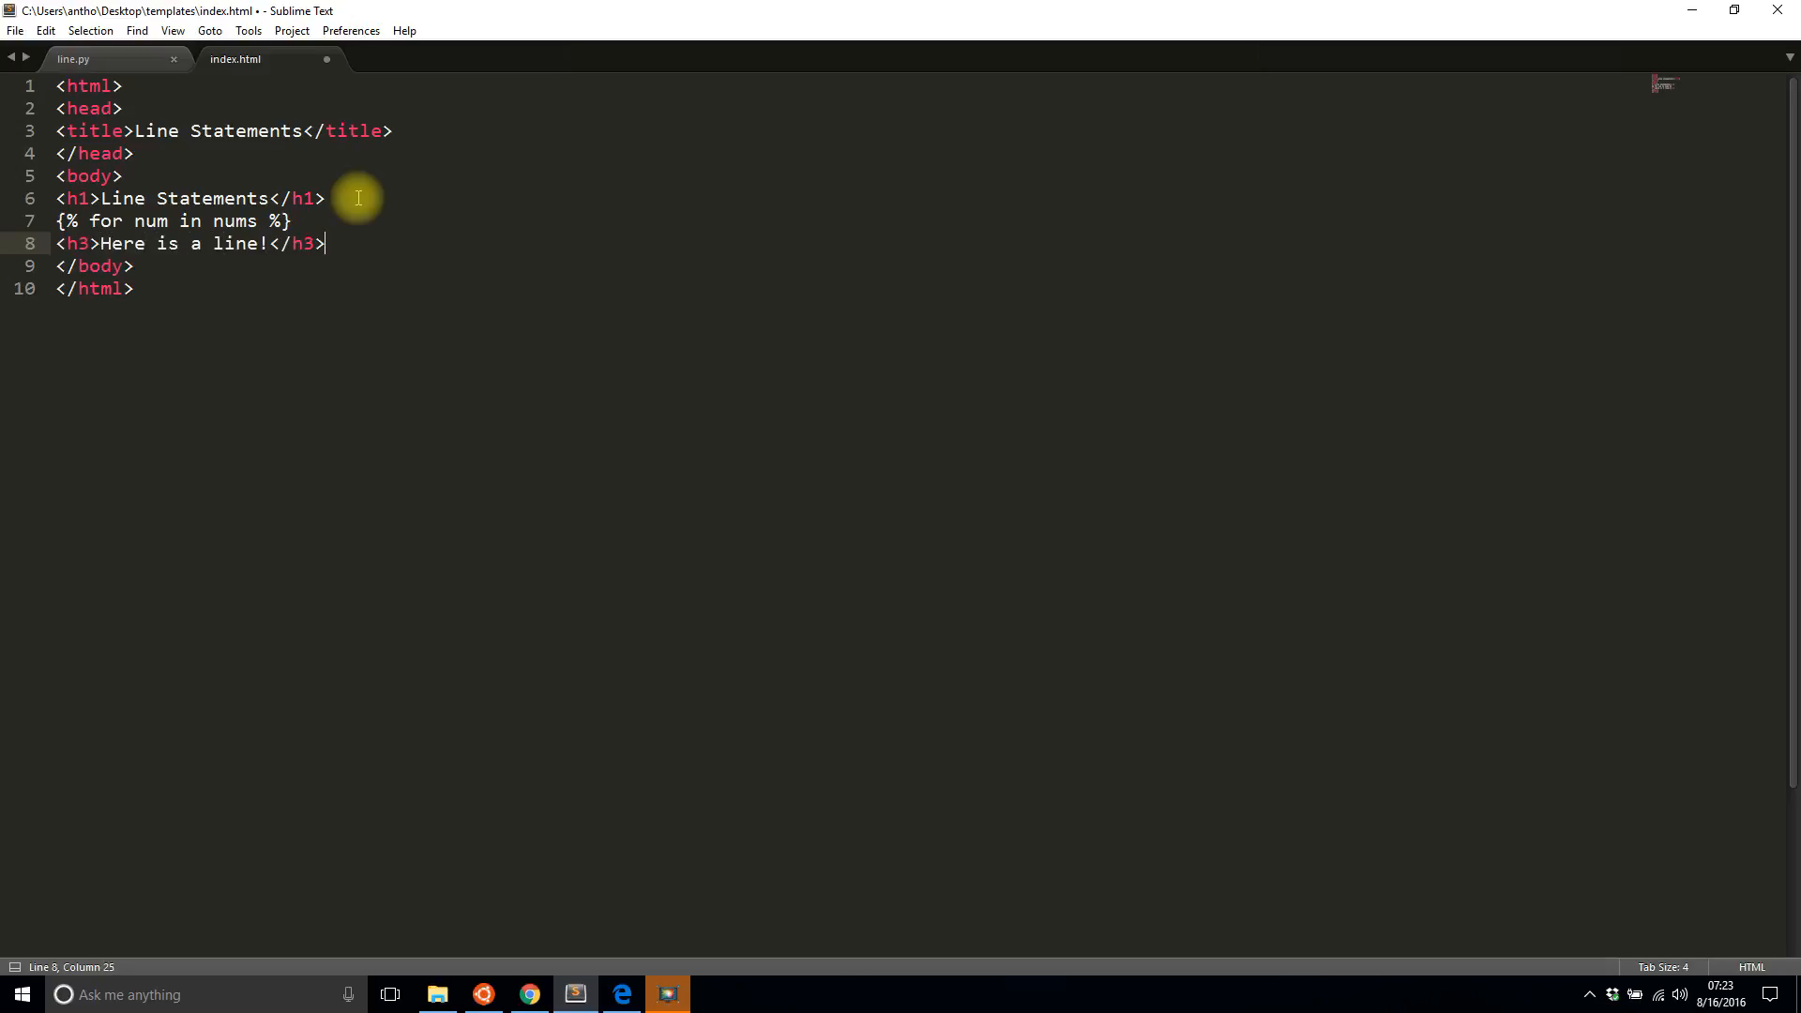
{"action": "key", "text": "Return"}
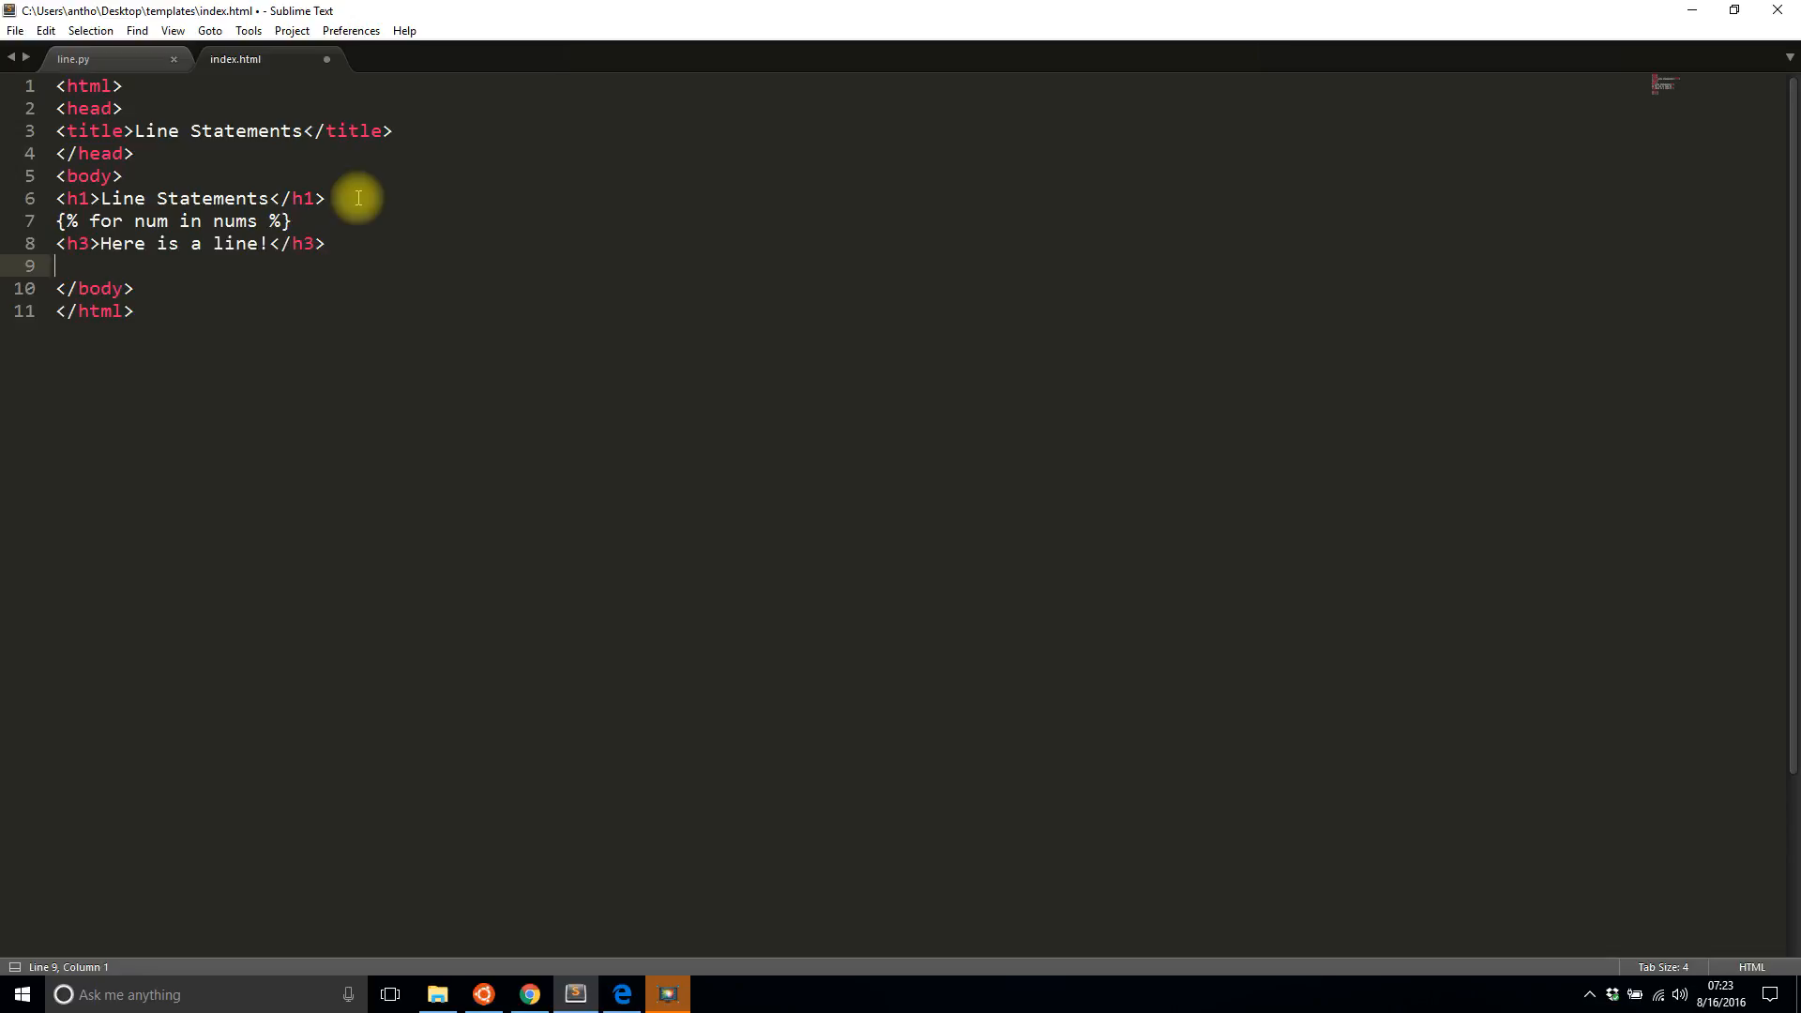
{"action": "type", "text": "{%}"}
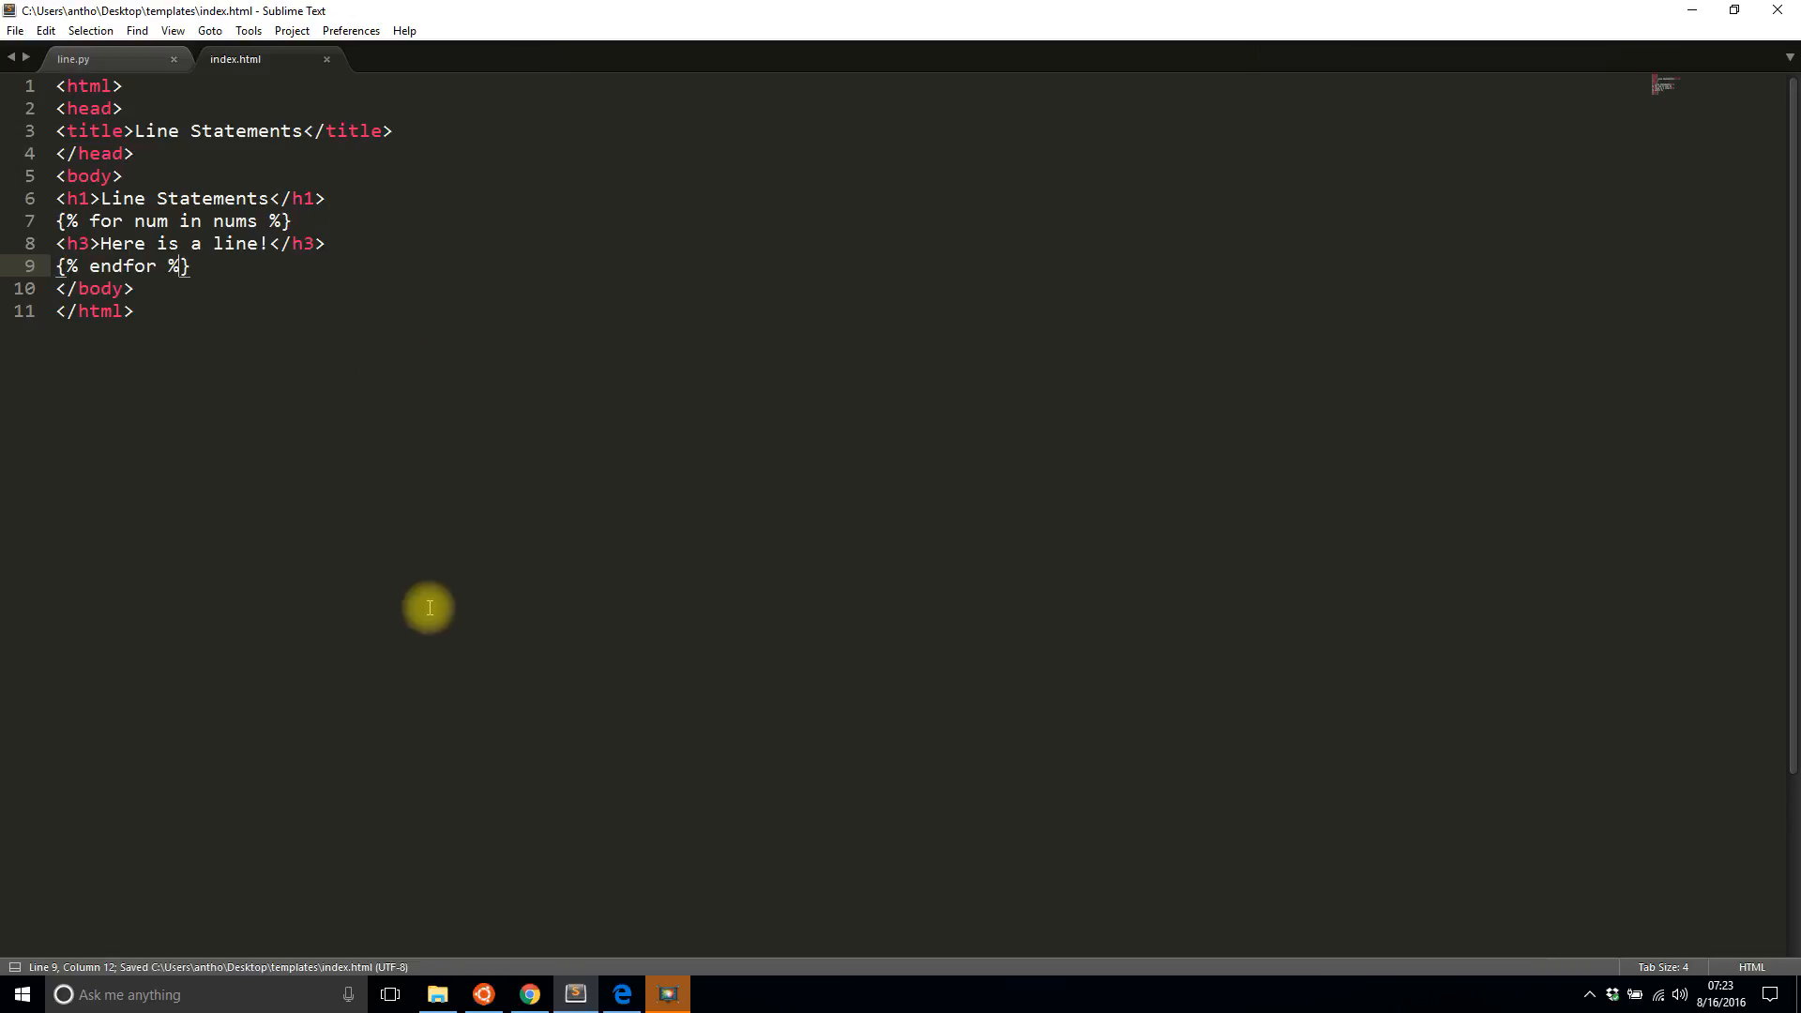
Step: Run python line.py in the Bash terminal and load 127.0.0.1:5000 in Chrome
{"action": "left_click", "coordinate": [485, 994]}
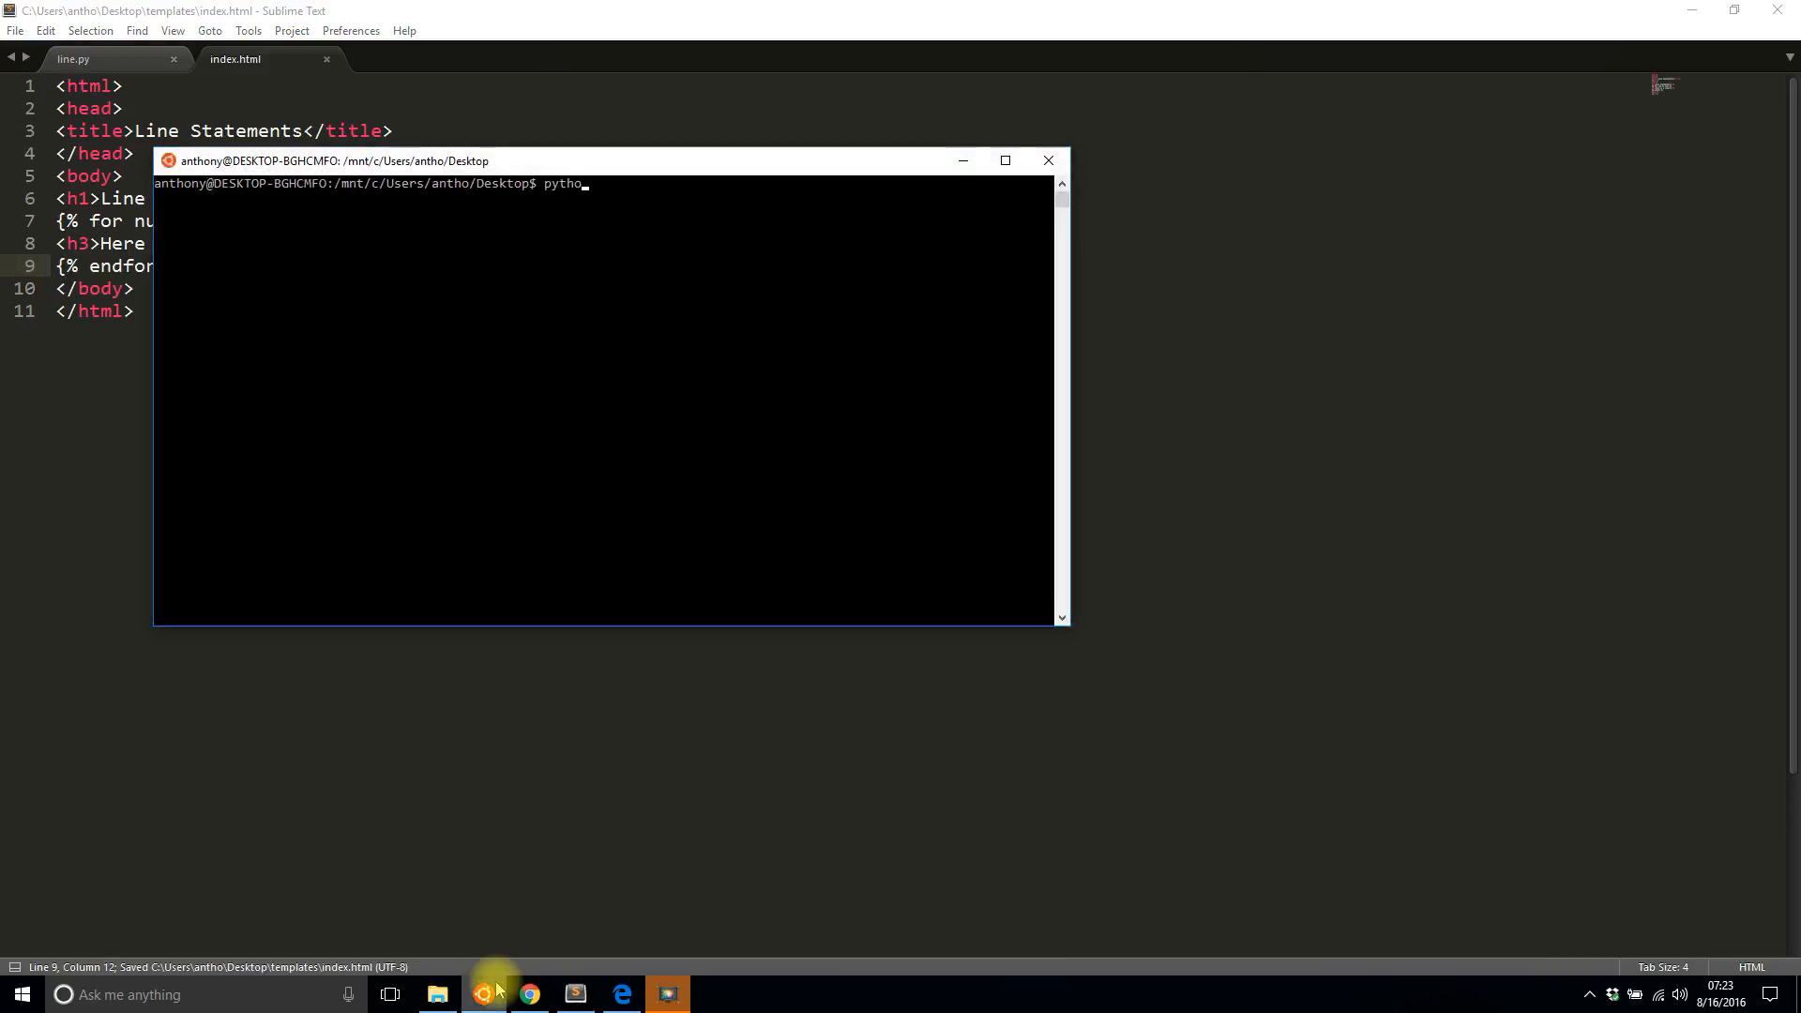
{"action": "type", "text": "n line.py"}
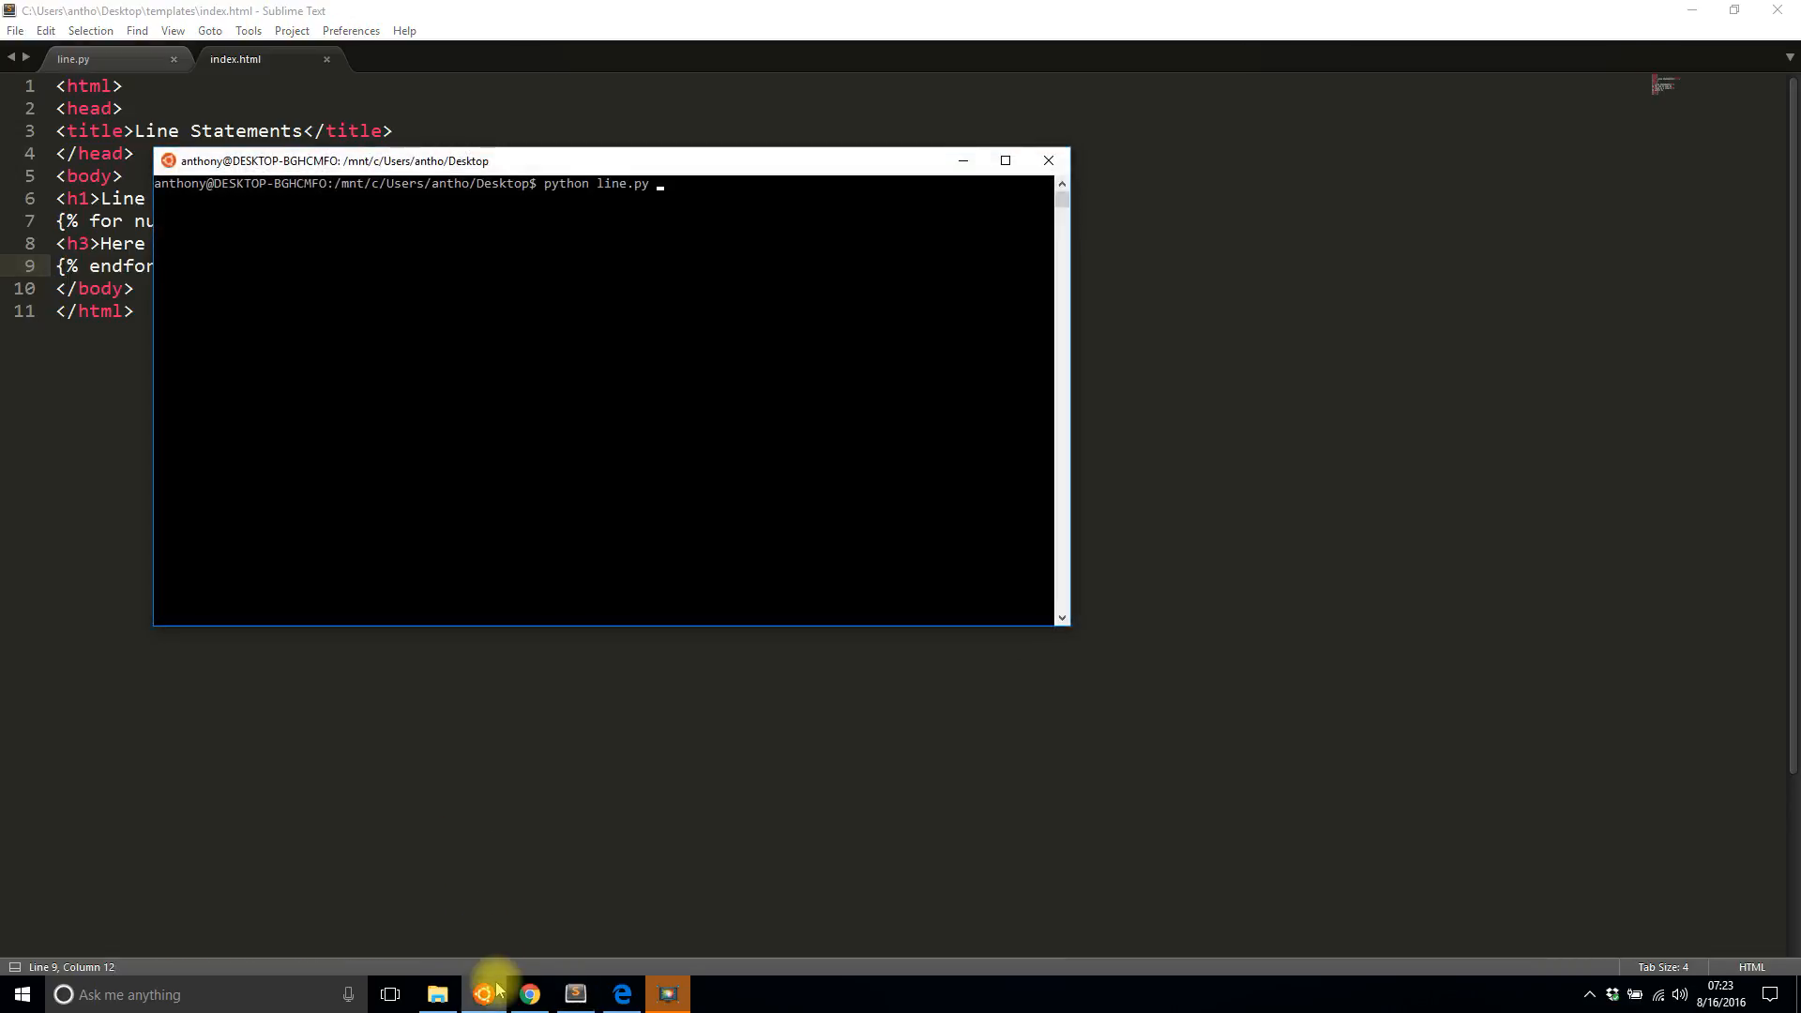
{"action": "mouse_move", "coordinate": [485, 876]}
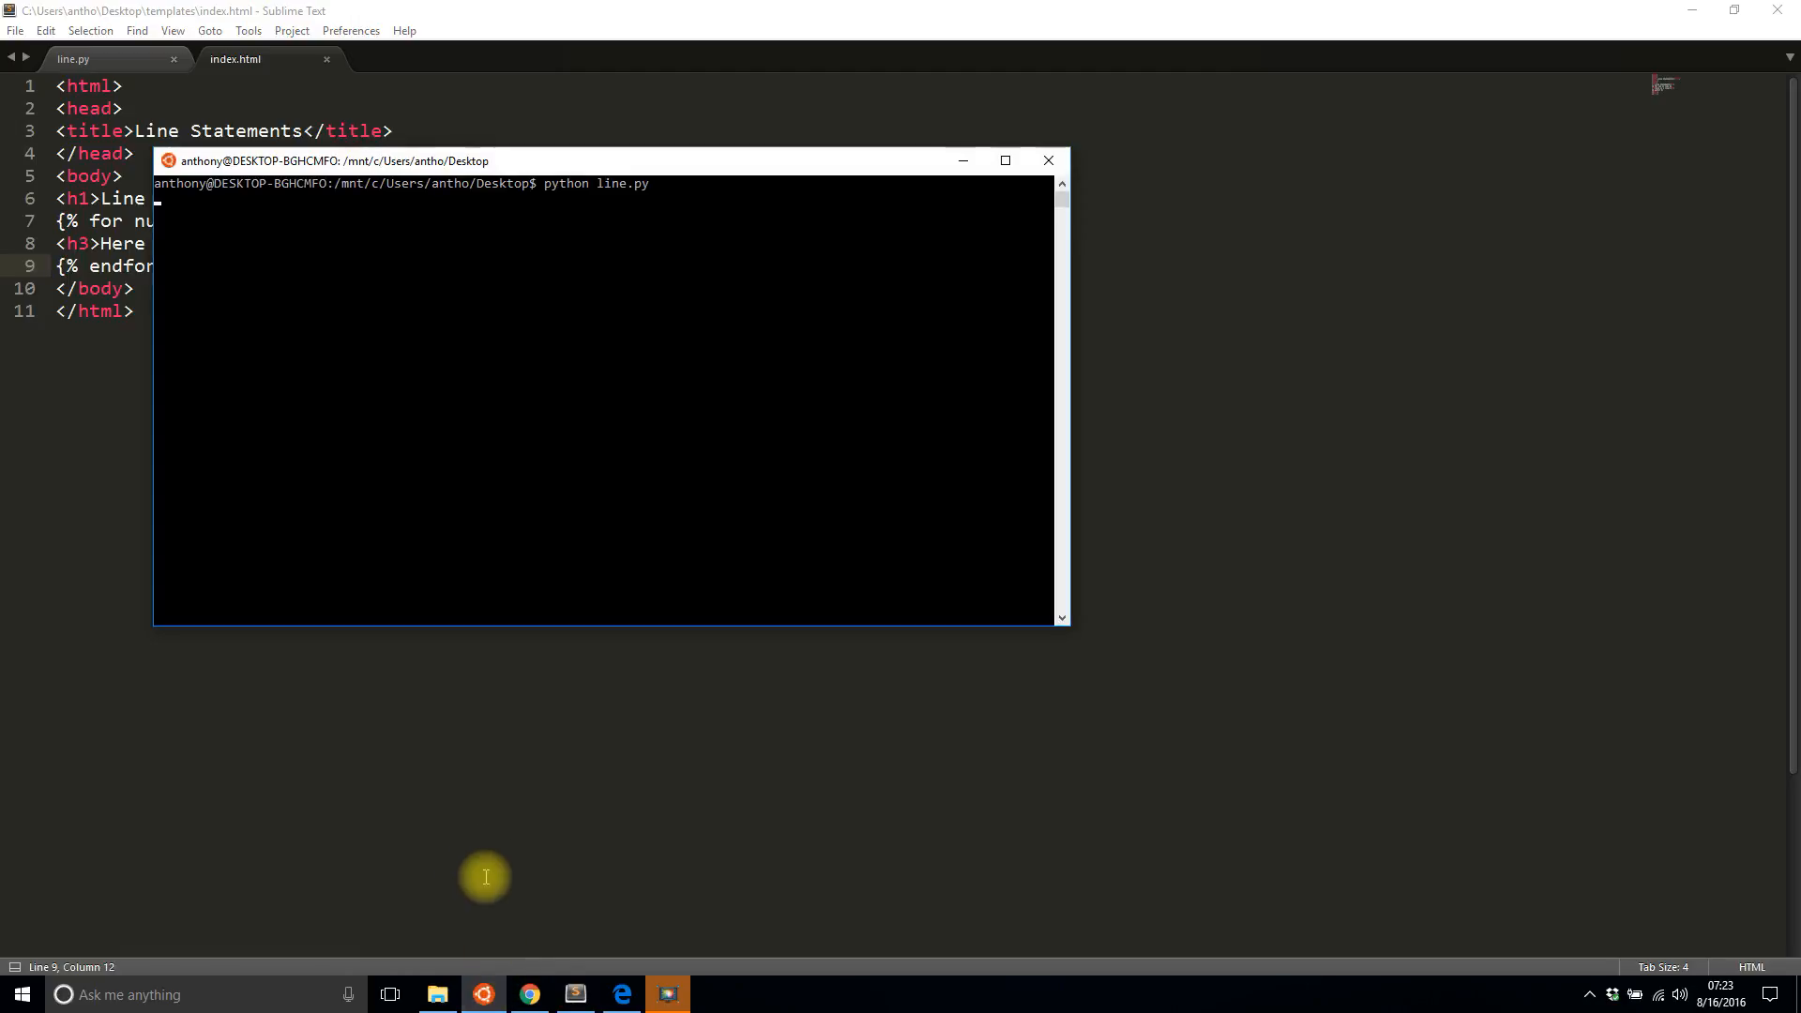
{"action": "mouse_move", "coordinate": [528, 953]}
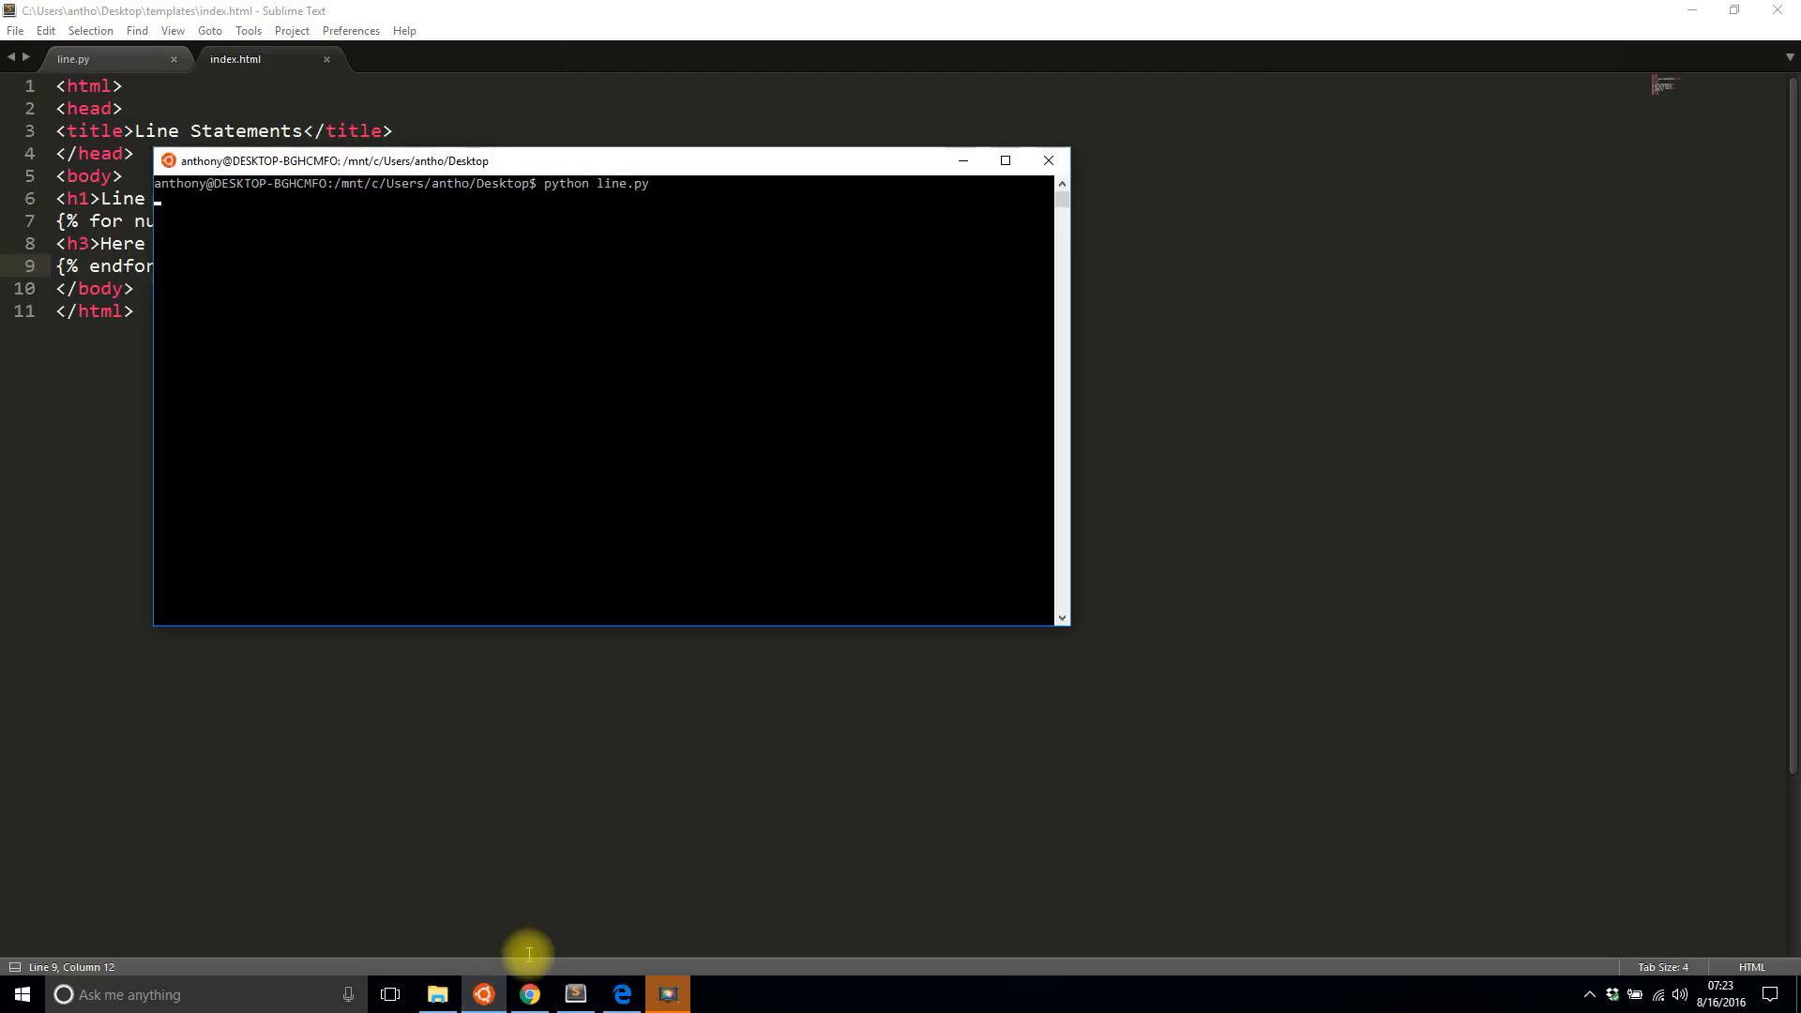
{"action": "key", "text": "Return"}
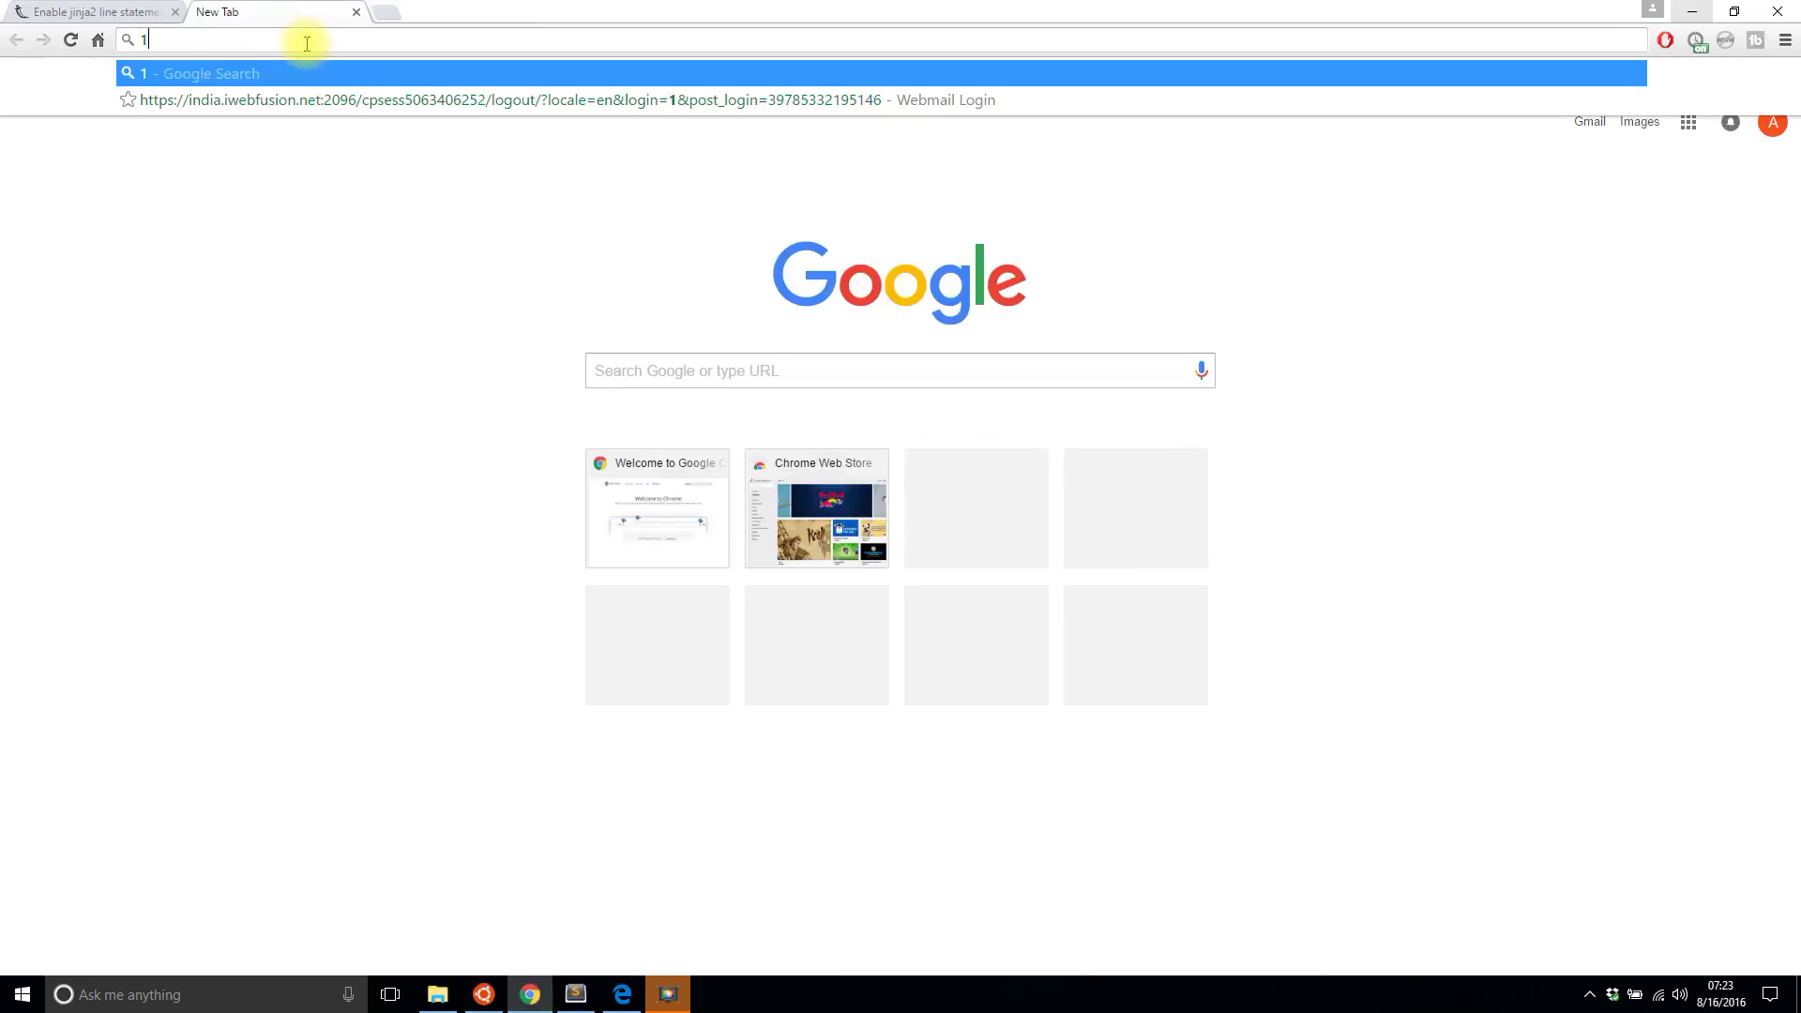
{"action": "type", "text": "27.0.0.1:5000"}
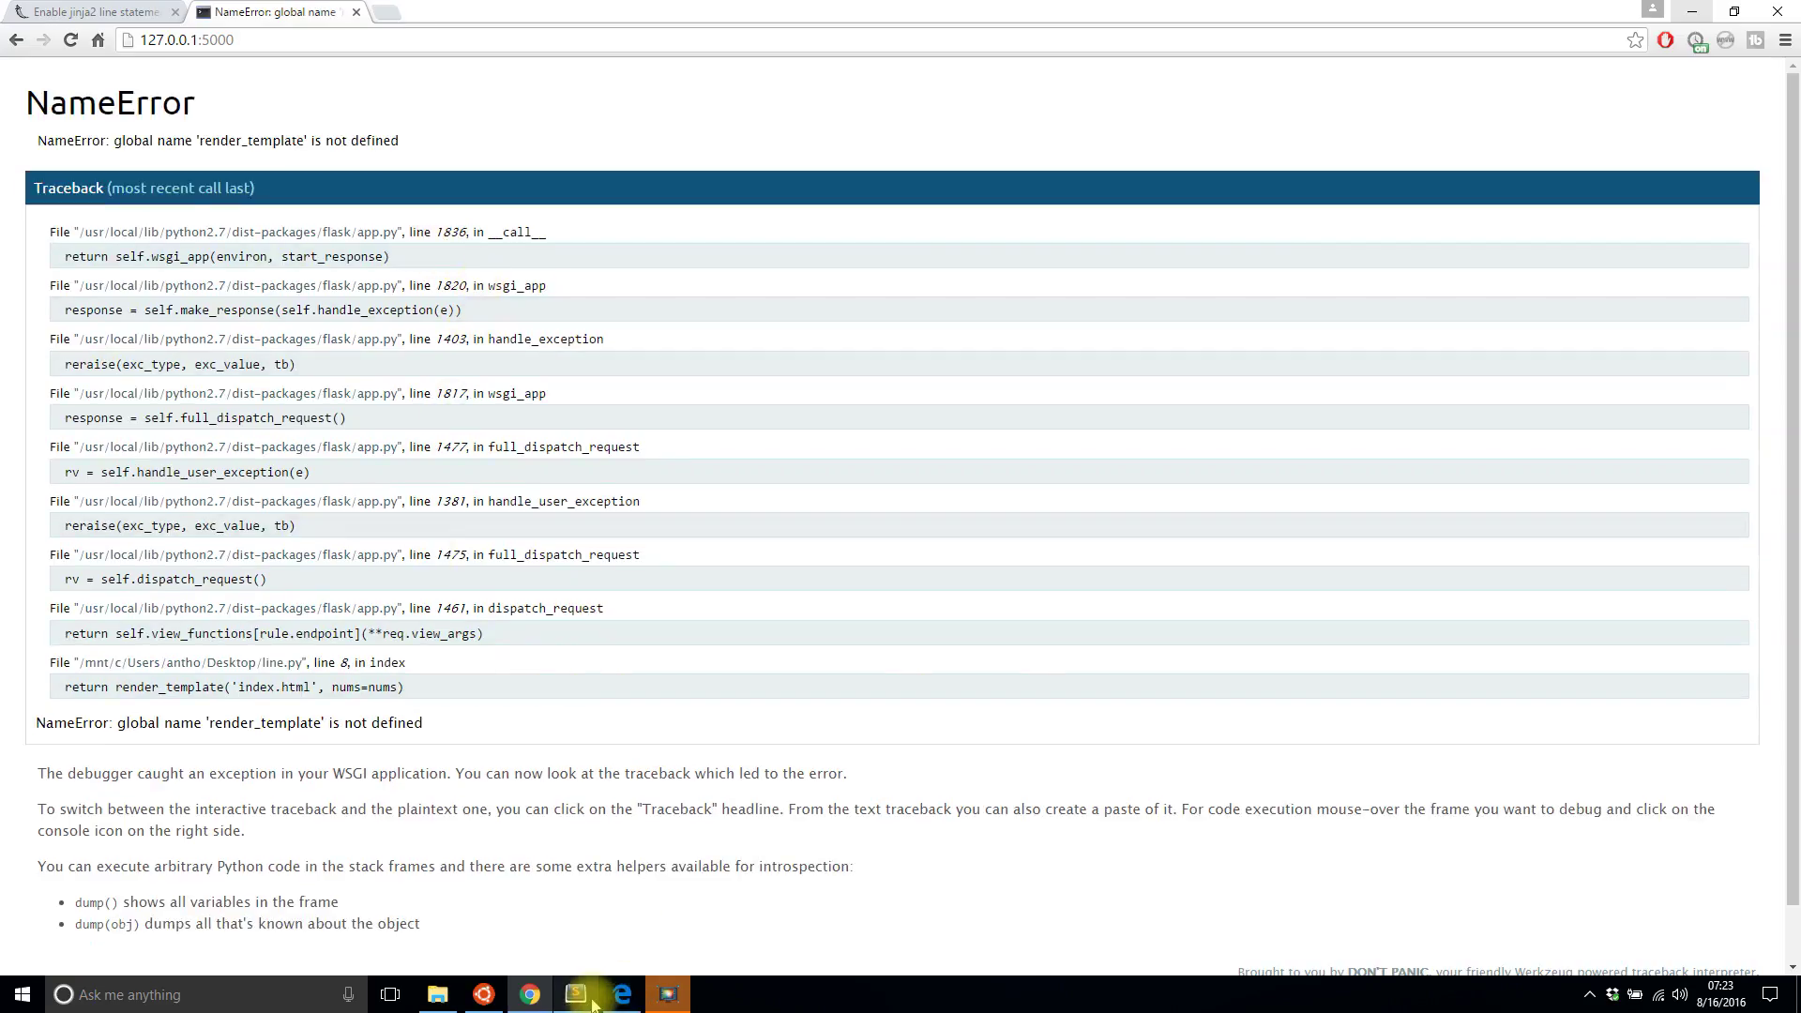
Step: Add render_template to line.py's flask import and reload the app page
{"action": "left_click", "coordinate": [574, 994]}
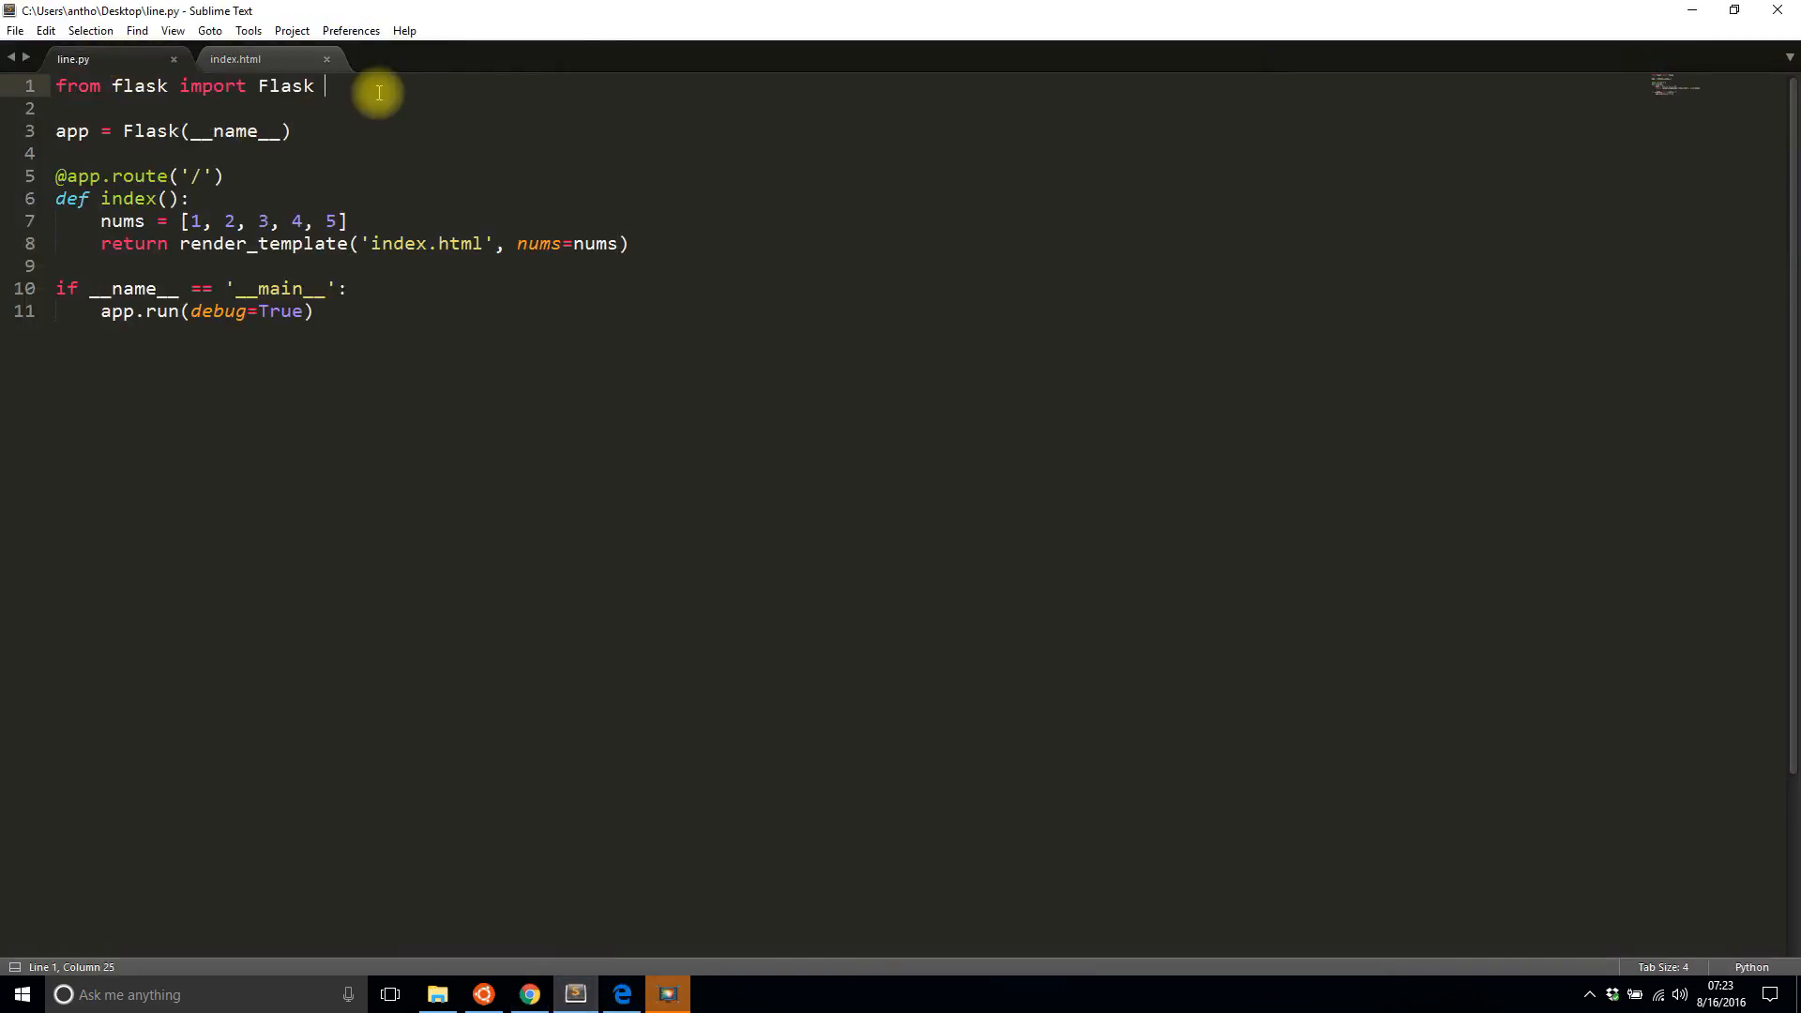
{"action": "type", "text": ", render_template"}
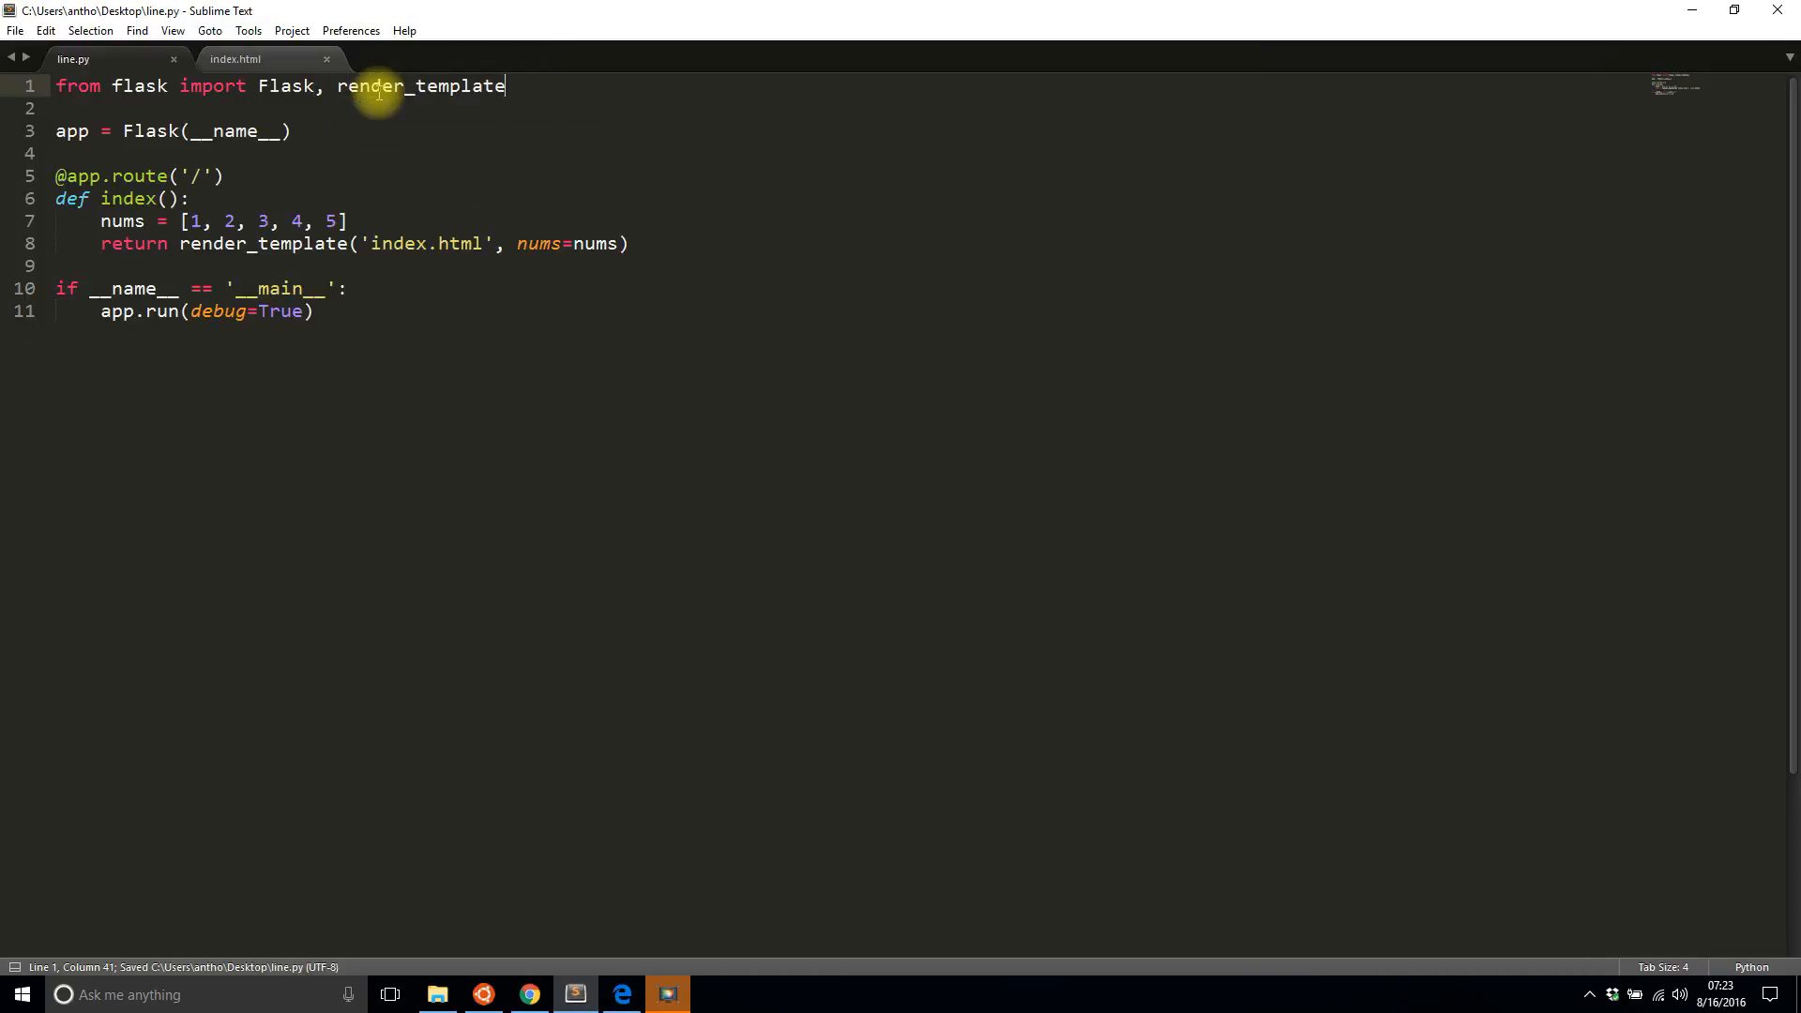
{"action": "left_click", "coordinate": [527, 994]}
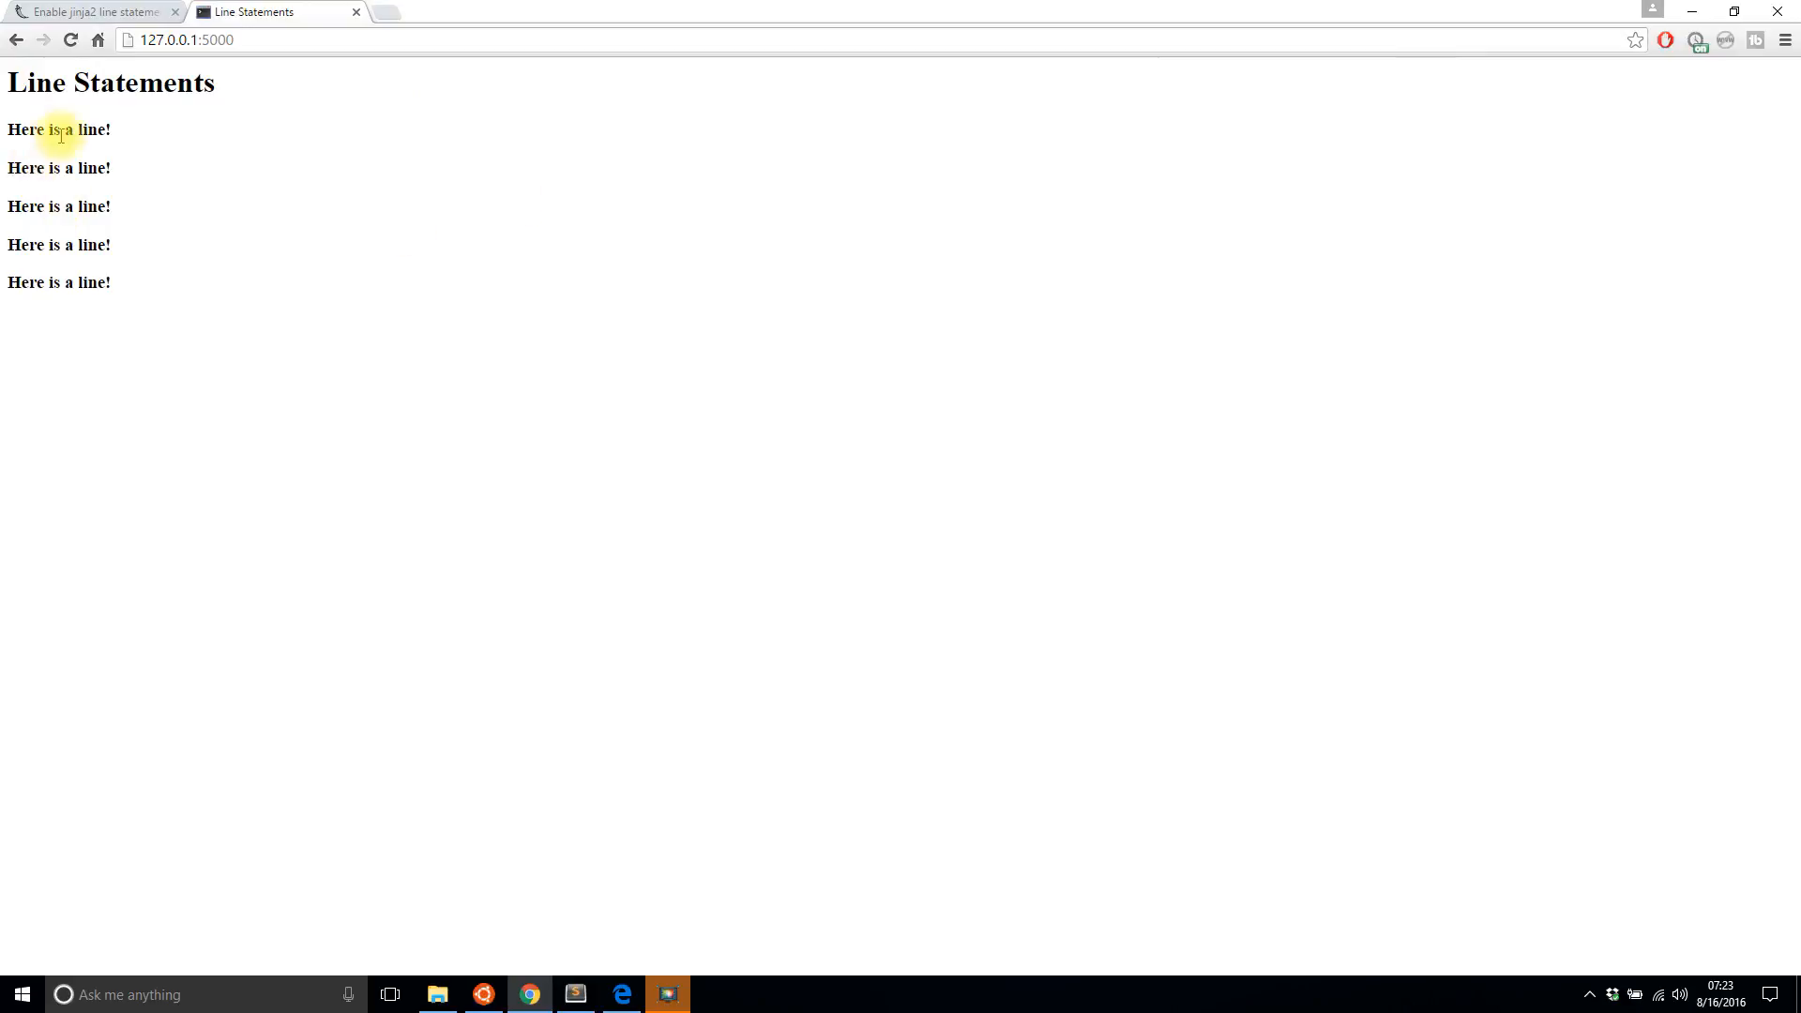
{"action": "mouse_move", "coordinate": [562, 885]}
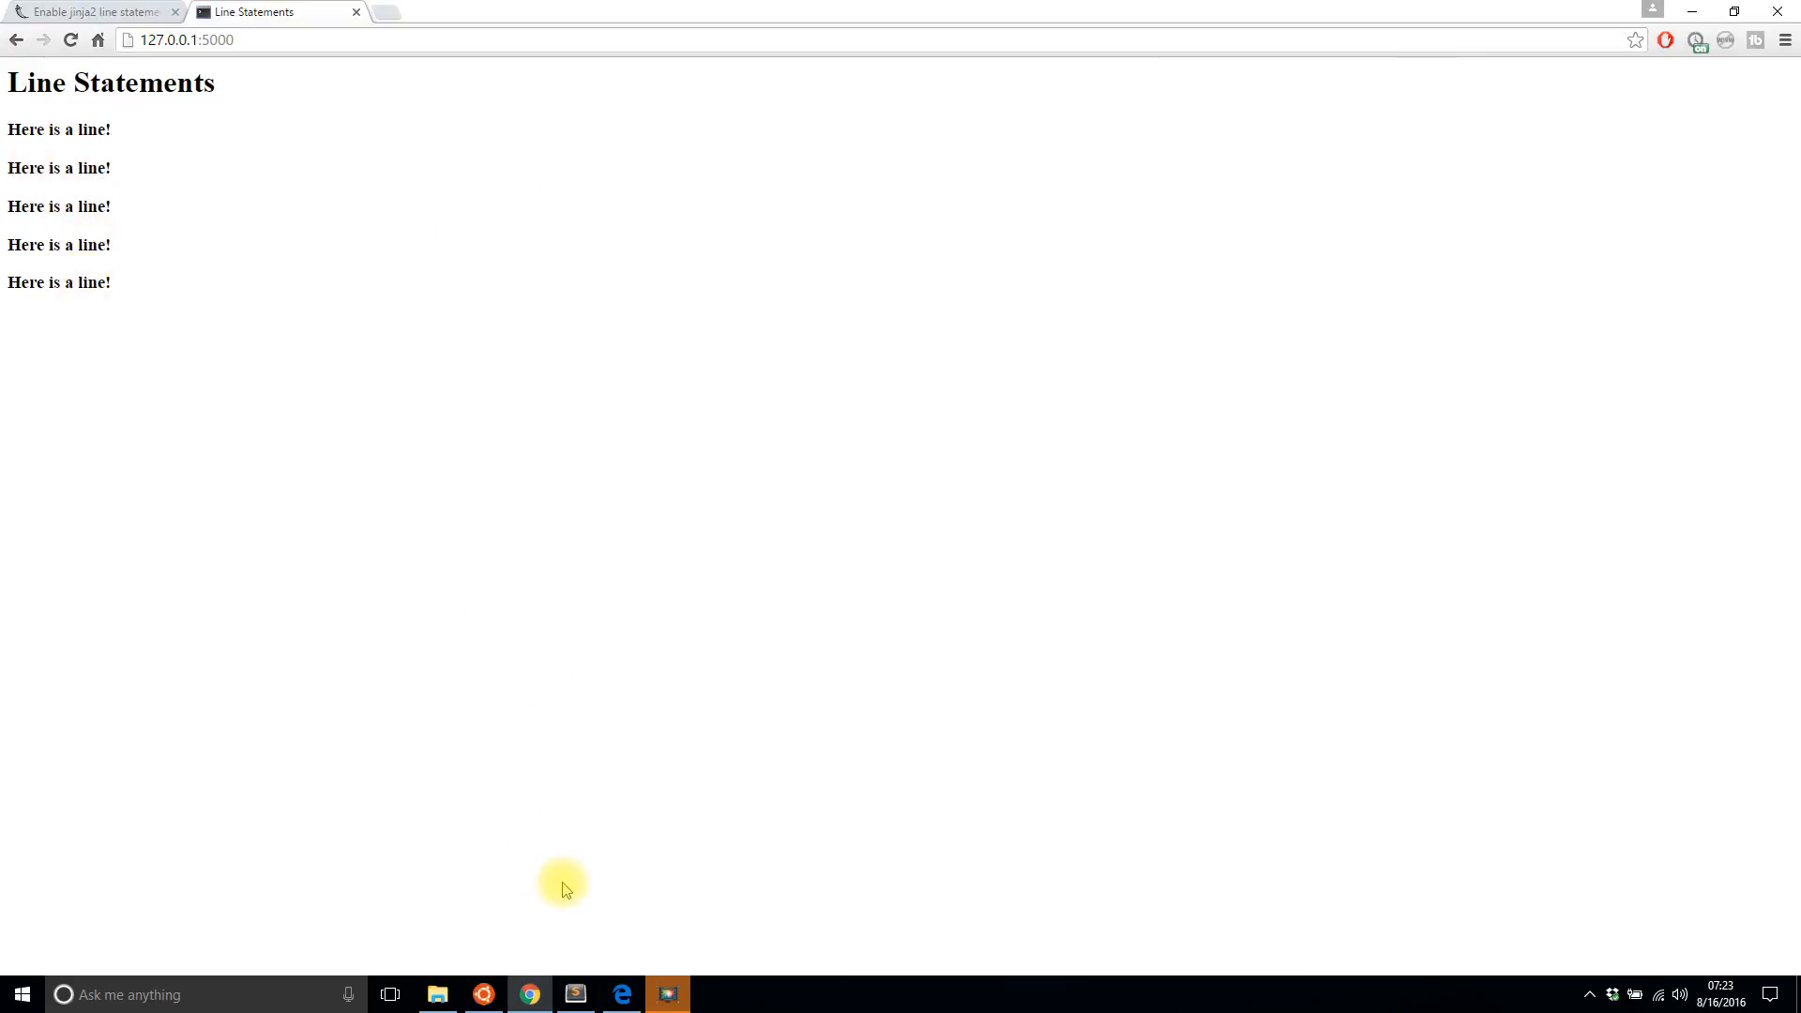
Step: On the jinja2 snippet page, select the app.jinja_env.line_statement_prefix code line
{"action": "left_click", "coordinate": [92, 11]}
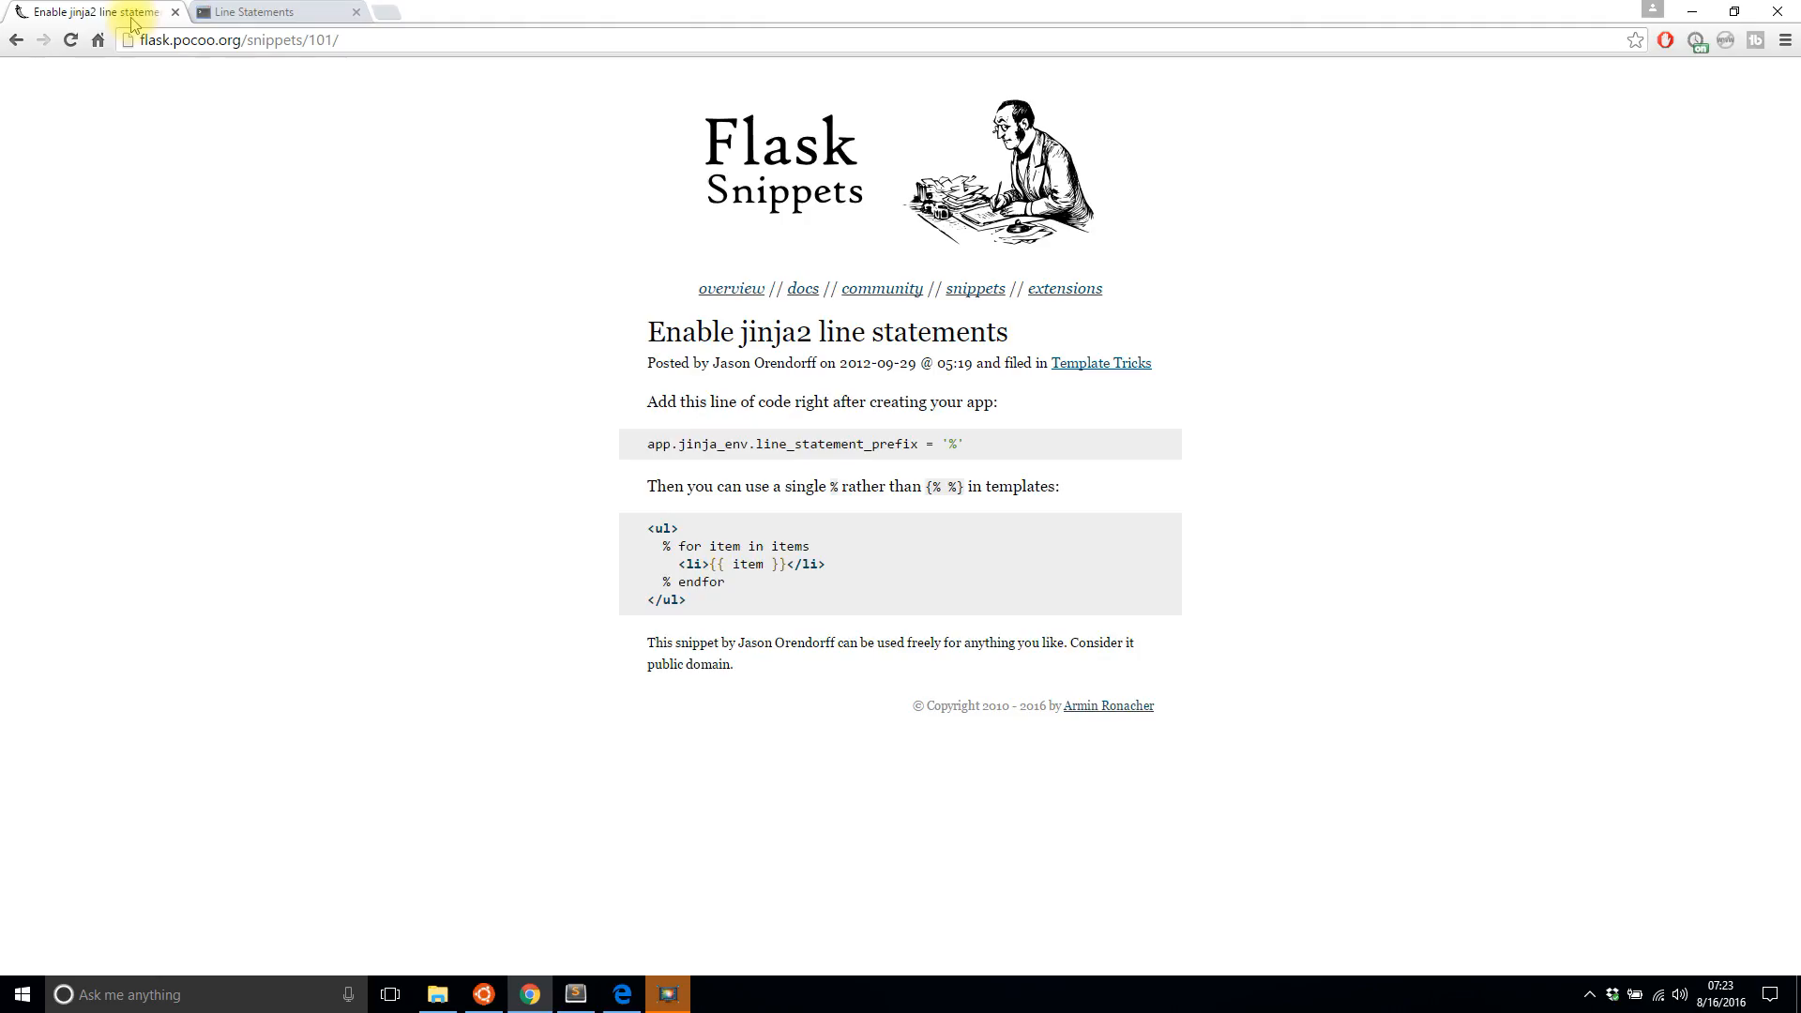
{"action": "mouse_move", "coordinate": [395, 413]}
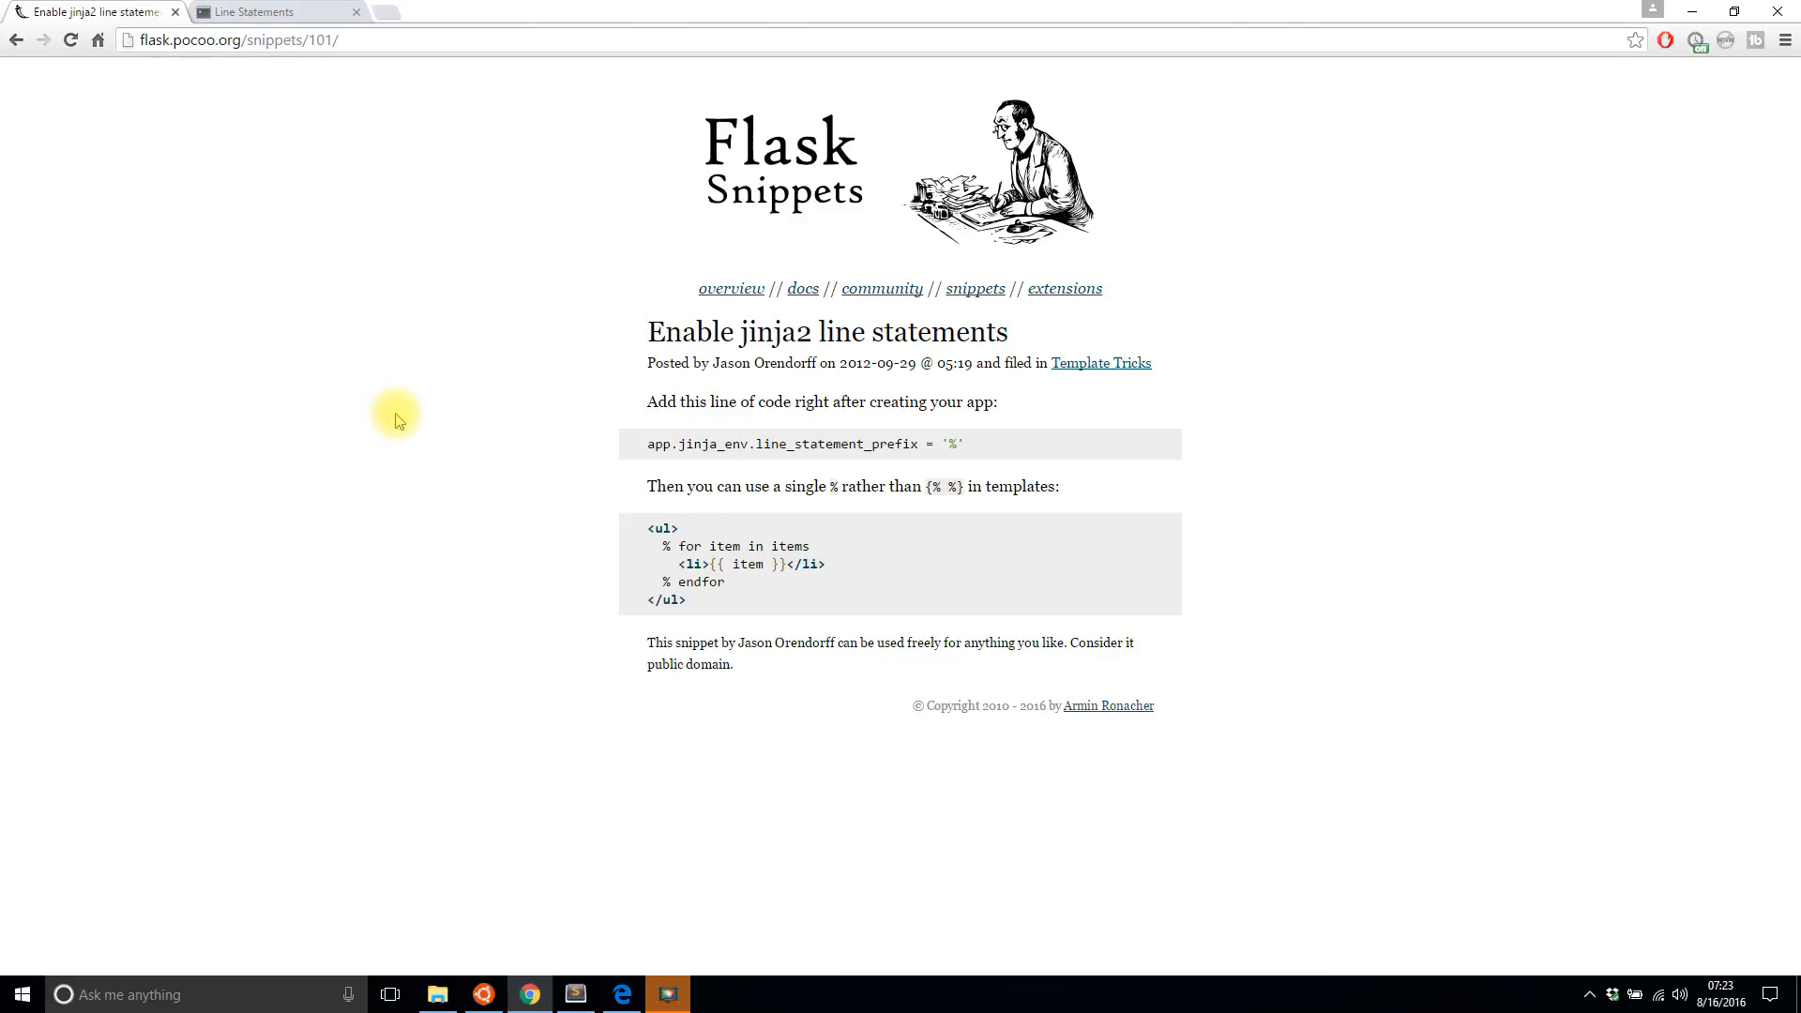
{"action": "mouse_move", "coordinate": [694, 468]}
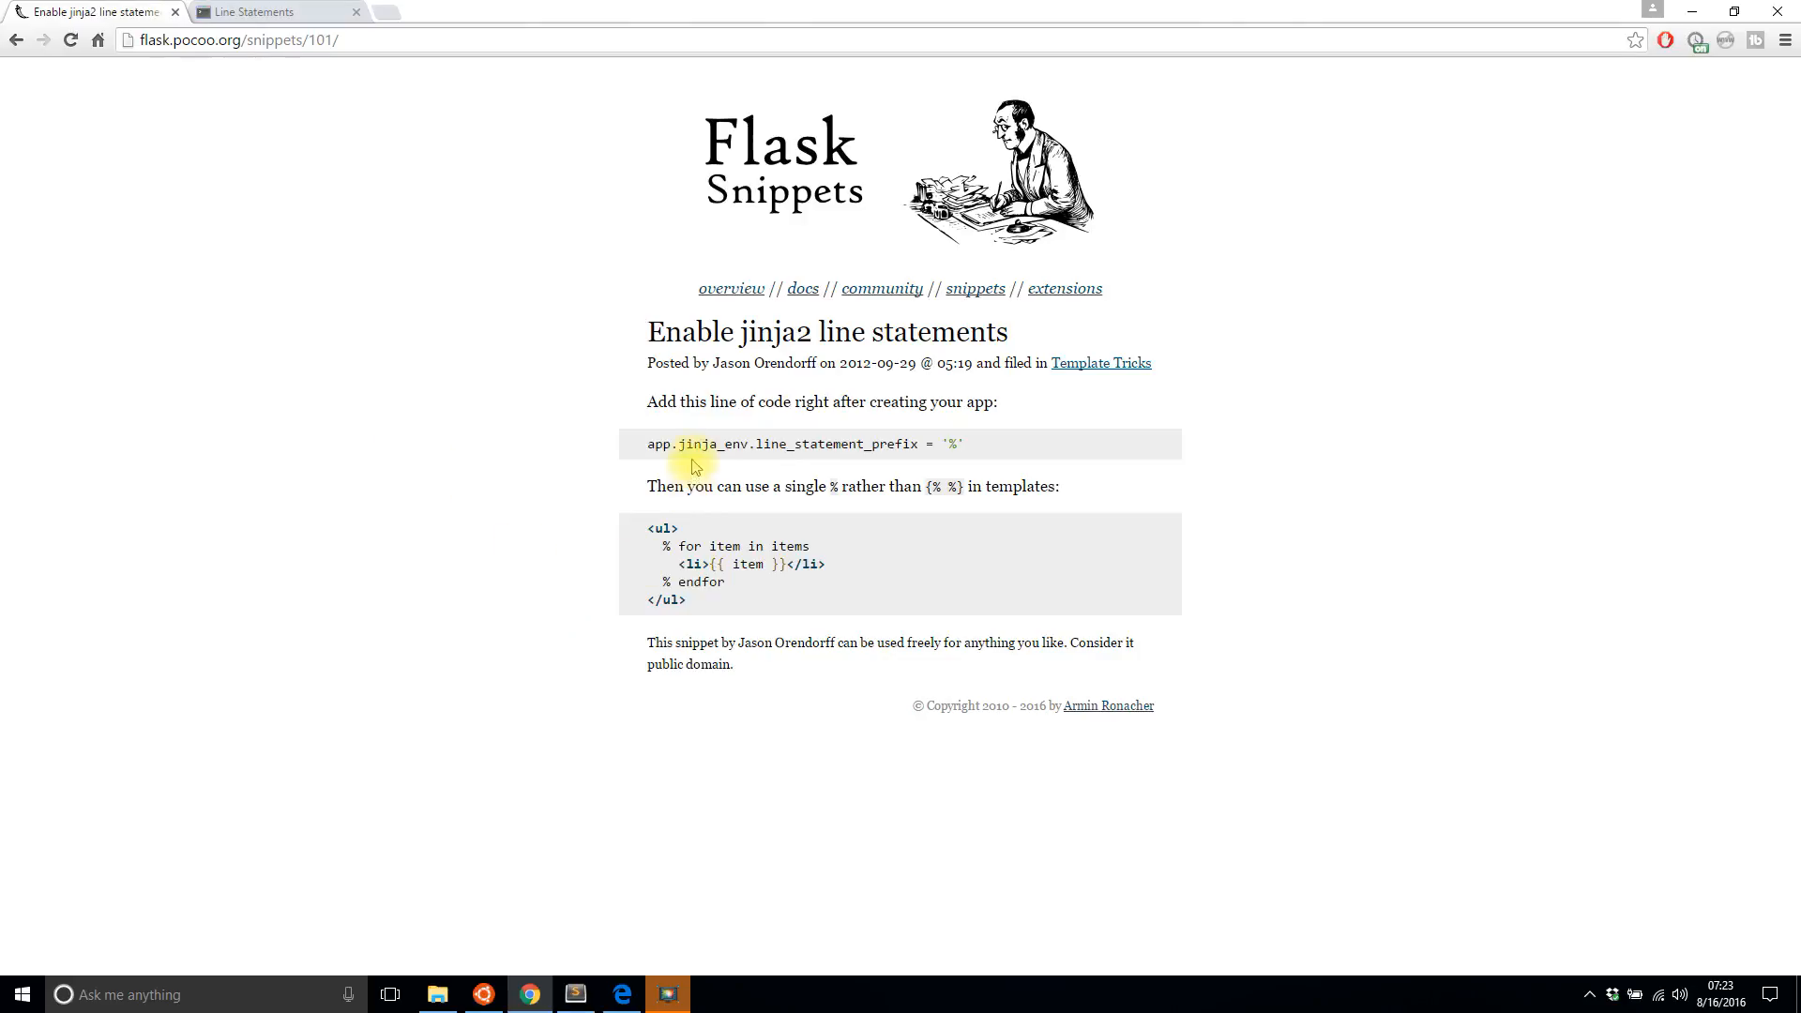
{"action": "mouse_move", "coordinate": [999, 449]}
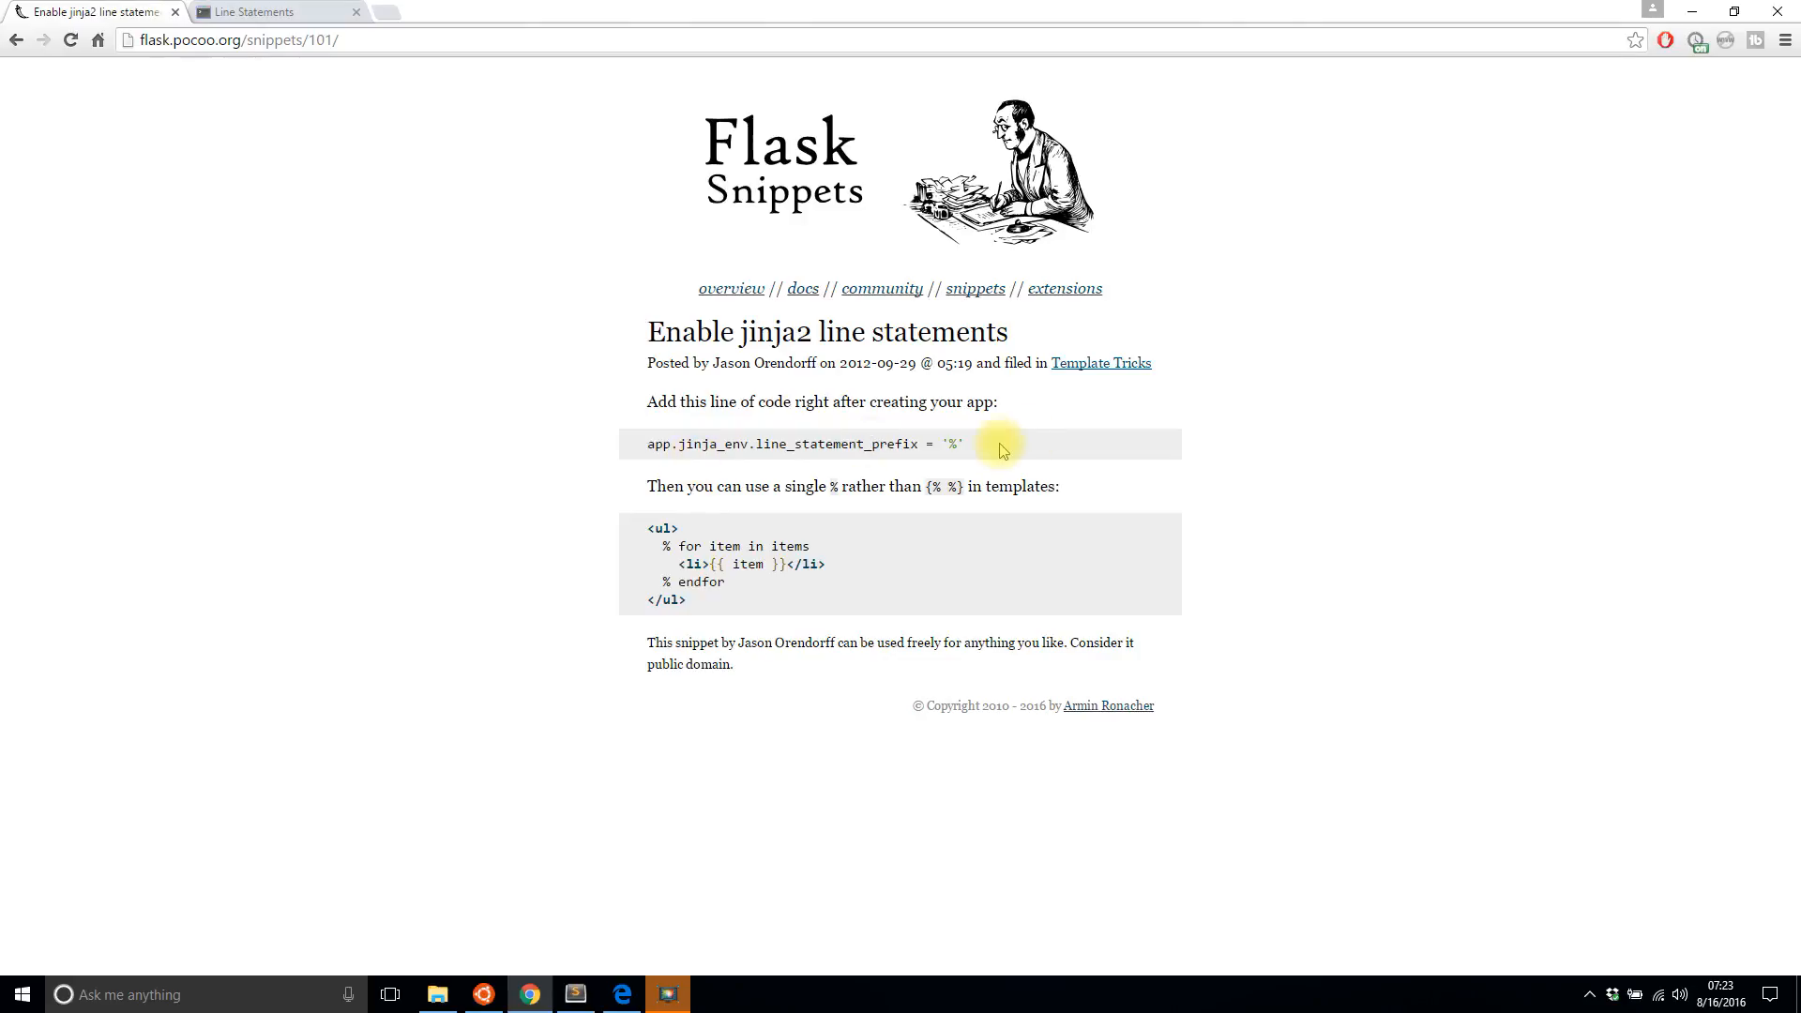
{"action": "mouse_move", "coordinate": [732, 564]}
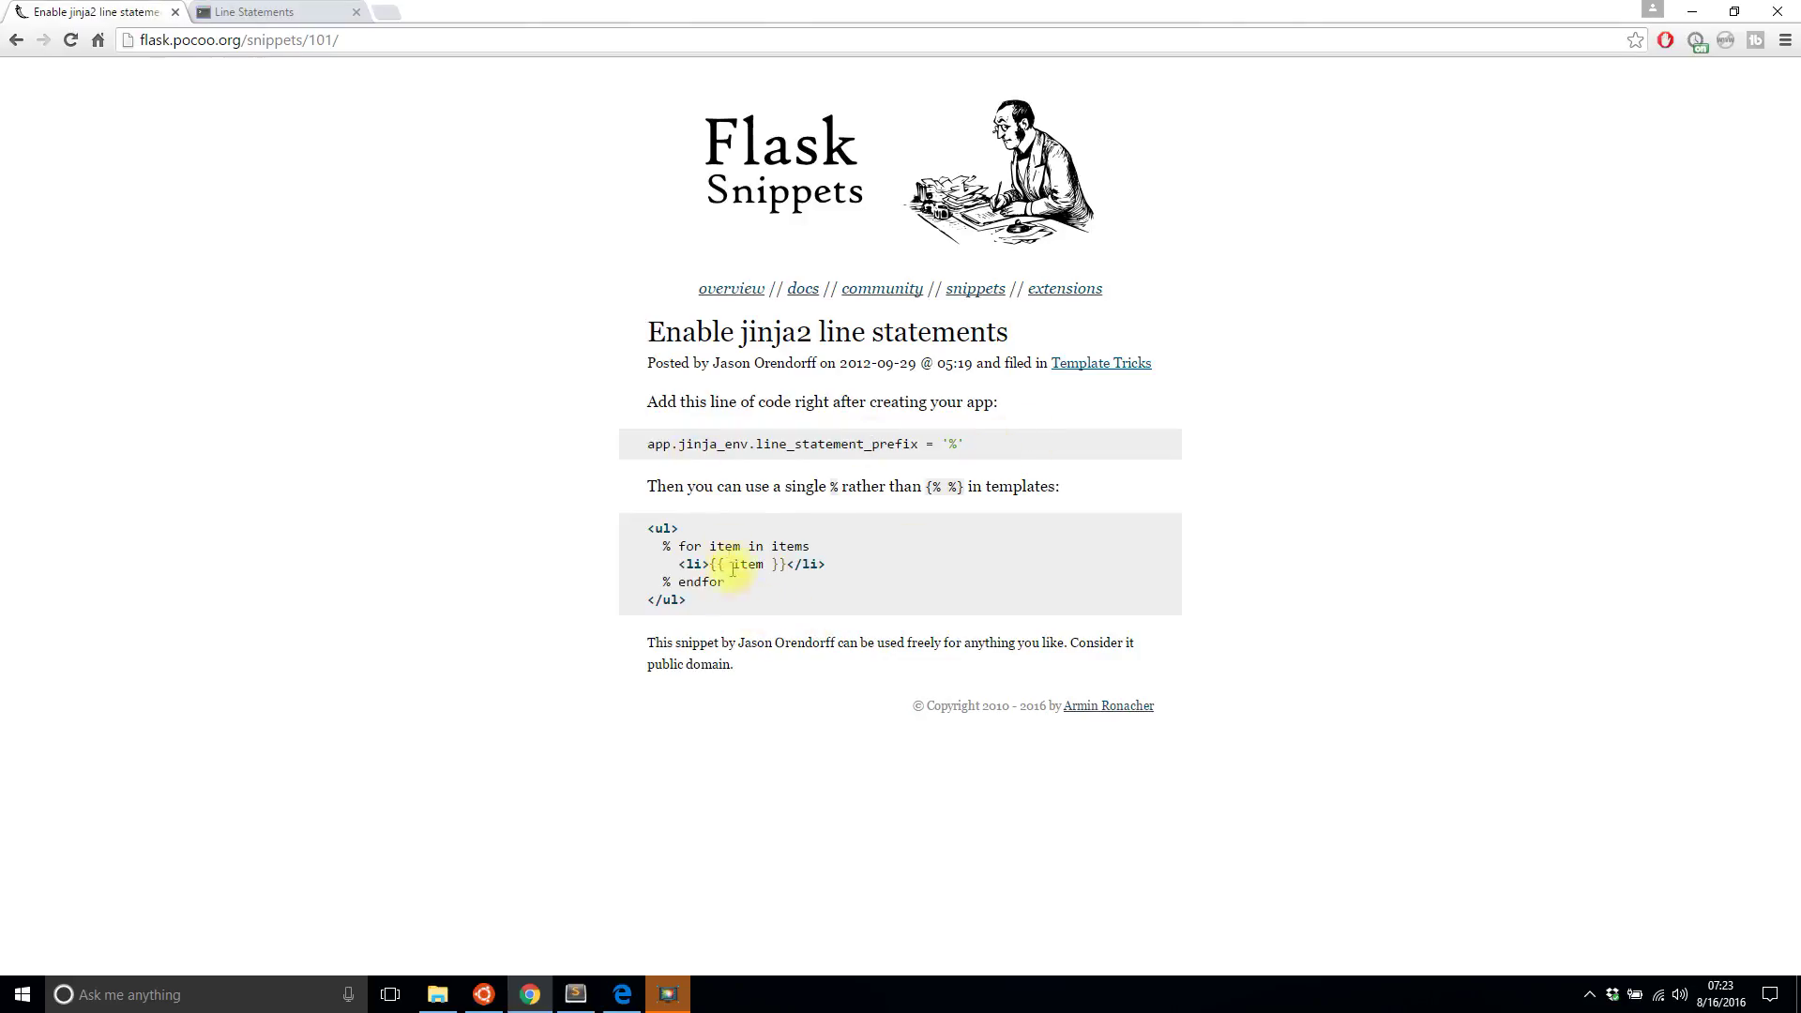
{"action": "mouse_move", "coordinate": [992, 449]}
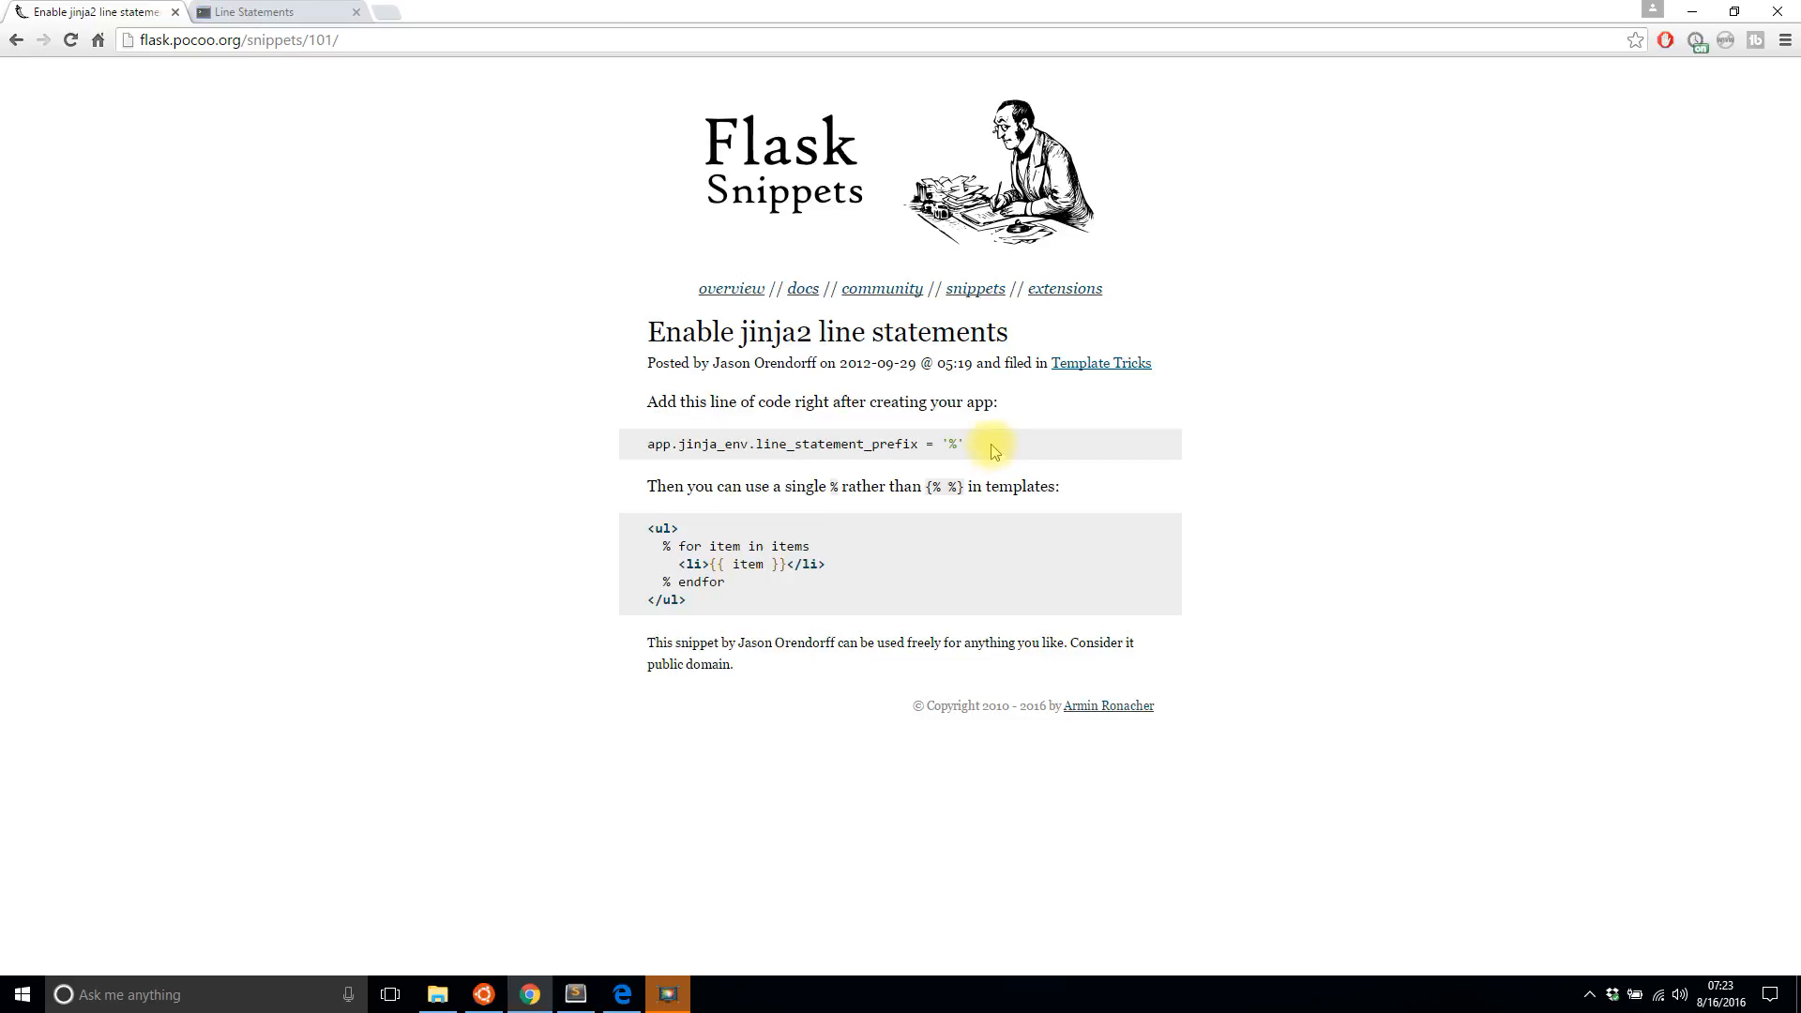
{"action": "triple_click", "coordinate": [800, 444]}
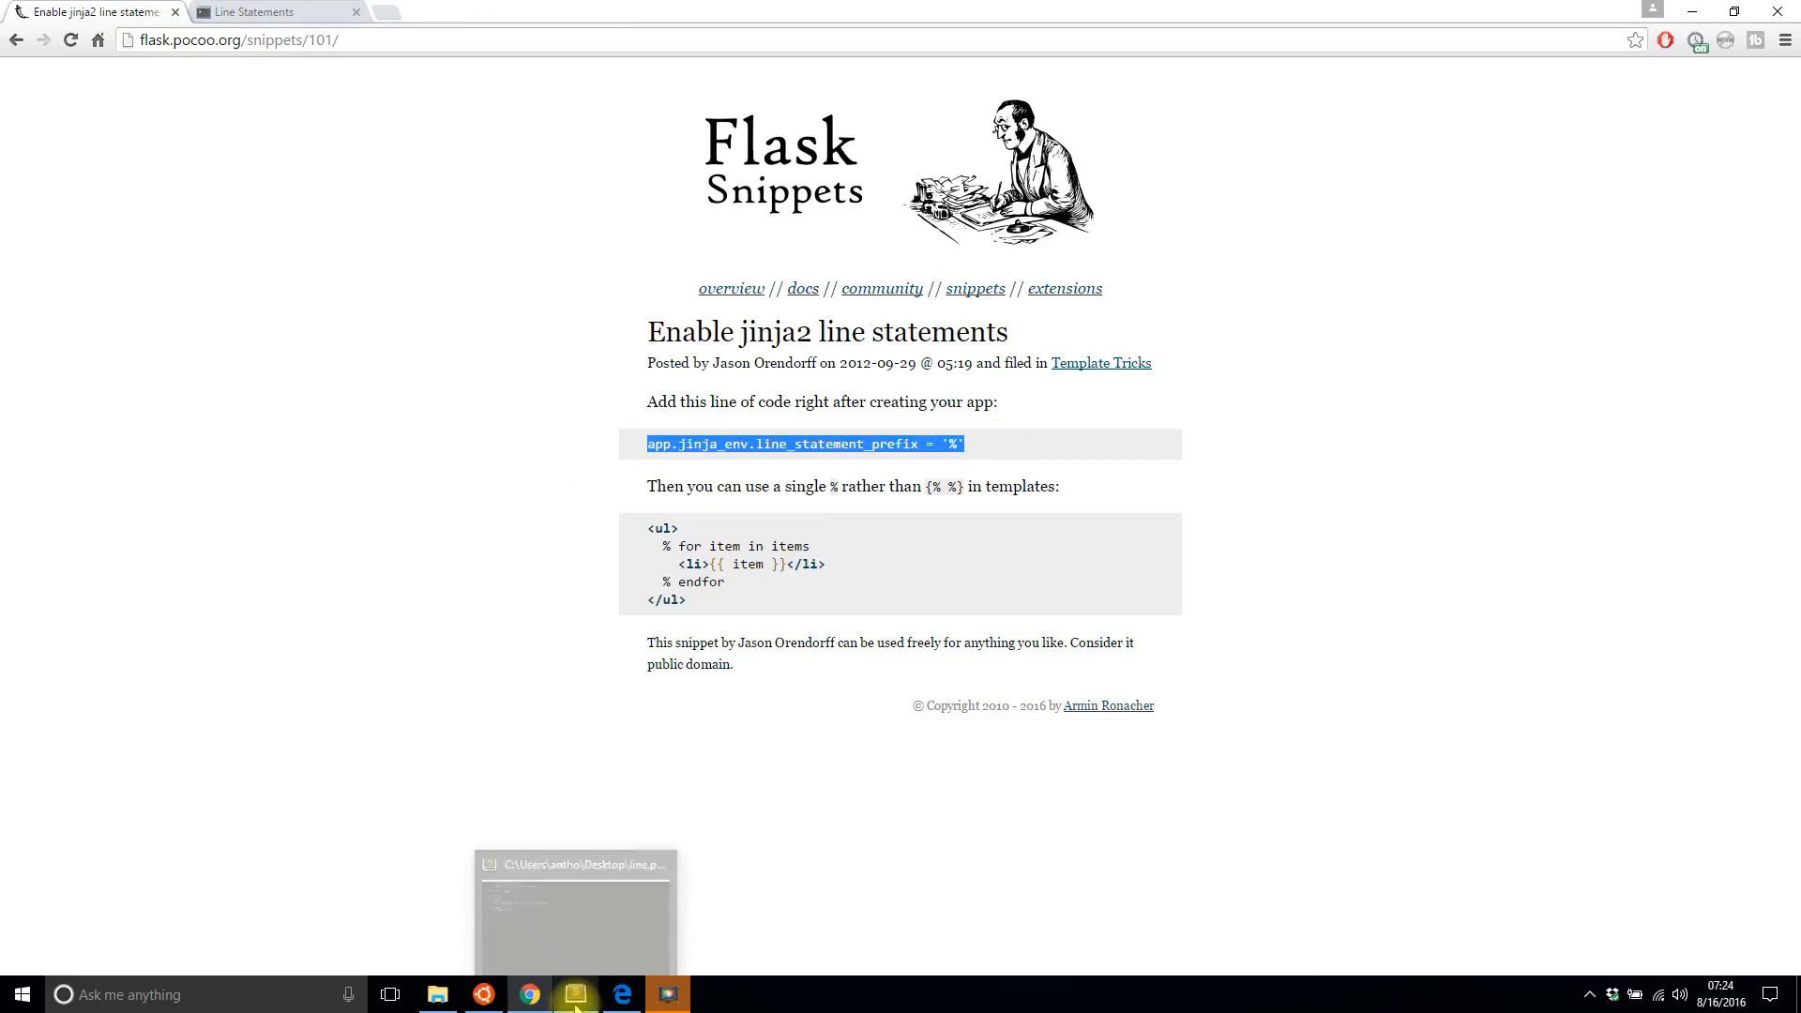
Step: Add app.jinja_env.line_statement_prefix below the app line in line.py
{"action": "left_click", "coordinate": [574, 994]}
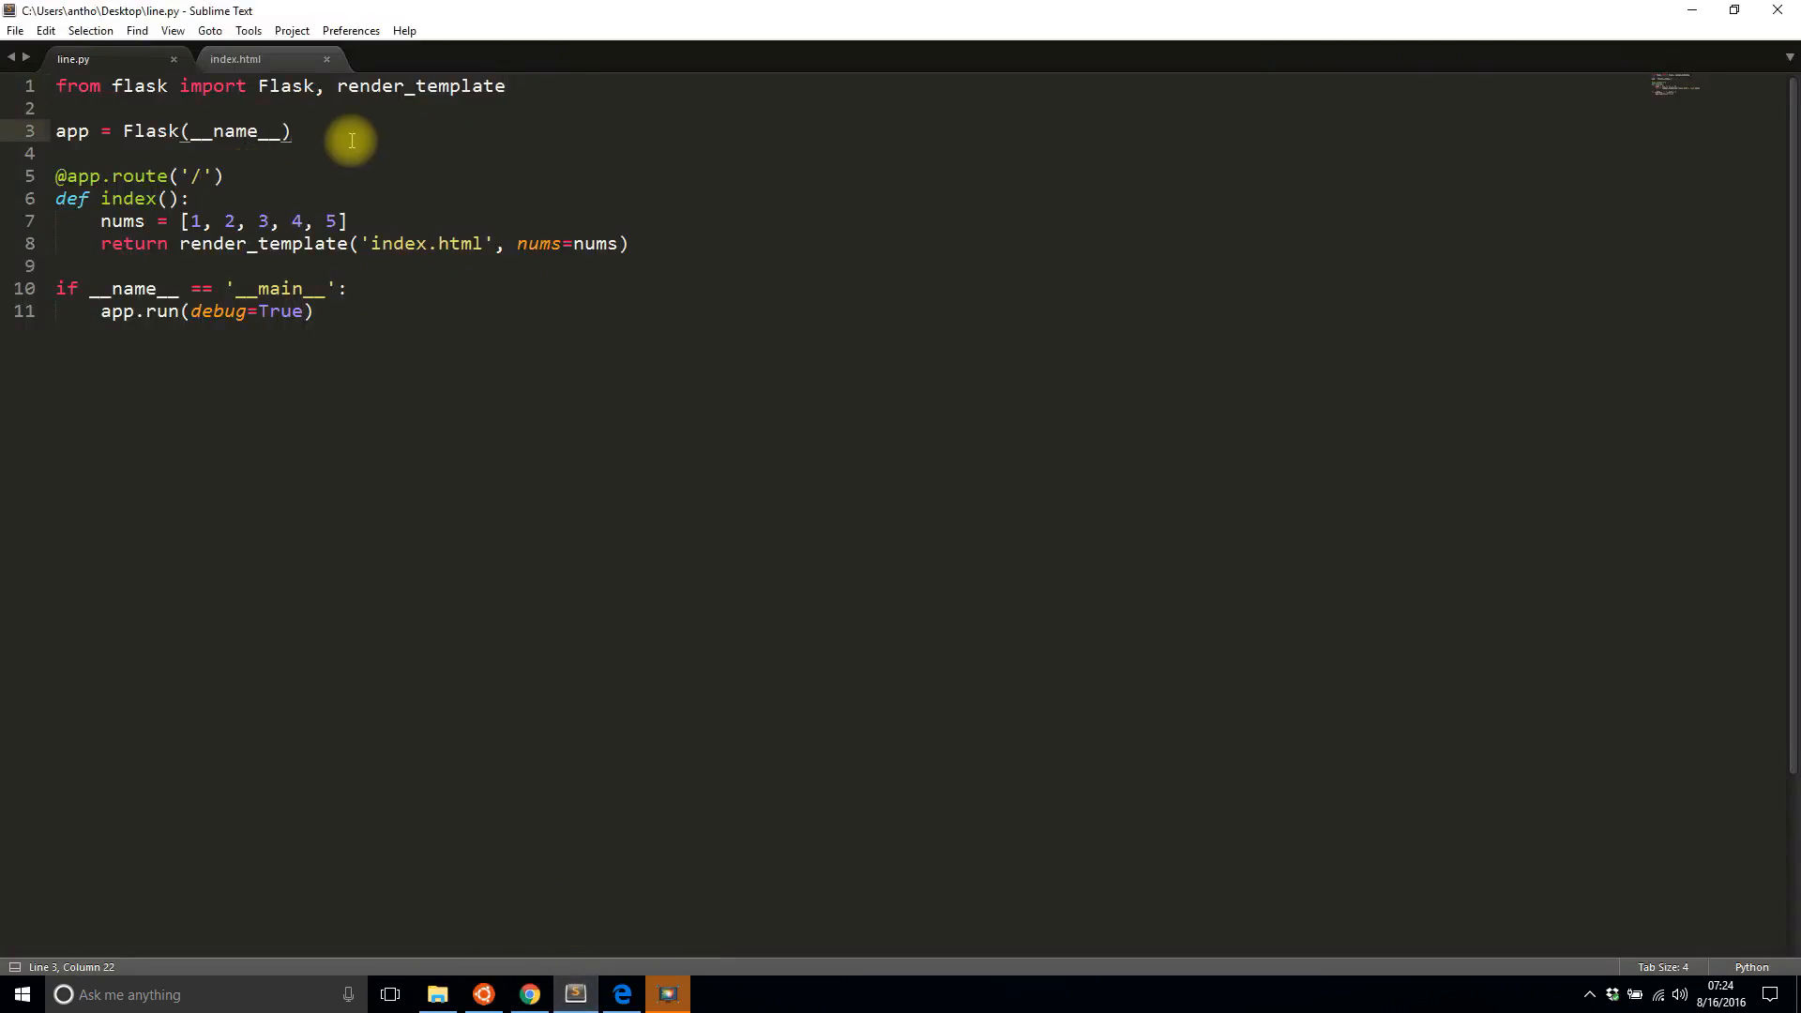
{"action": "type", "text": "app.jinja_env.line_statement_prefix = '%'"}
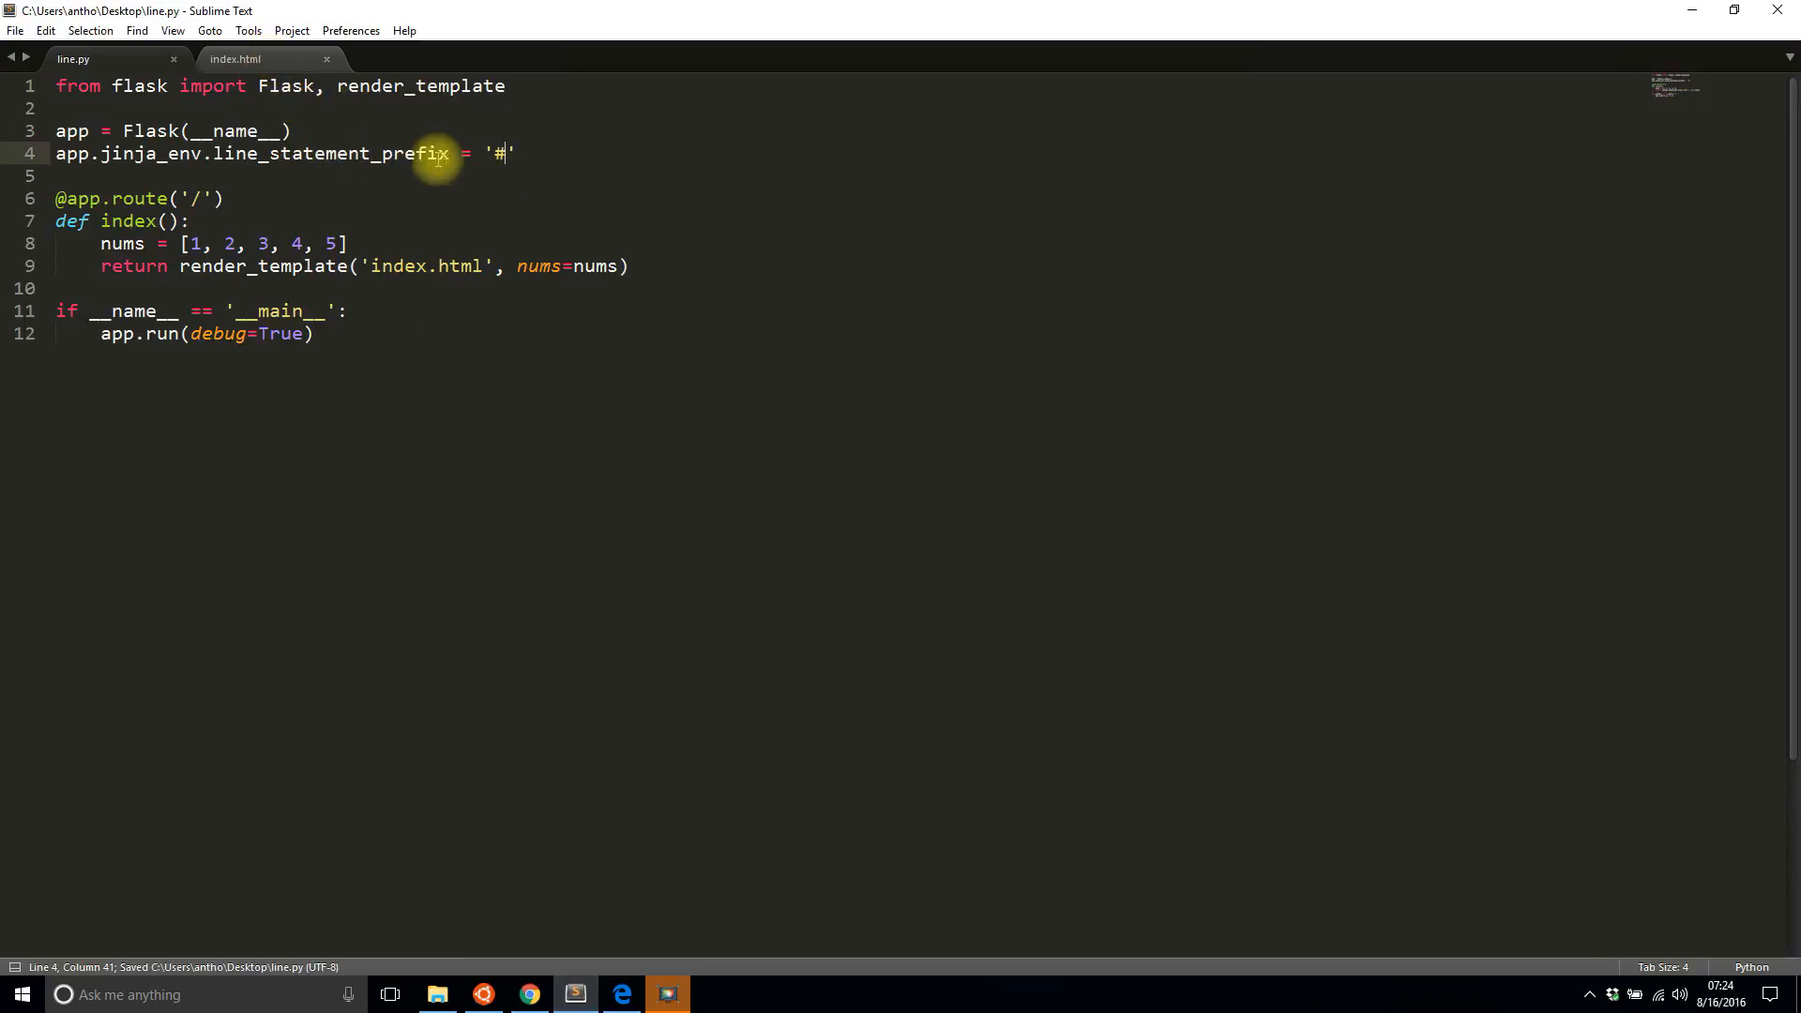
{"action": "mouse_move", "coordinate": [471, 159]}
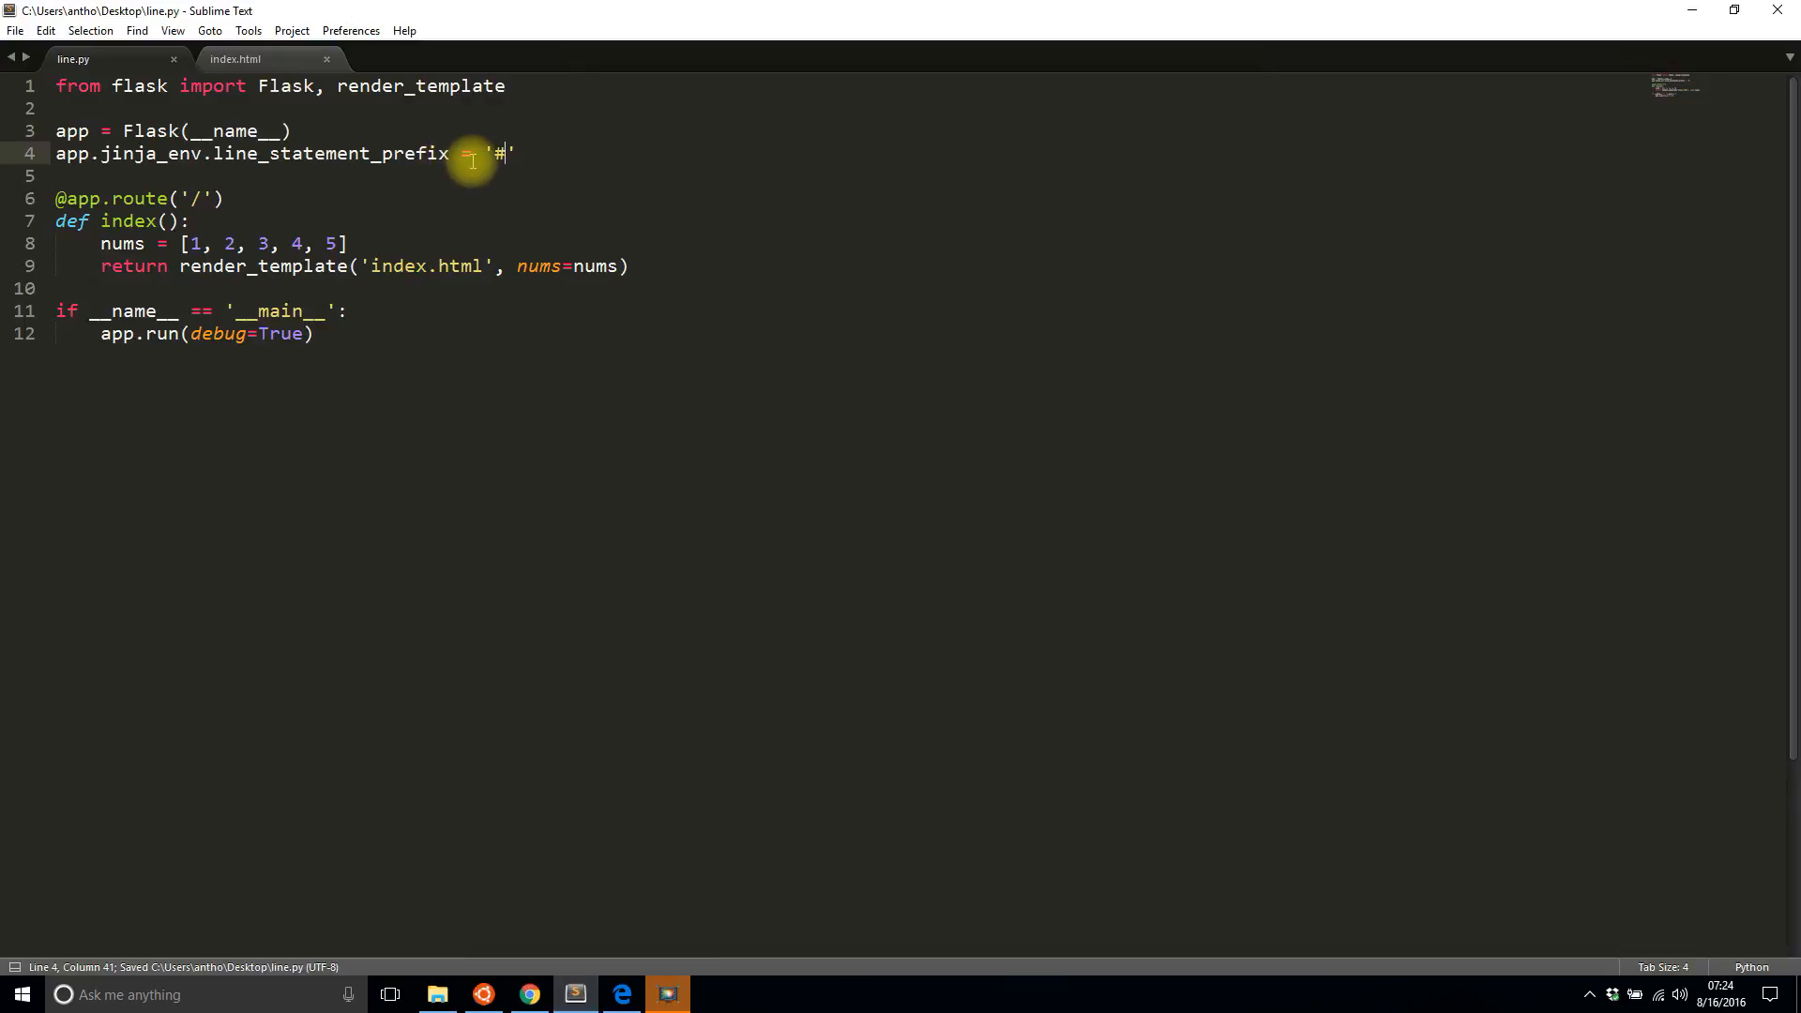
{"action": "left_click", "coordinate": [235, 59]}
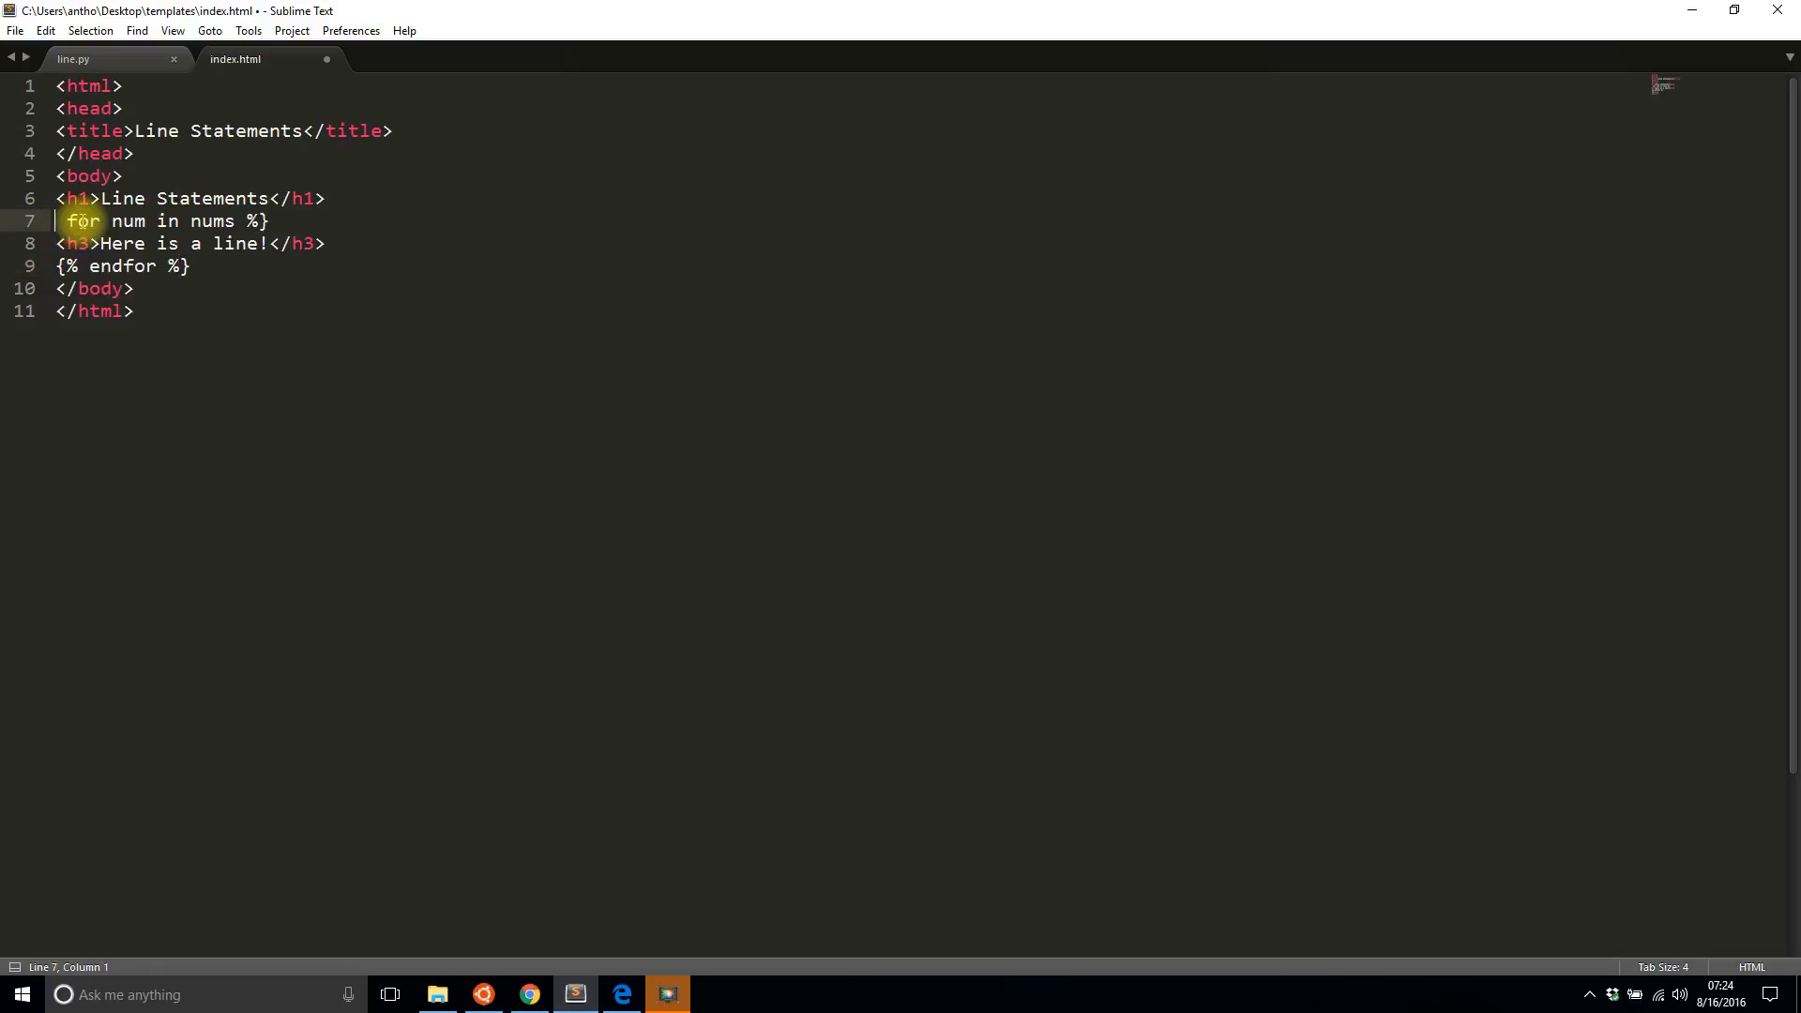
Step: Replace the {% %} delimiters on the for and endfor lines with a leading #
{"action": "type", "text": "#"}
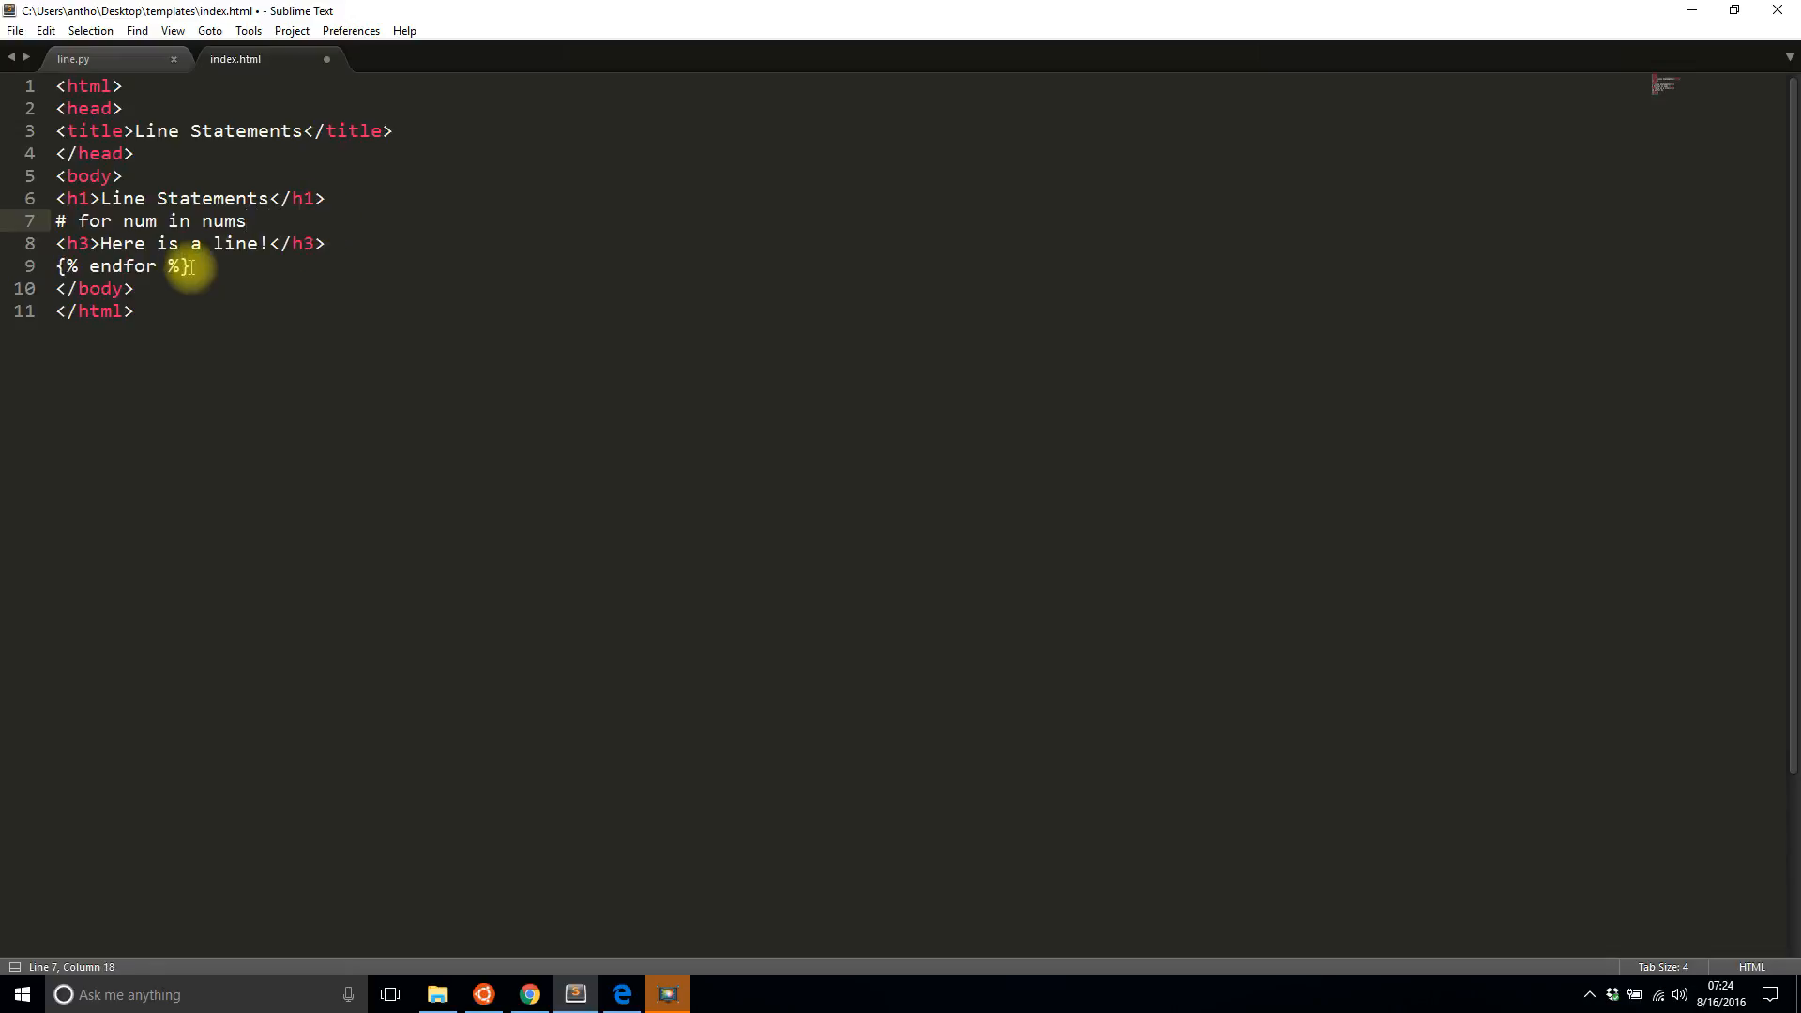
{"action": "left_click_drag", "start_coordinate": [195, 265], "coordinate": [92, 288]}
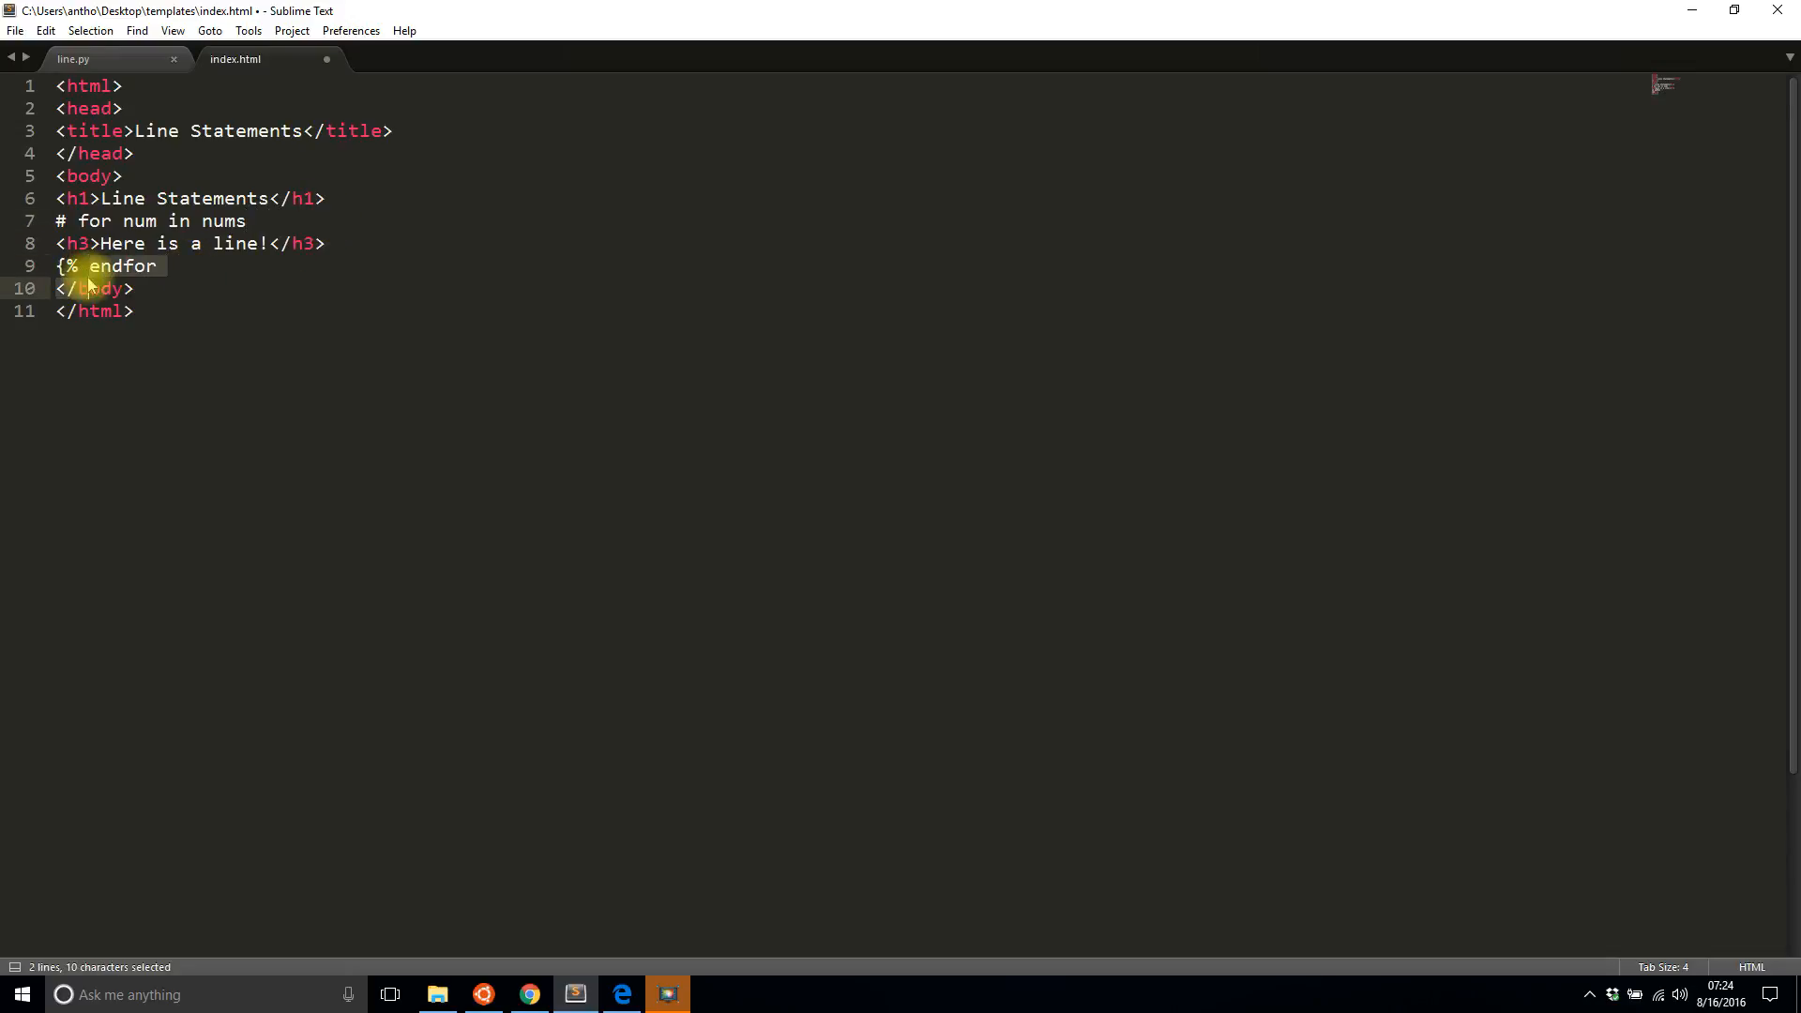
{"action": "left_click", "coordinate": [83, 266]}
{"action": "type", "text": "#"}
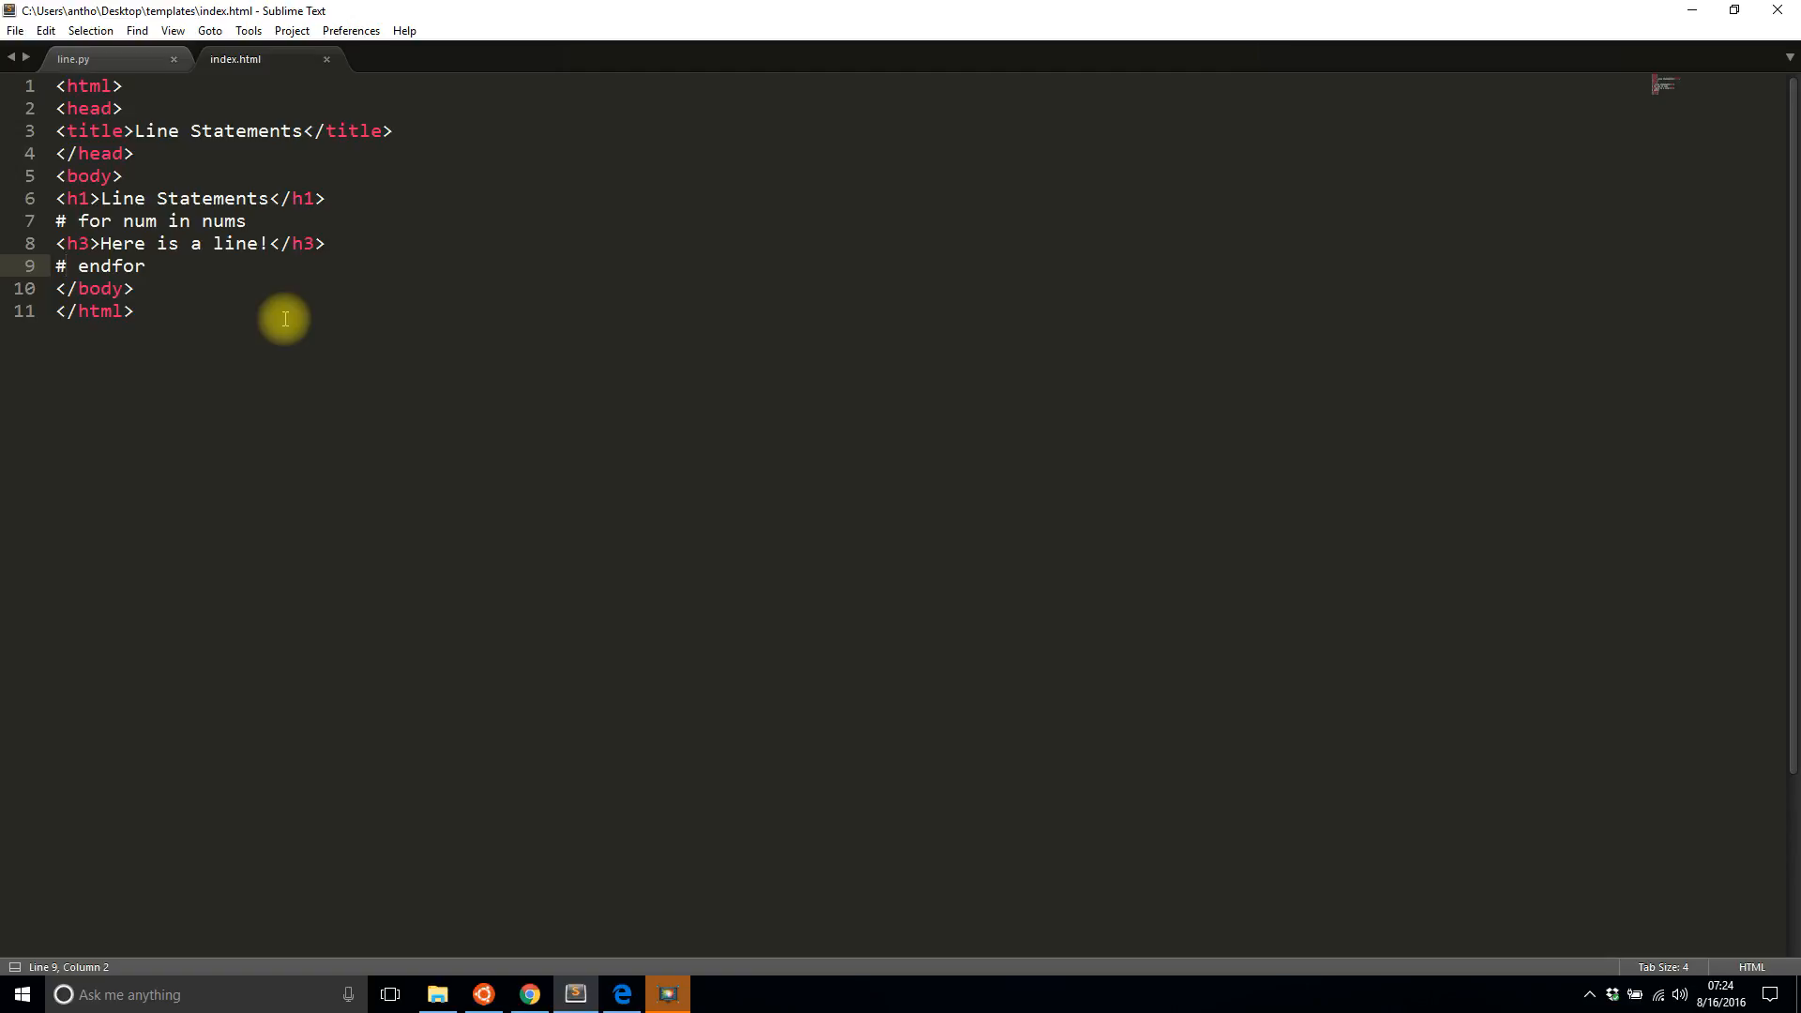
{"action": "mouse_move", "coordinate": [365, 326]}
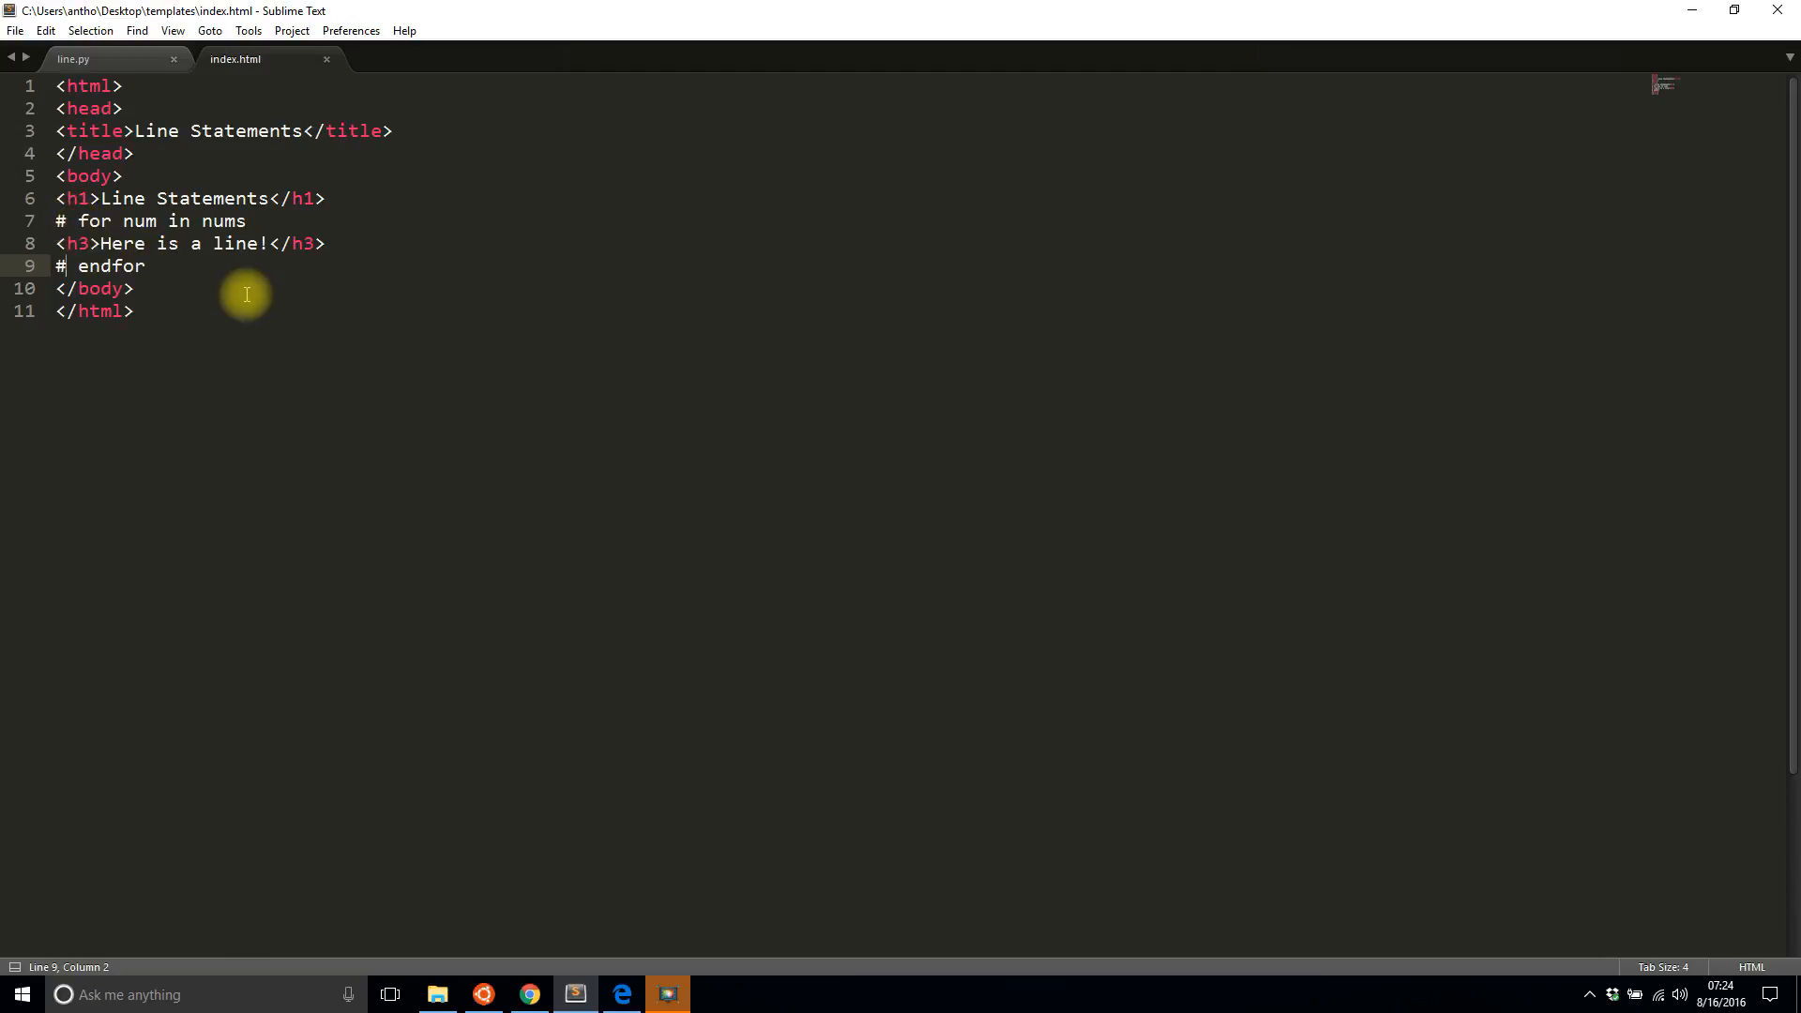
{"action": "mouse_move", "coordinate": [269, 327]}
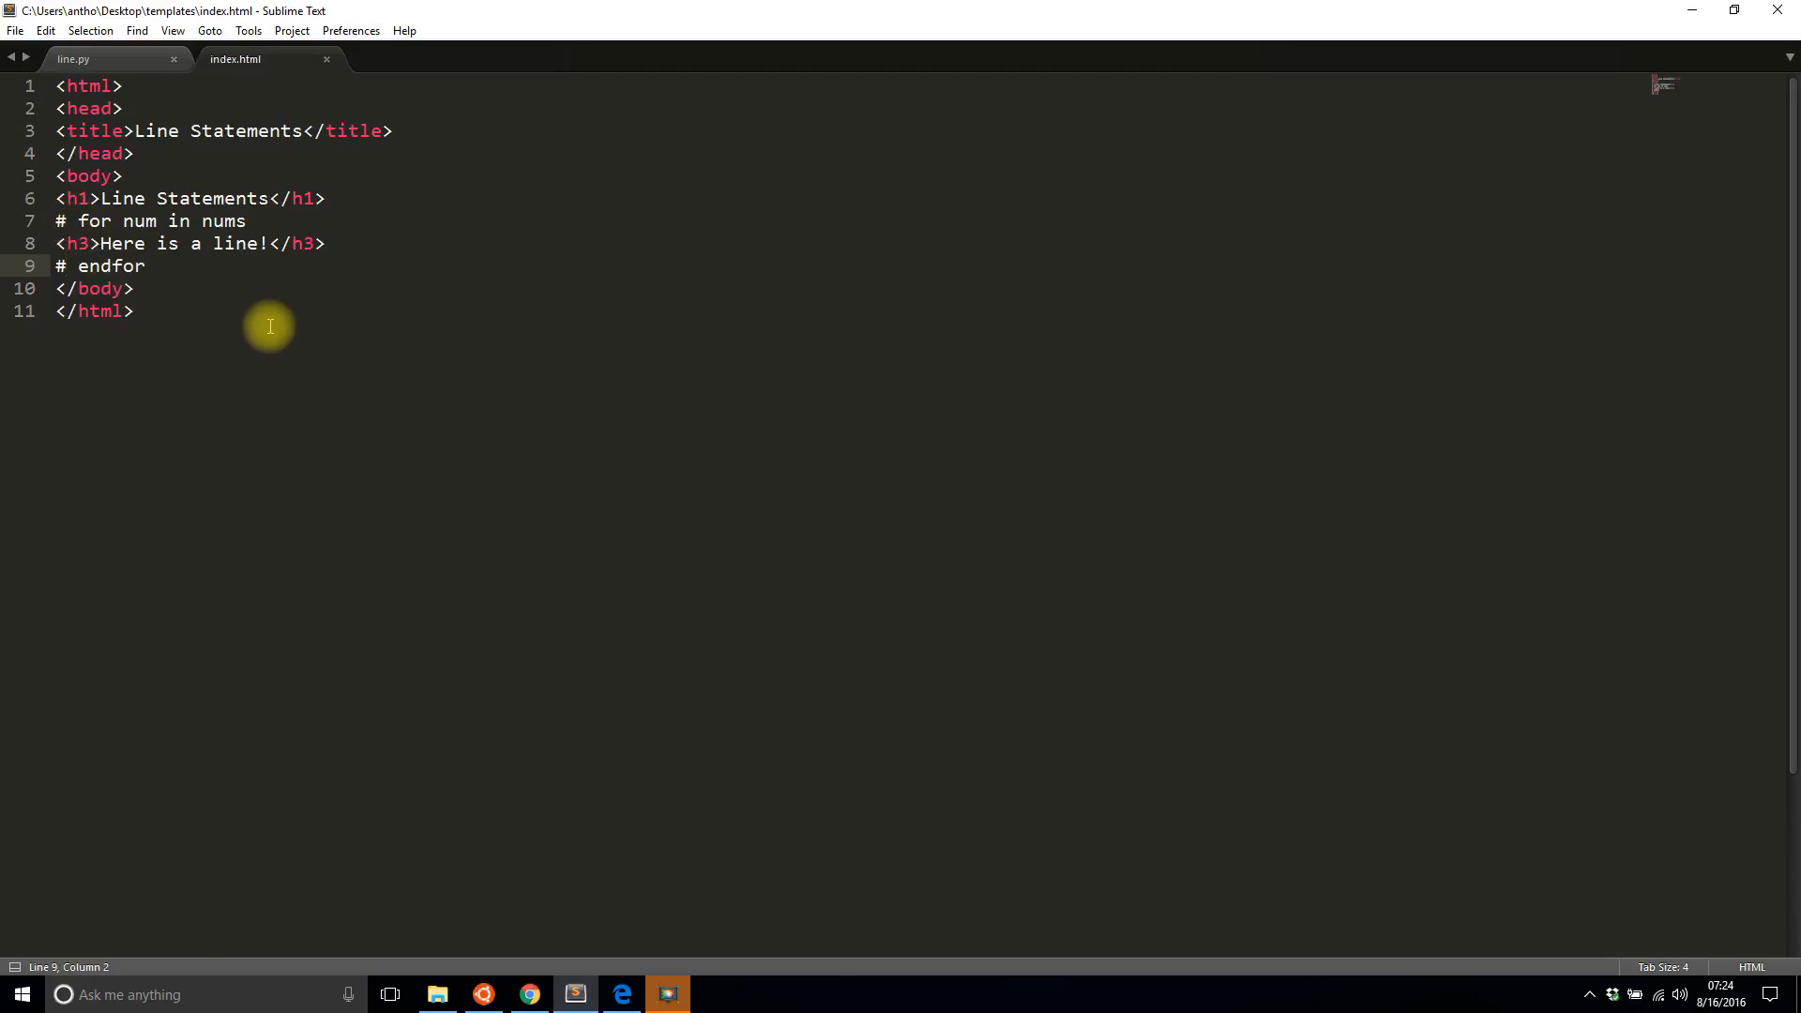
Step: Check the snippet's prefix, switch index.html to % prefixes, and reload the app page
{"action": "left_click", "coordinate": [526, 993]}
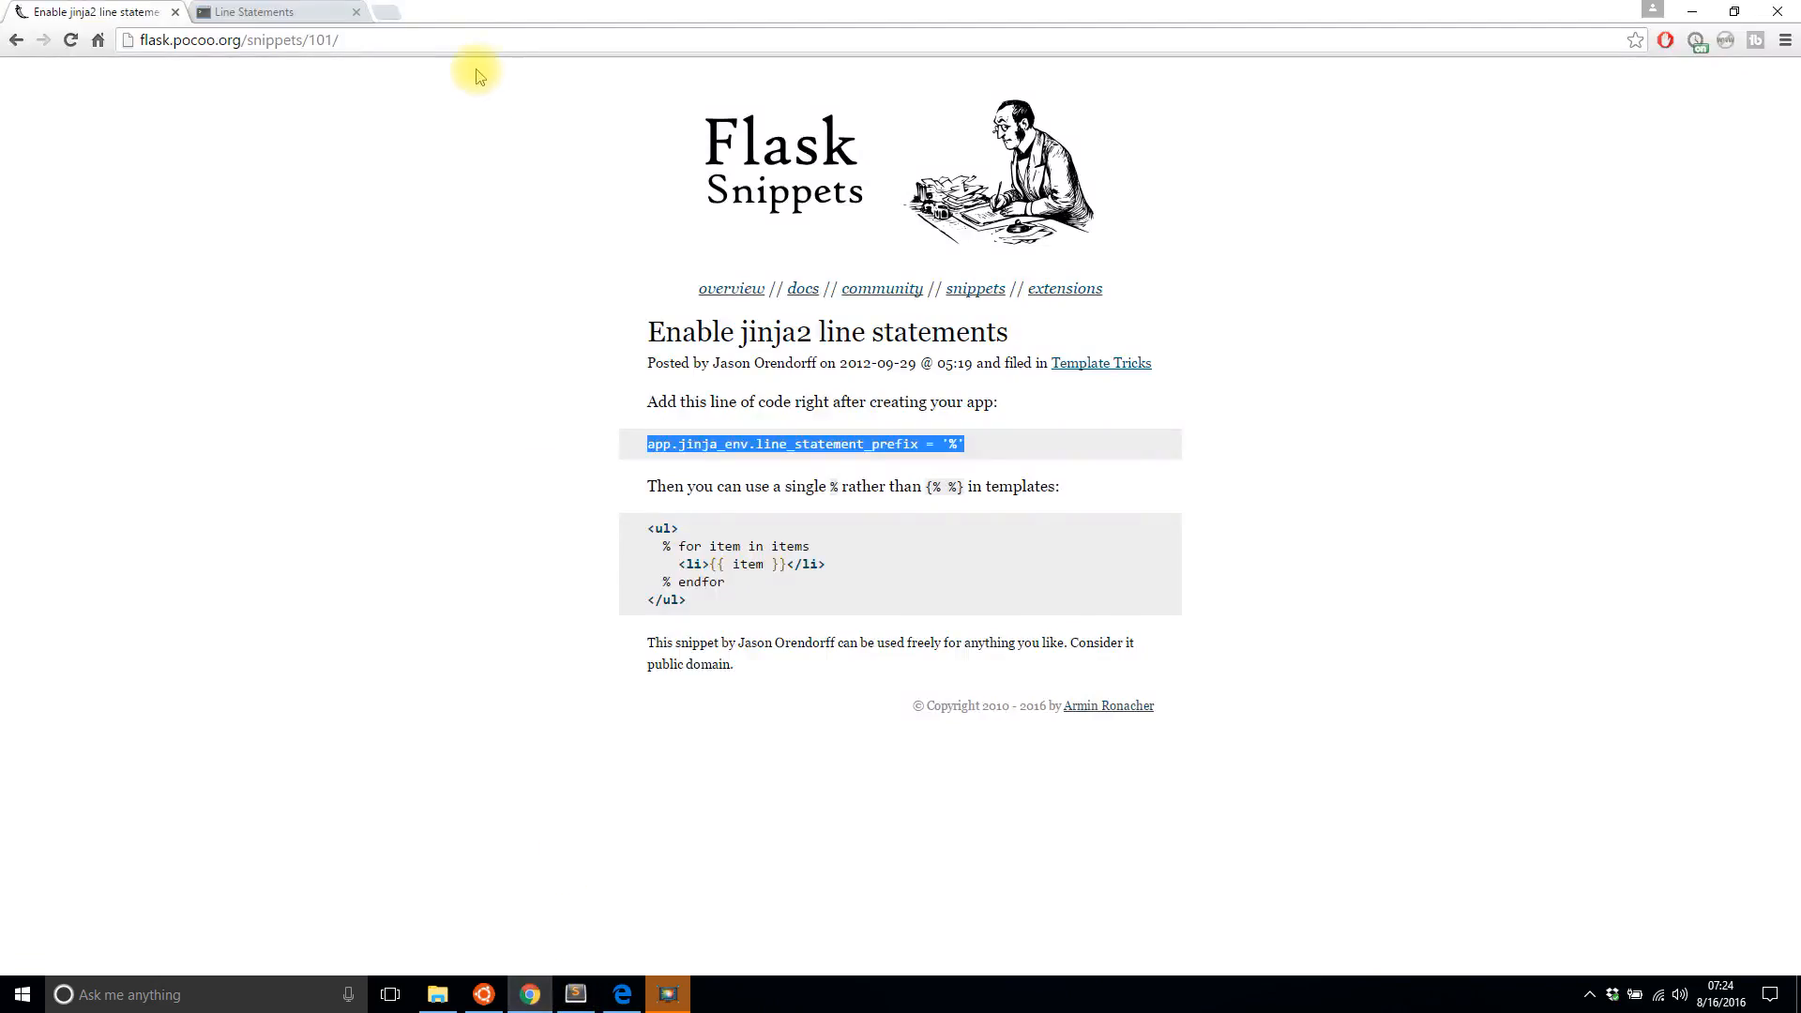
{"action": "left_click", "coordinate": [276, 11]}
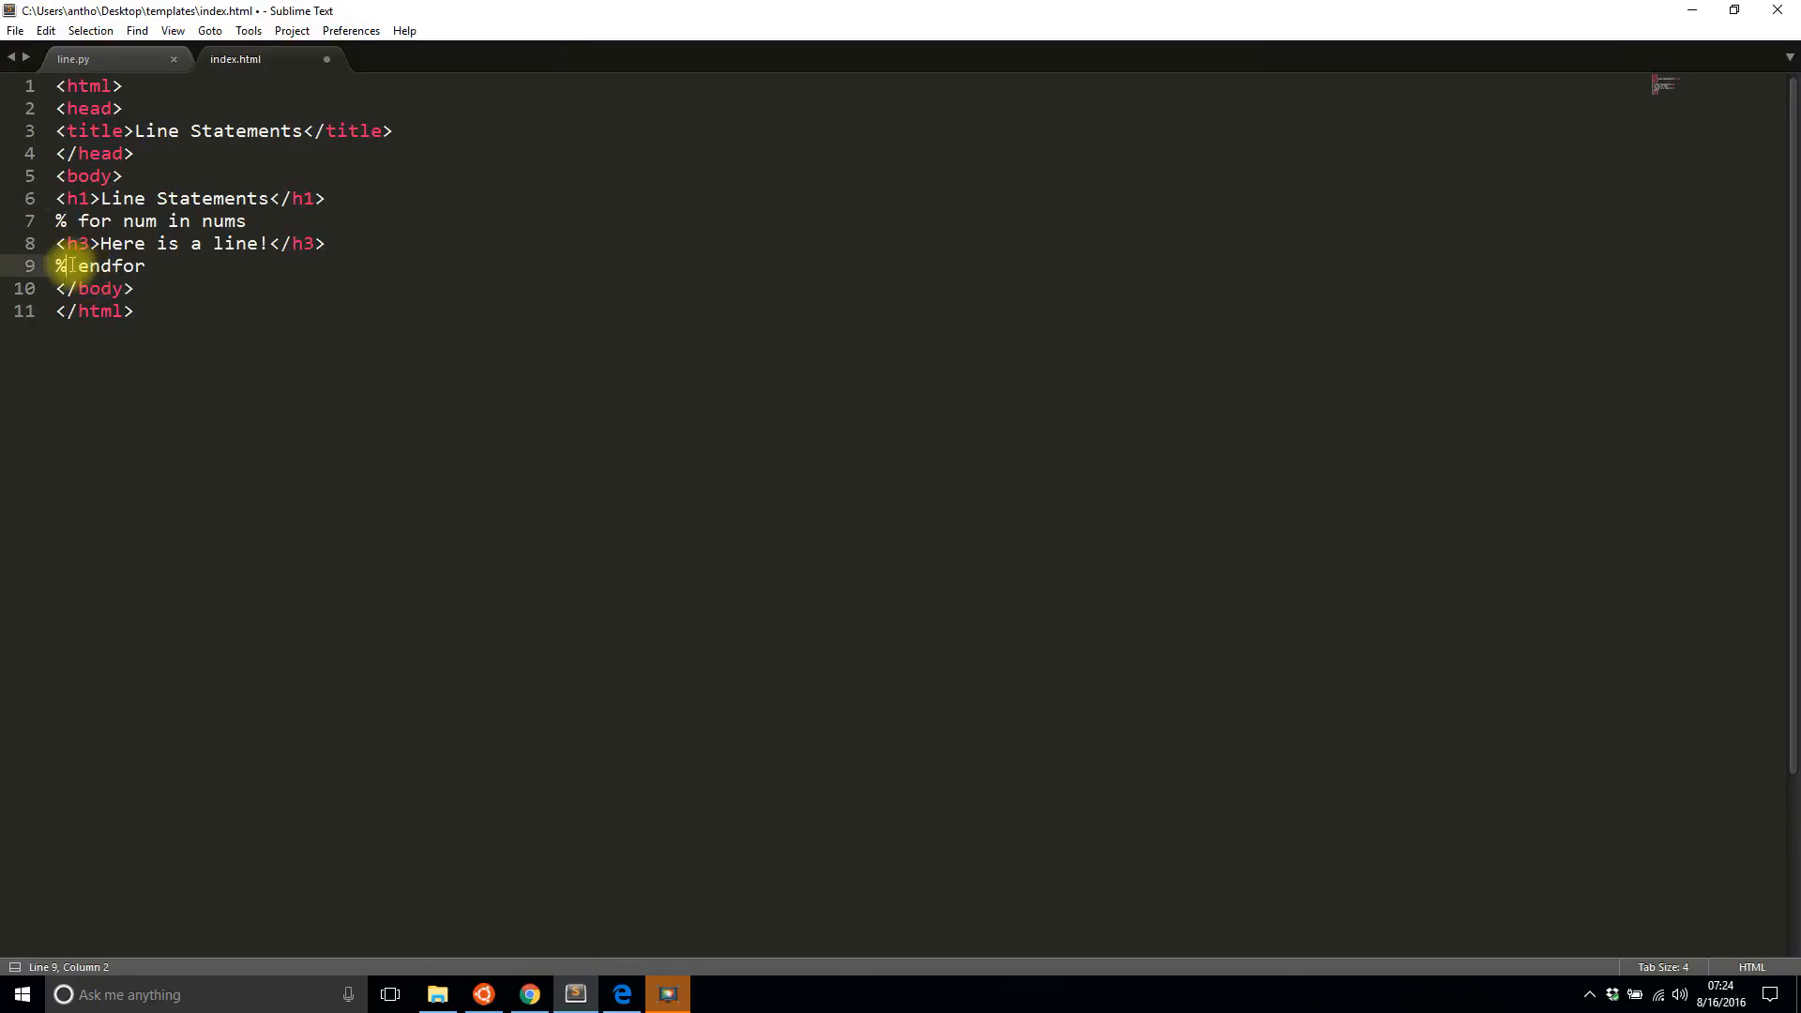
{"action": "left_click", "coordinate": [527, 995]}
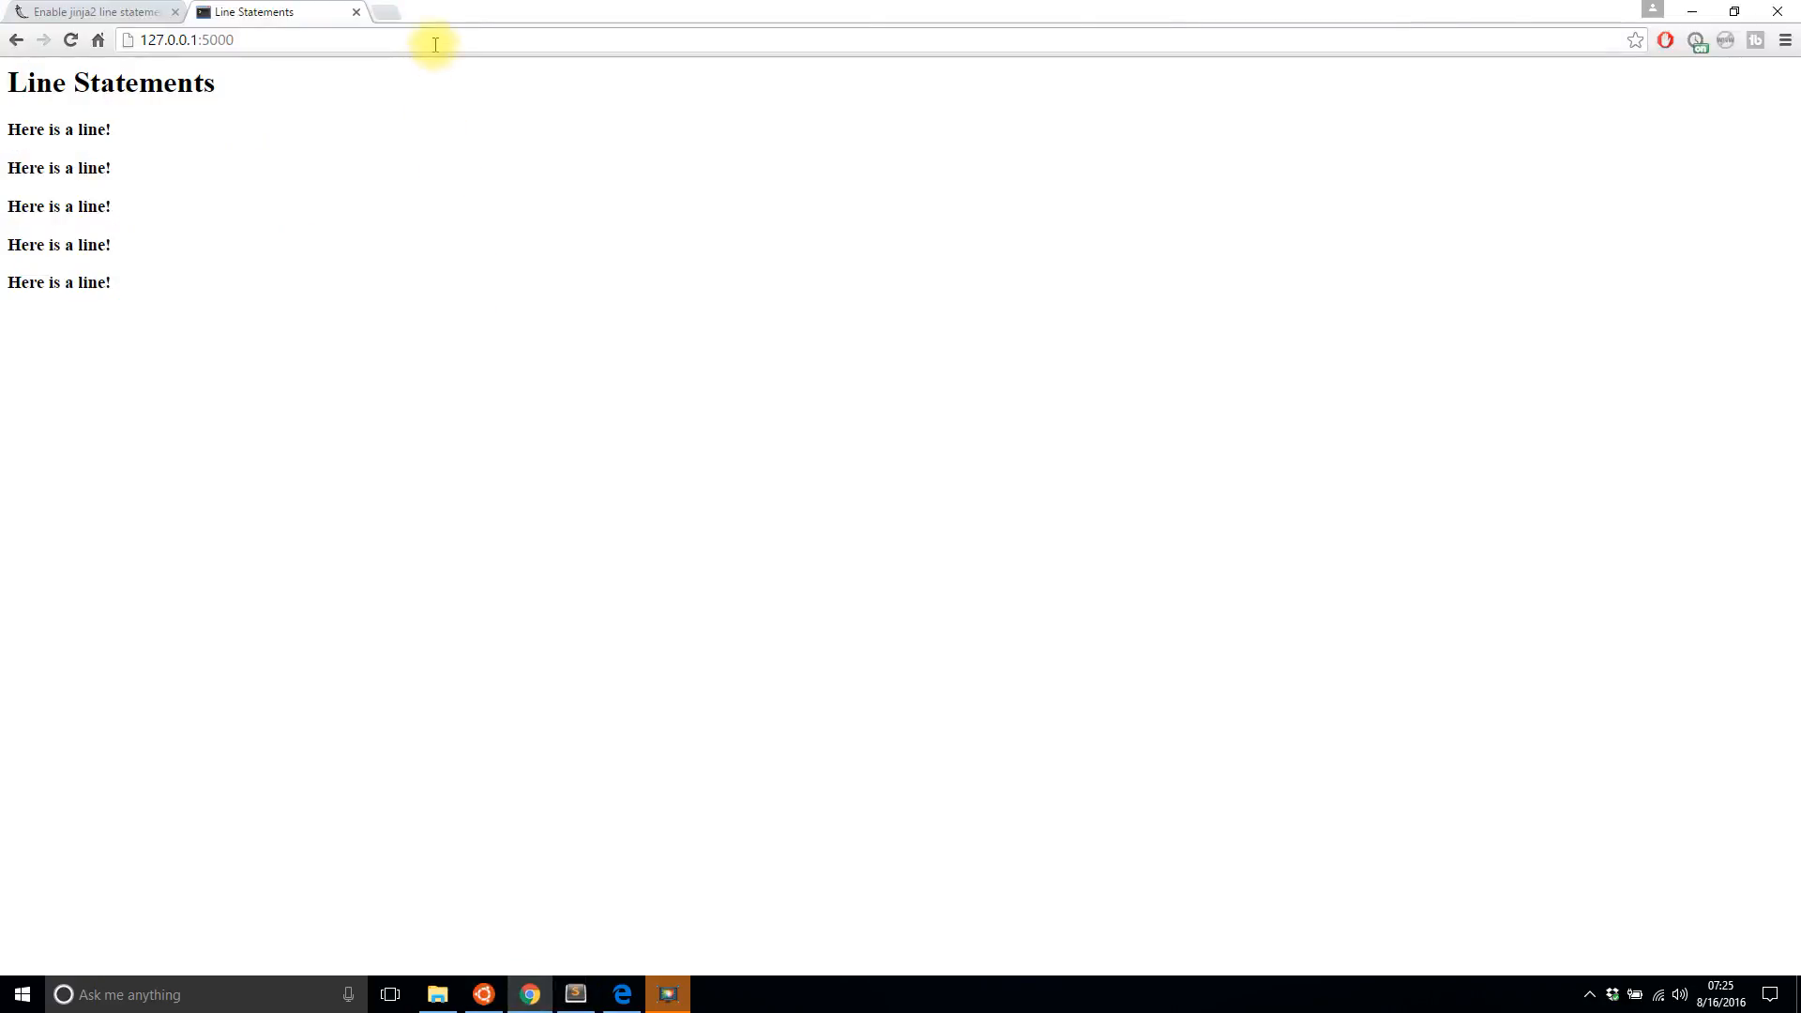
{"action": "left_click", "coordinate": [71, 39]}
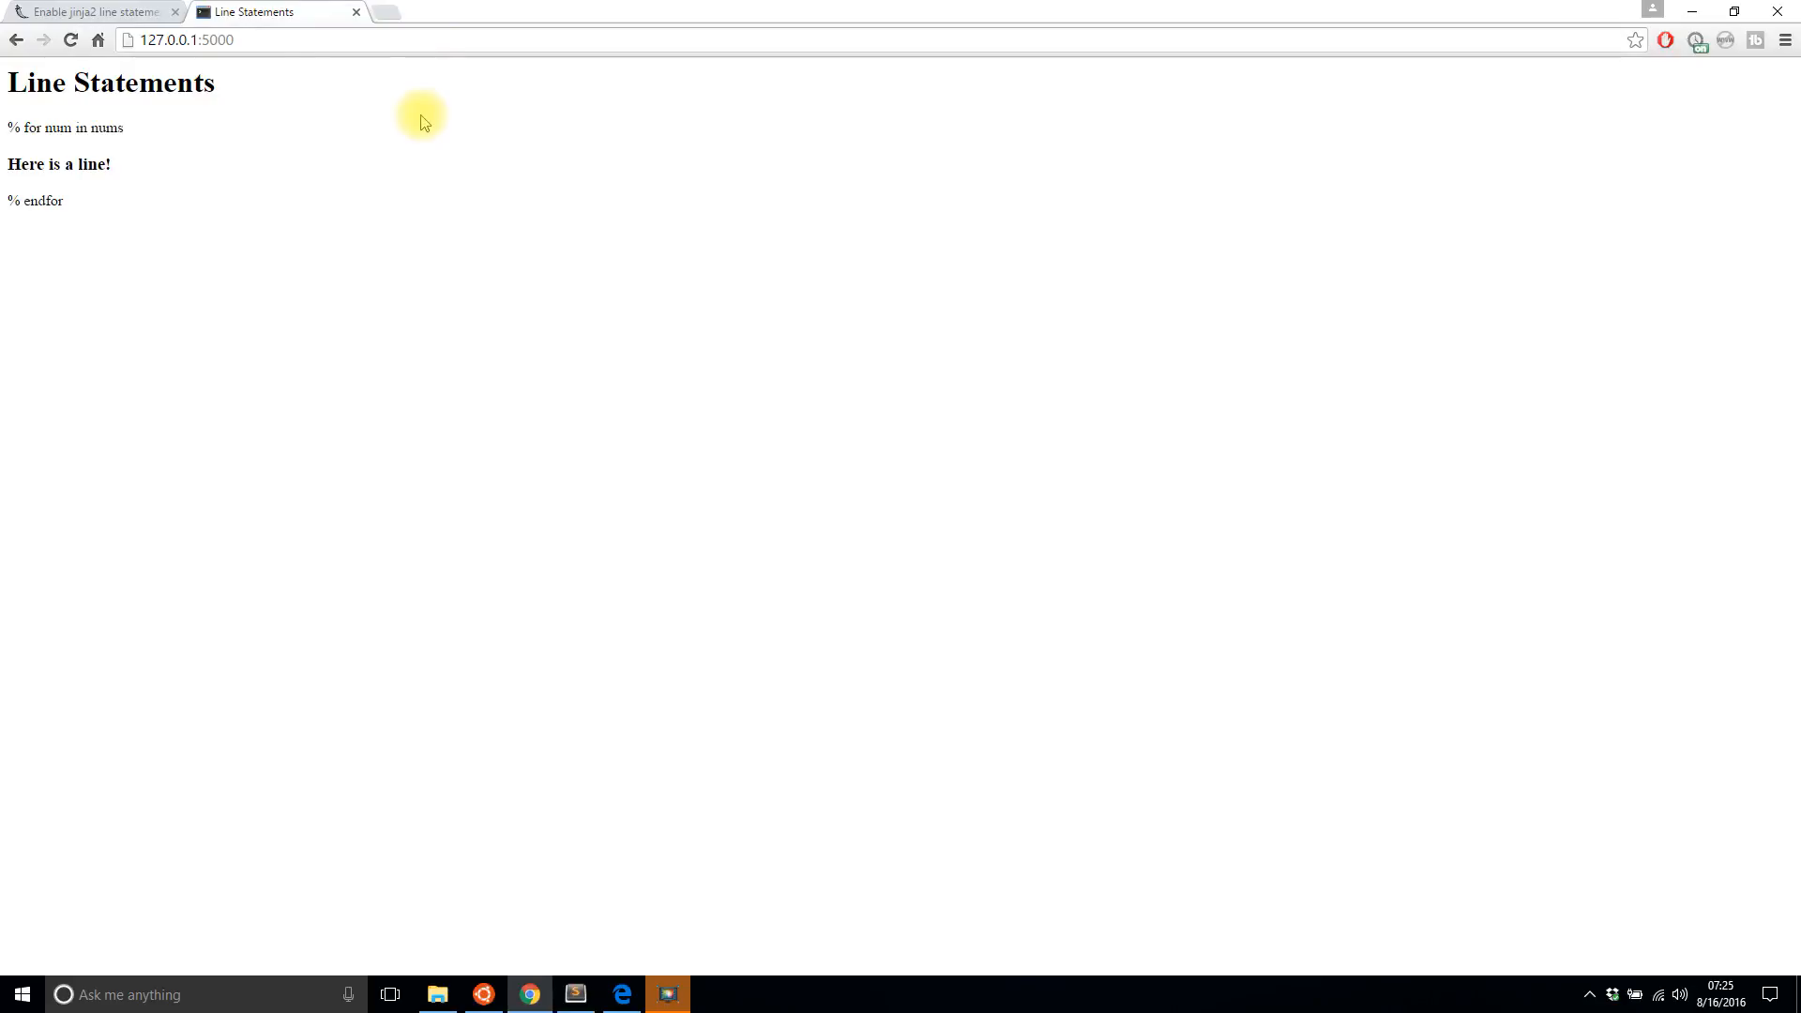
{"action": "mouse_move", "coordinate": [620, 993]}
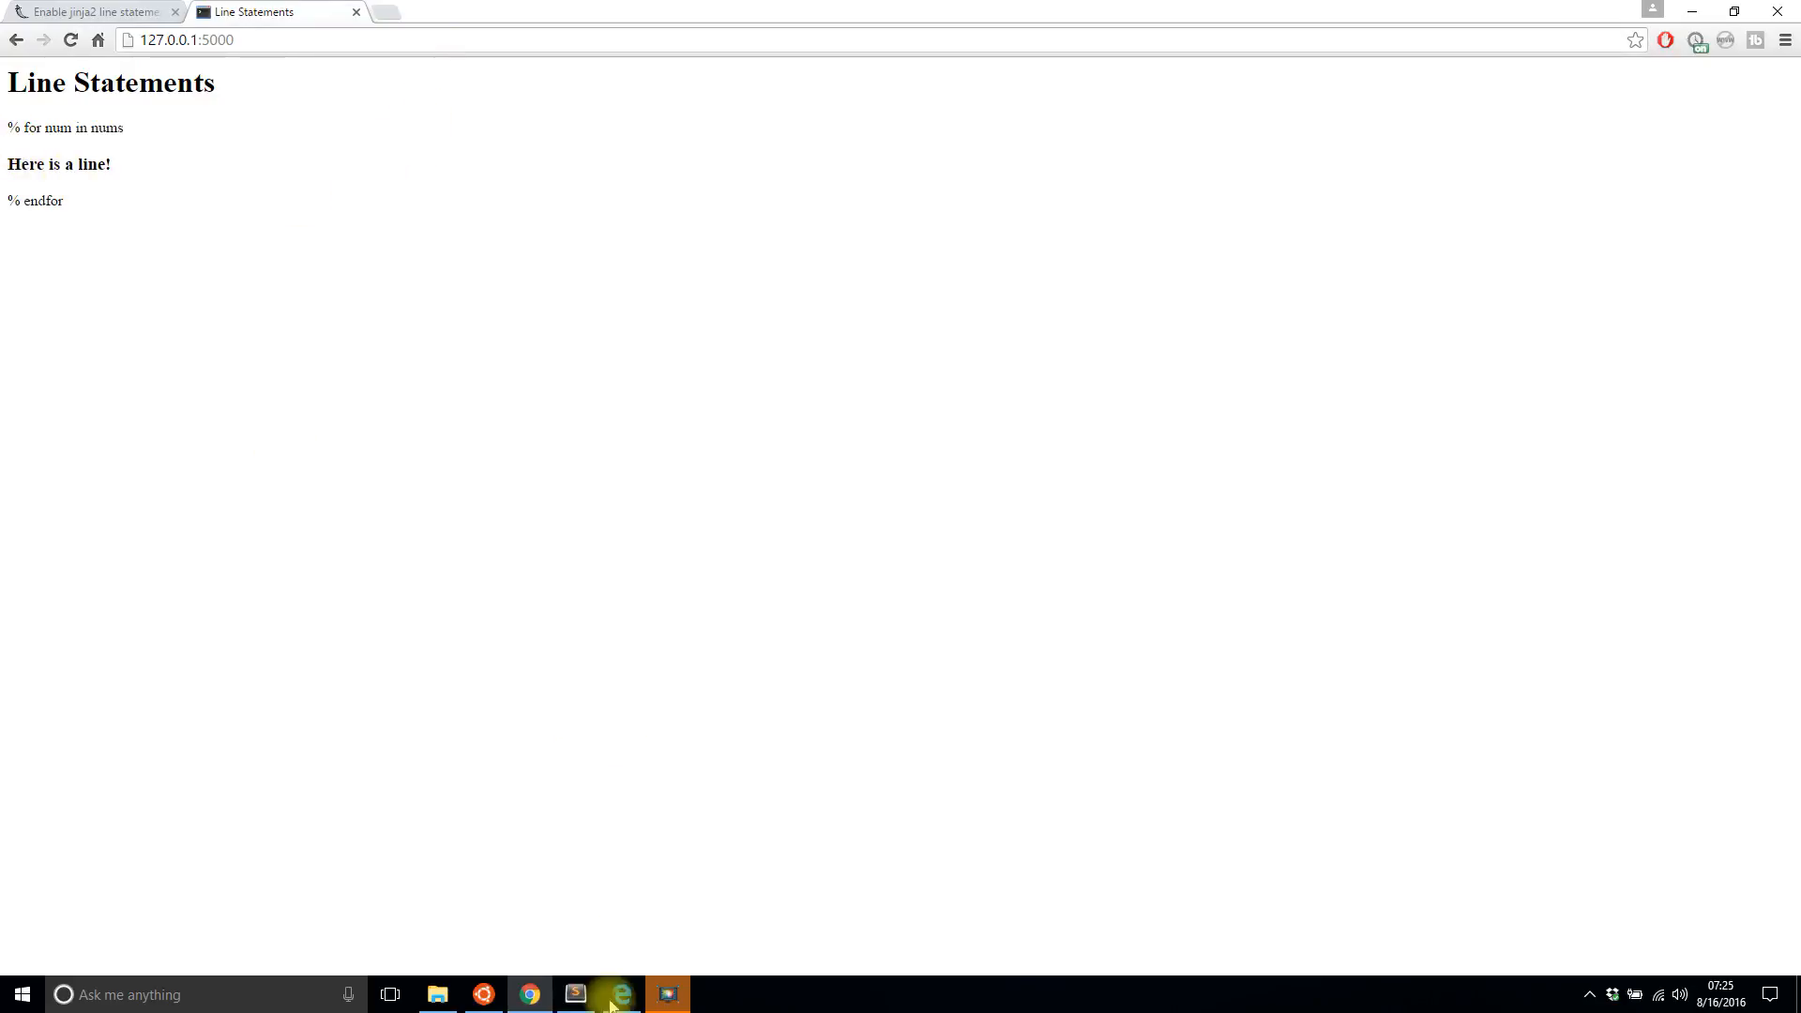
Step: Change line.py's prefix from '#' to '%' and reload the app page
{"action": "left_click", "coordinate": [574, 994]}
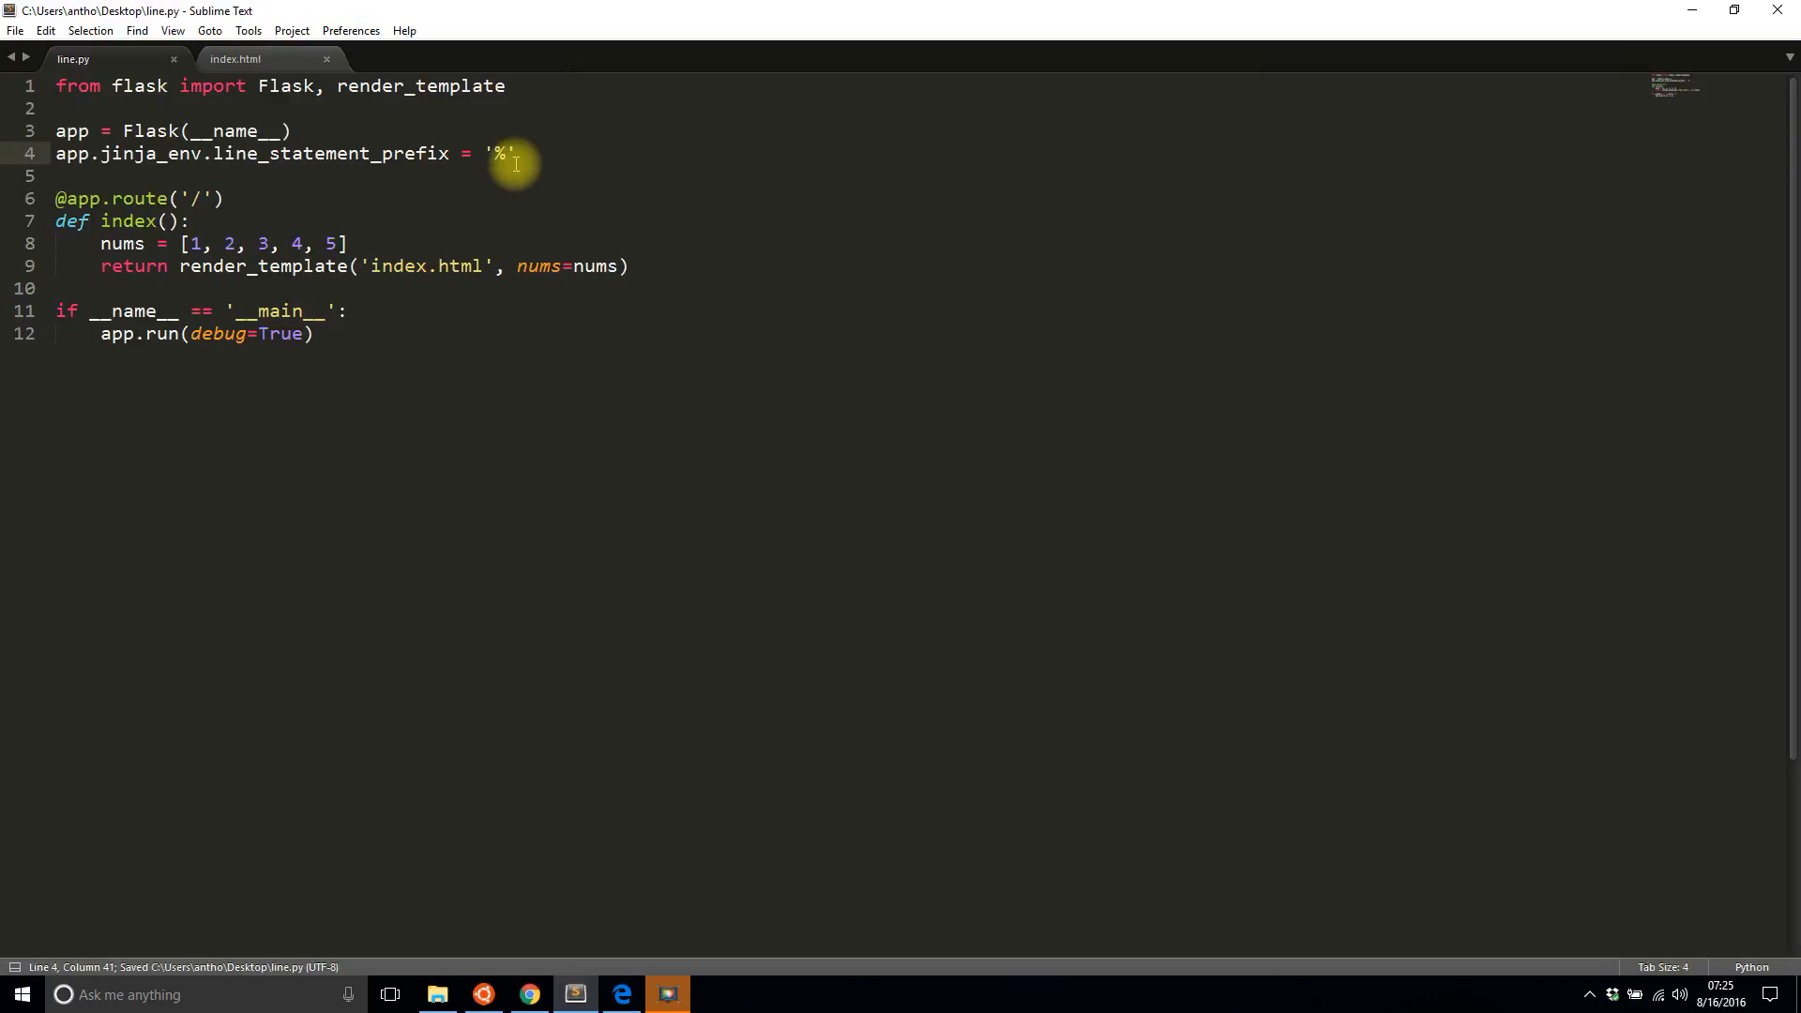
{"action": "left_click", "coordinate": [527, 995]}
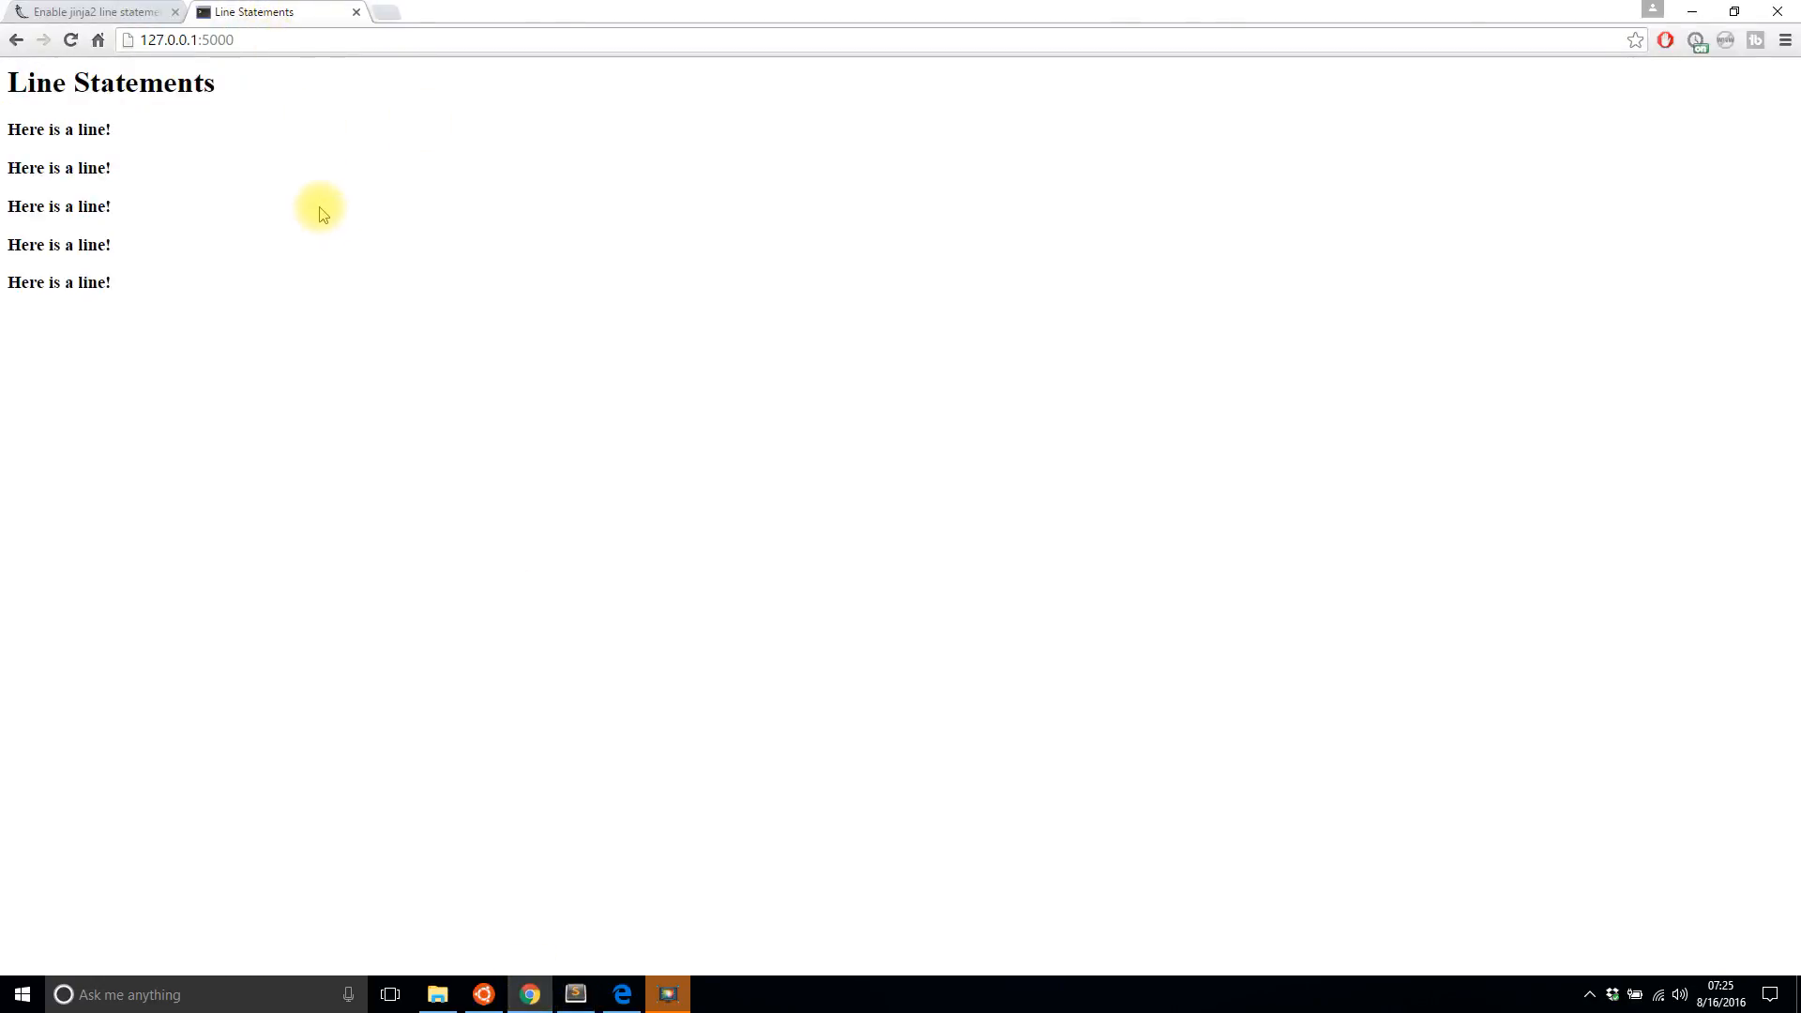
{"action": "mouse_move", "coordinate": [499, 528]}
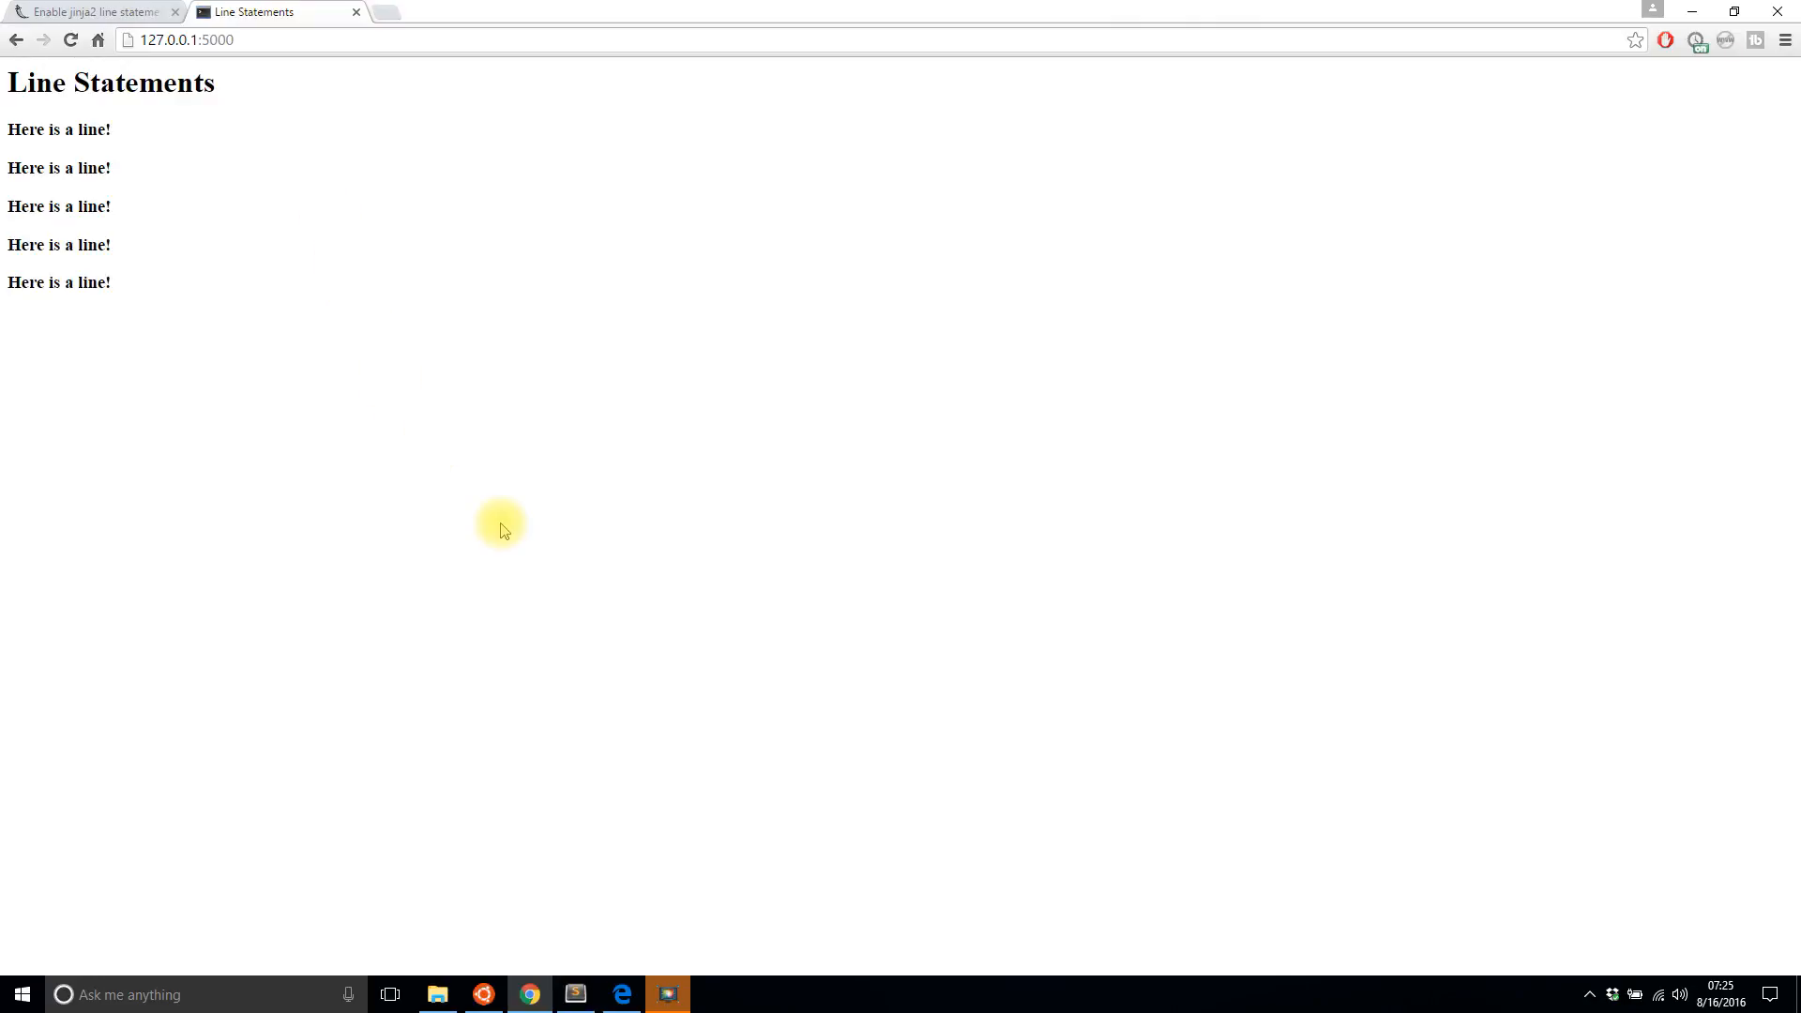
{"action": "mouse_move", "coordinate": [511, 528]}
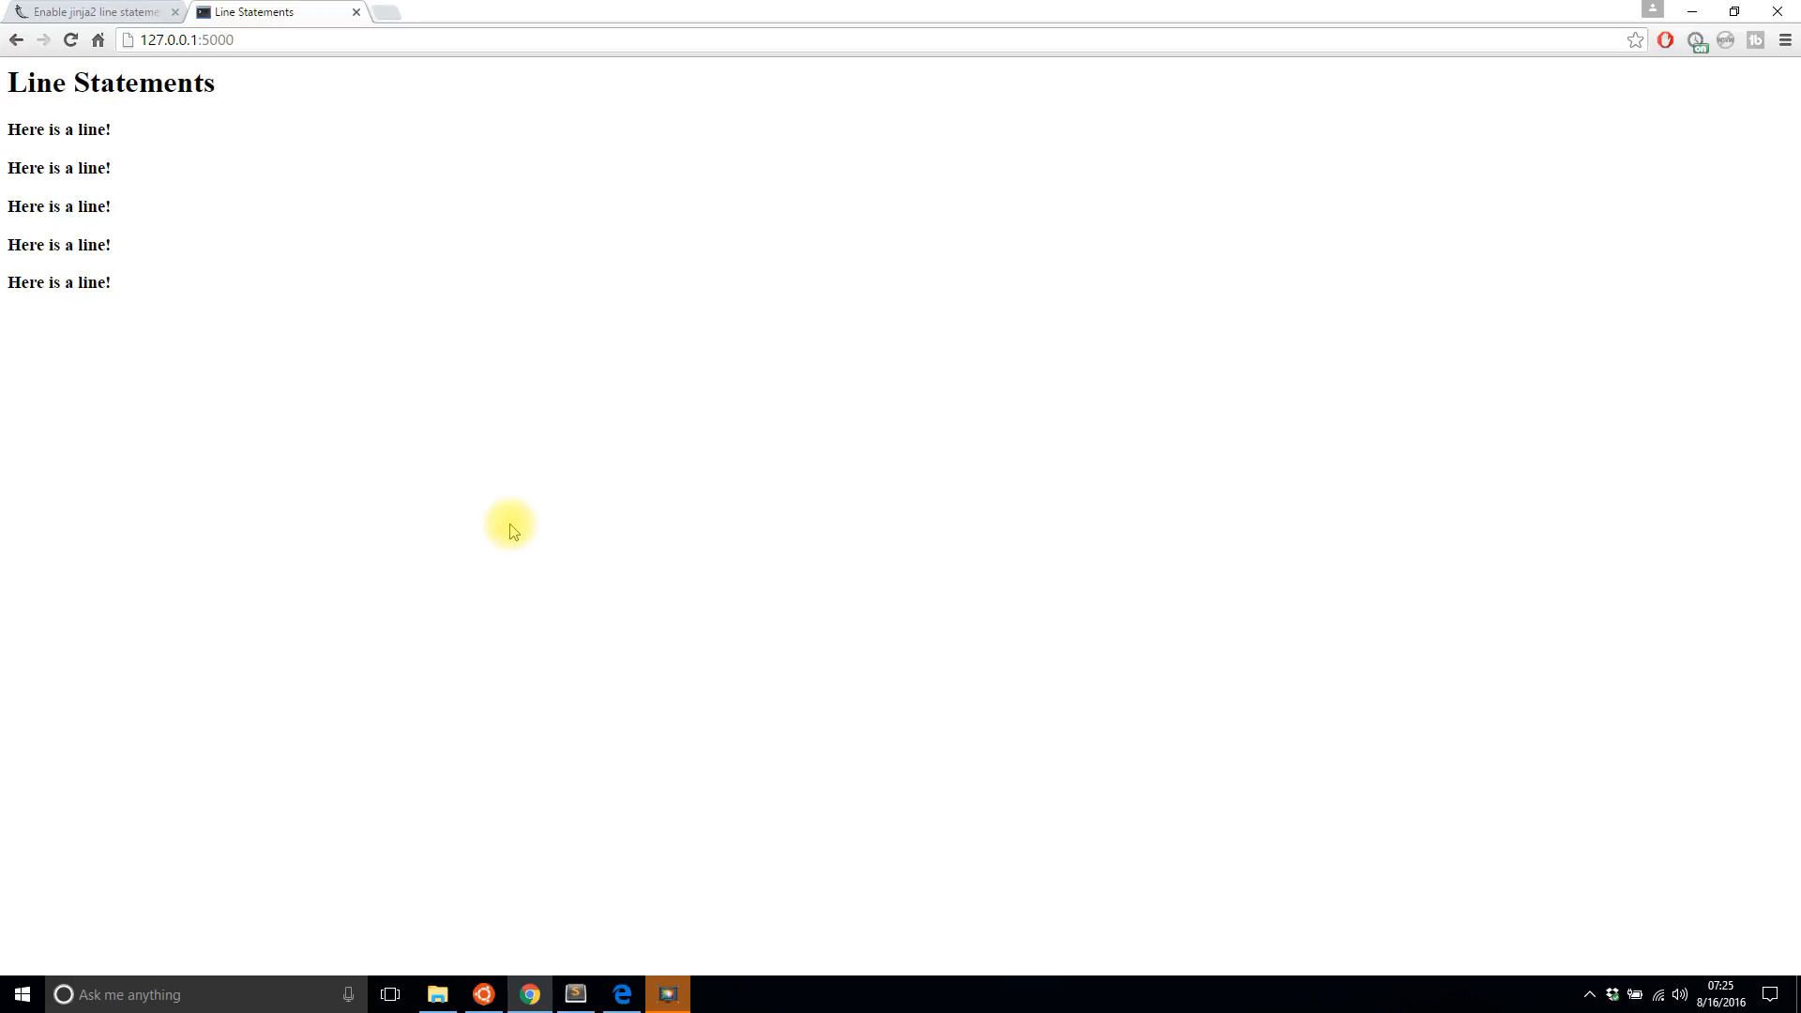
{"action": "mouse_move", "coordinate": [527, 589]}
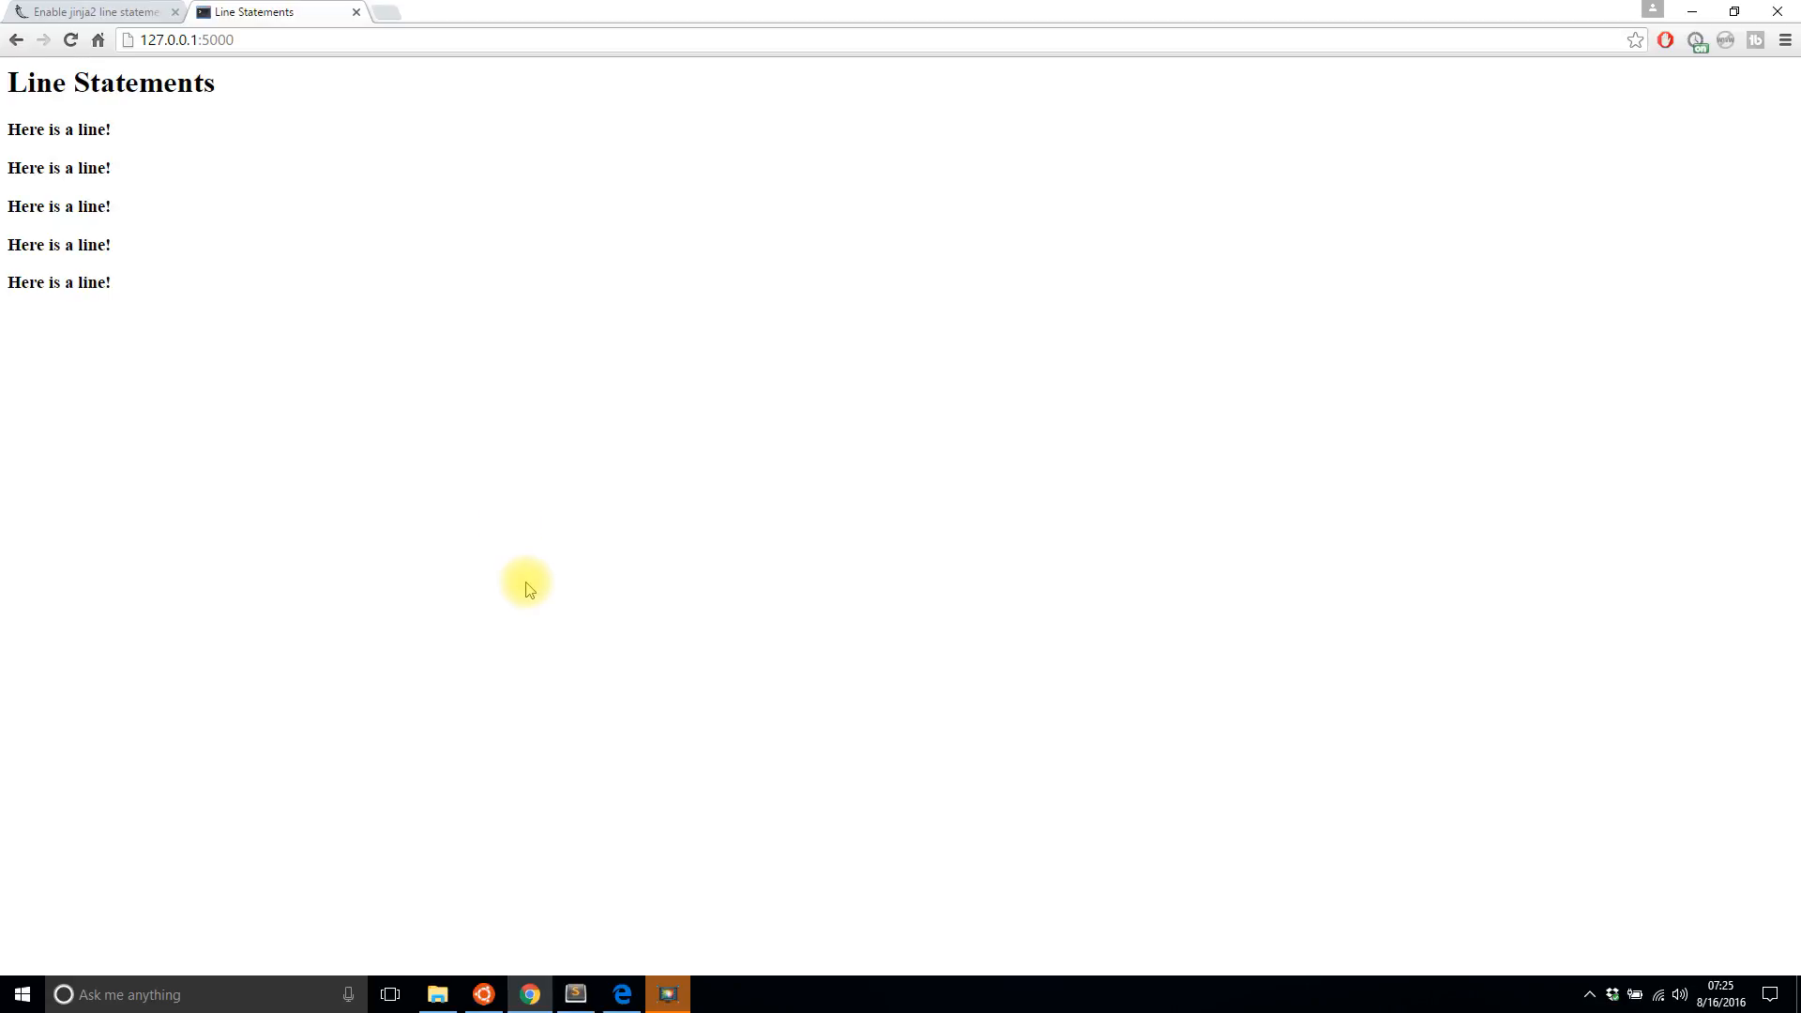